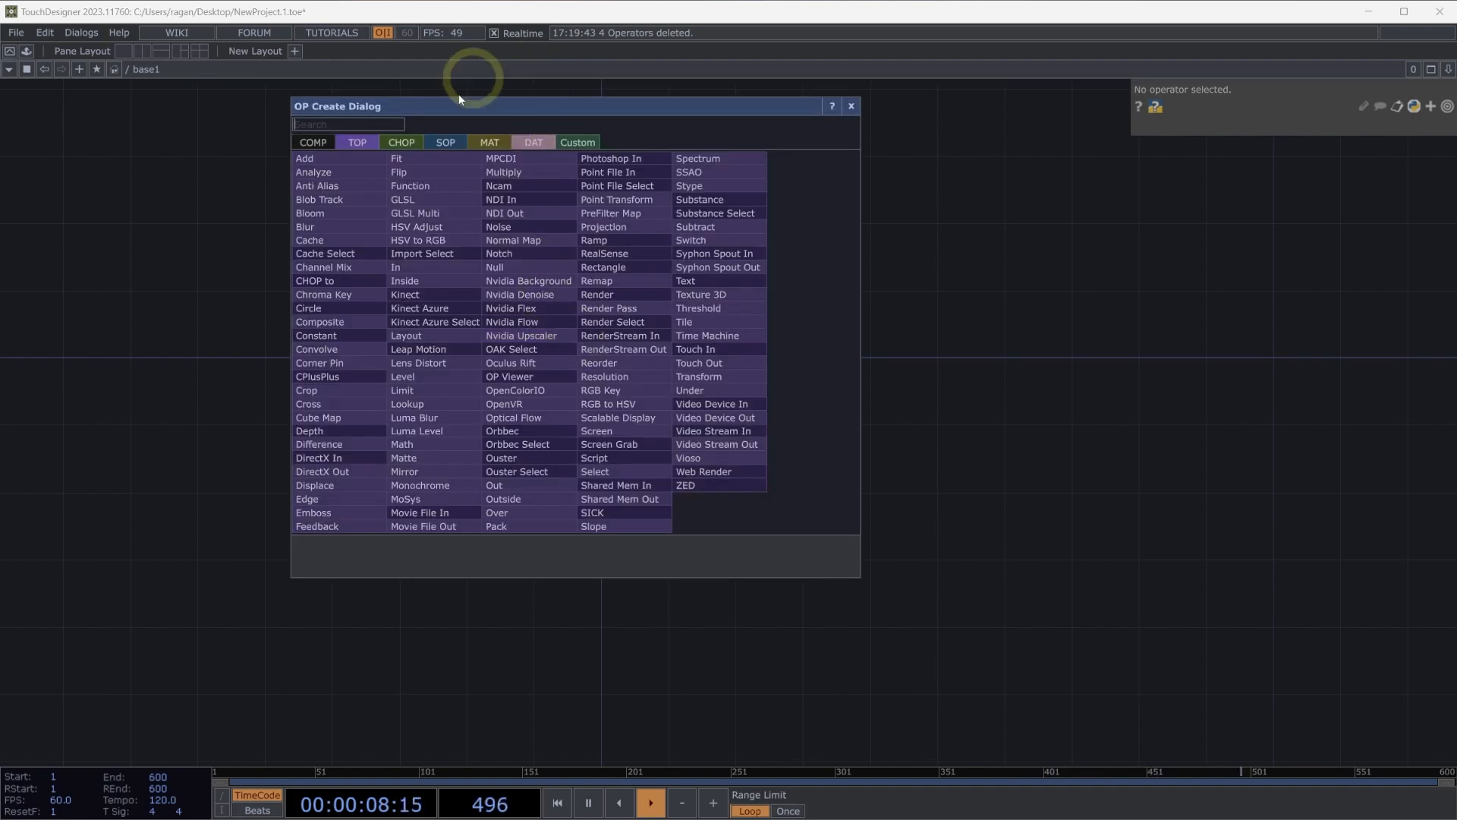
# Step: Place a Constant CHOP, constant1, and add channels up to chan4
pyautogui.write('const')
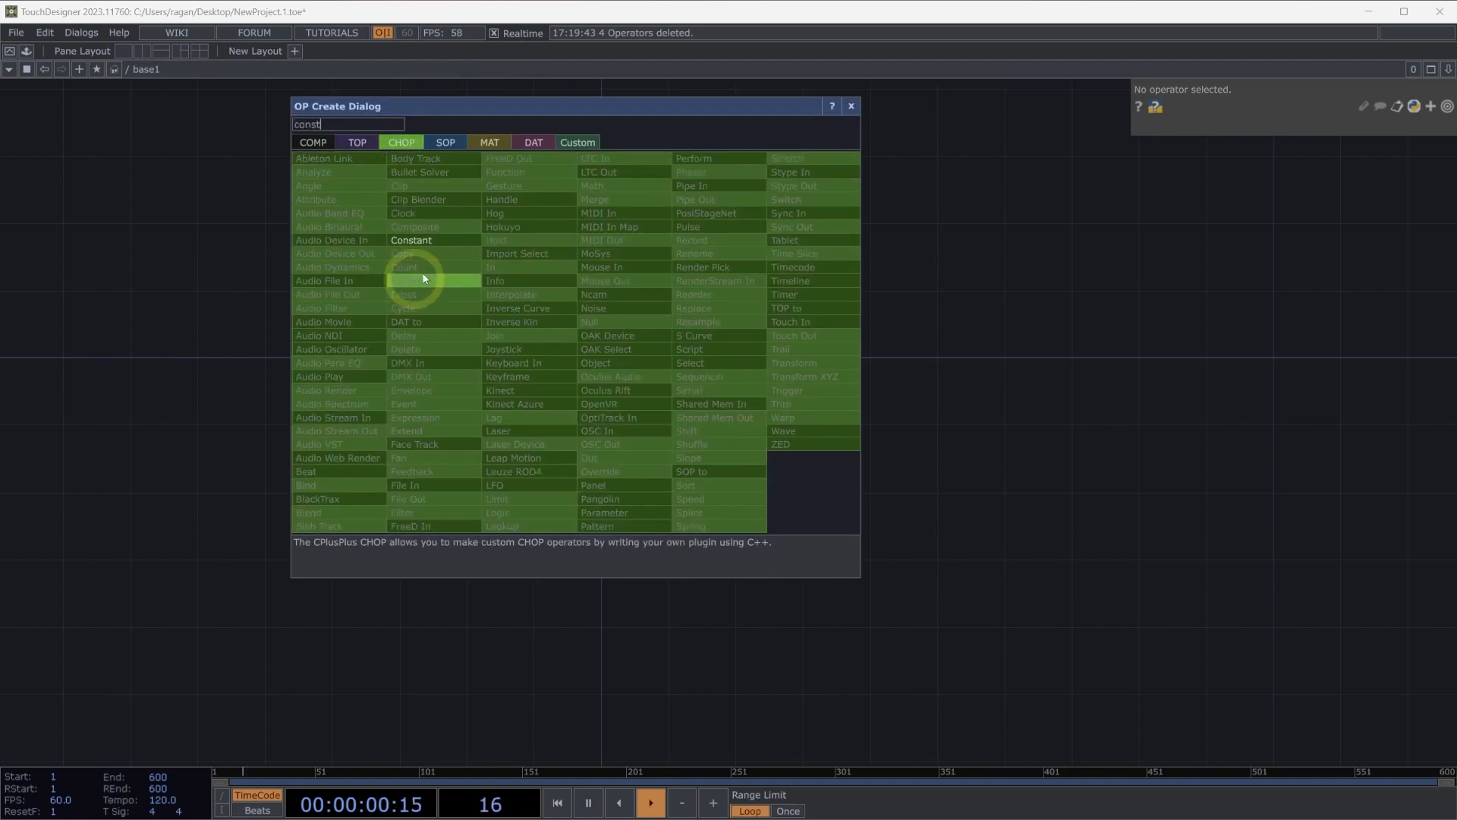
pyautogui.click(410, 240)
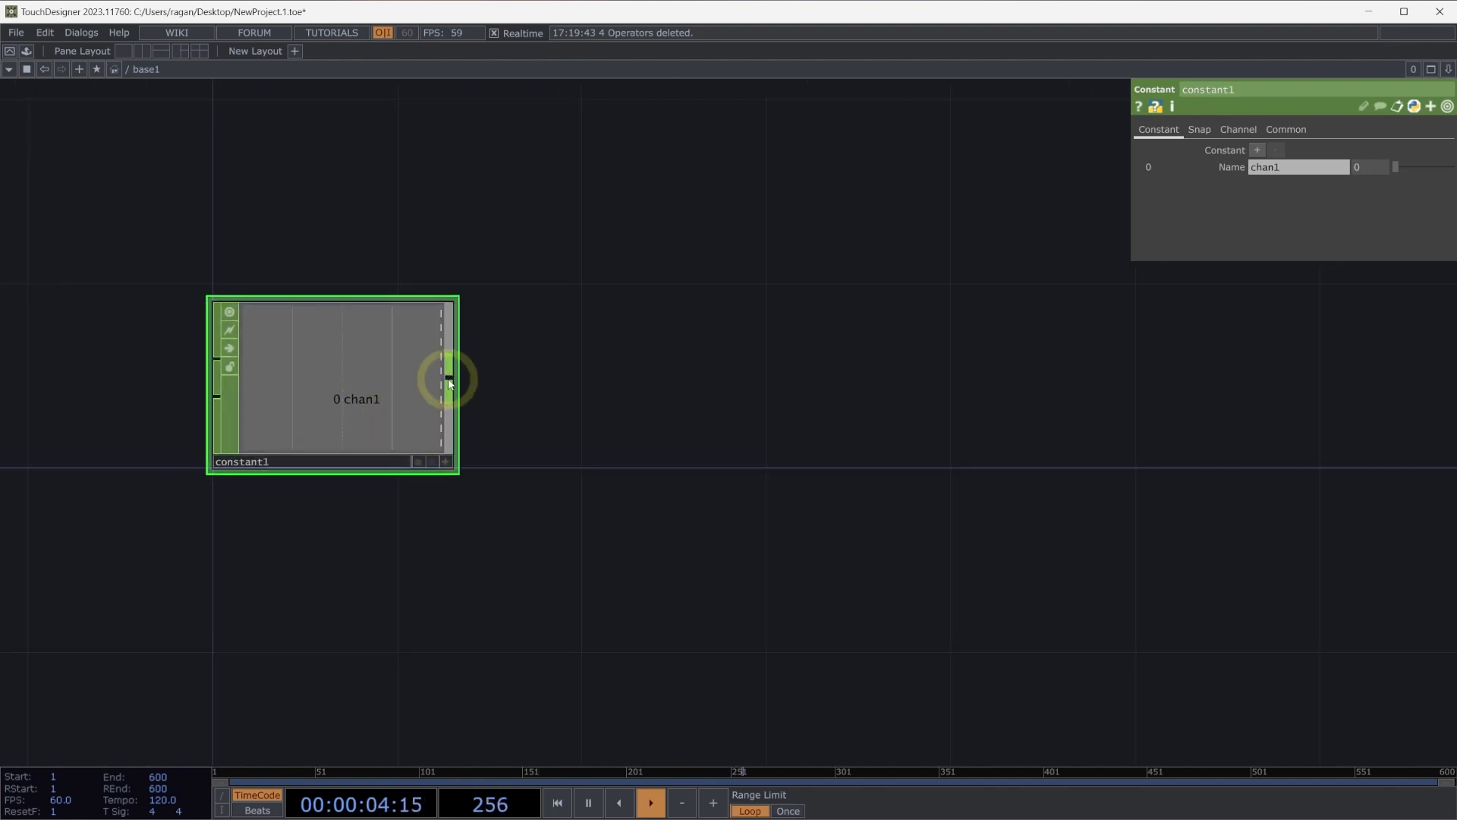
pyautogui.click(1258, 150)
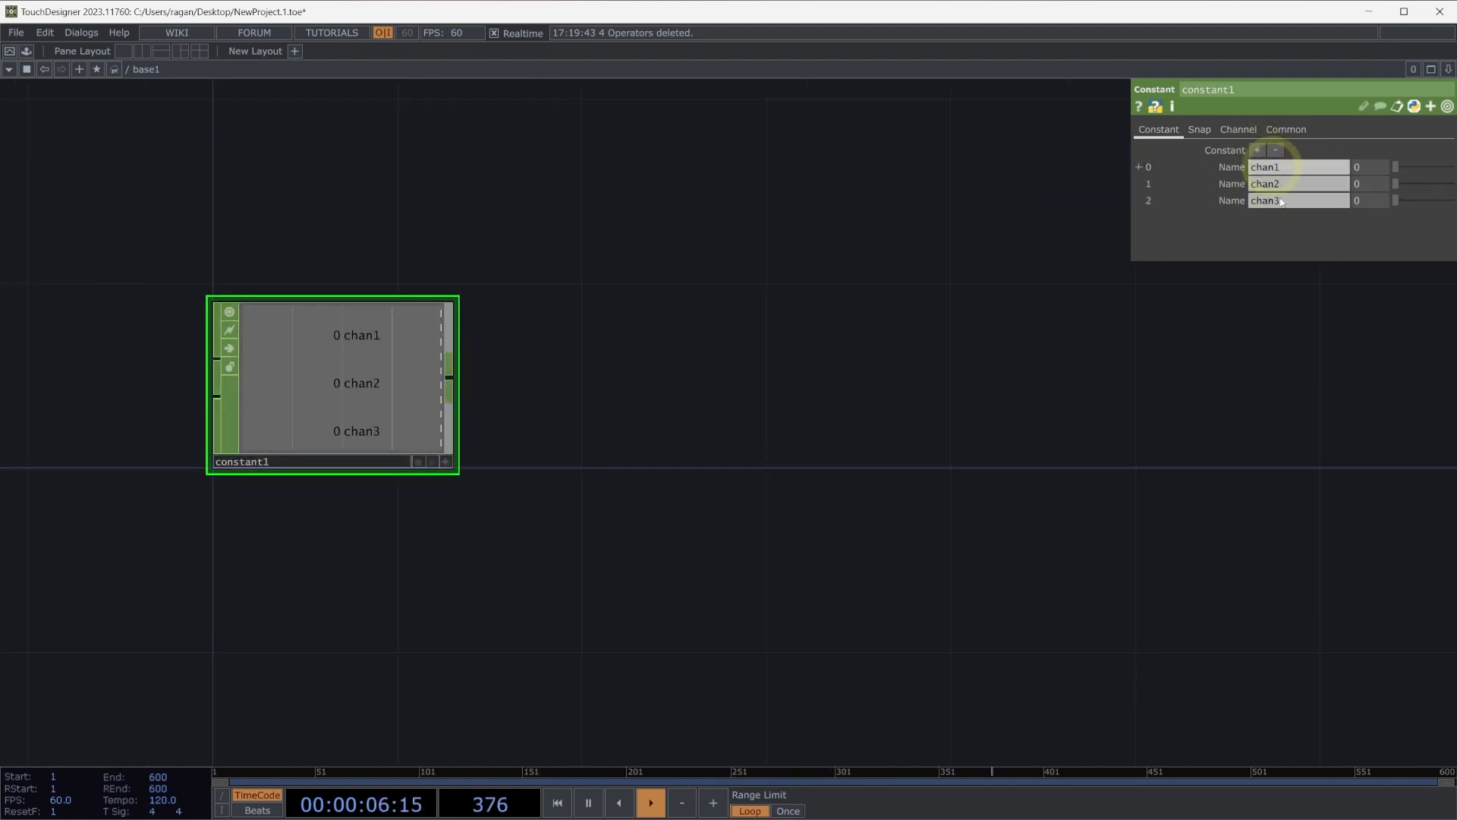
pyautogui.click(1257, 149)
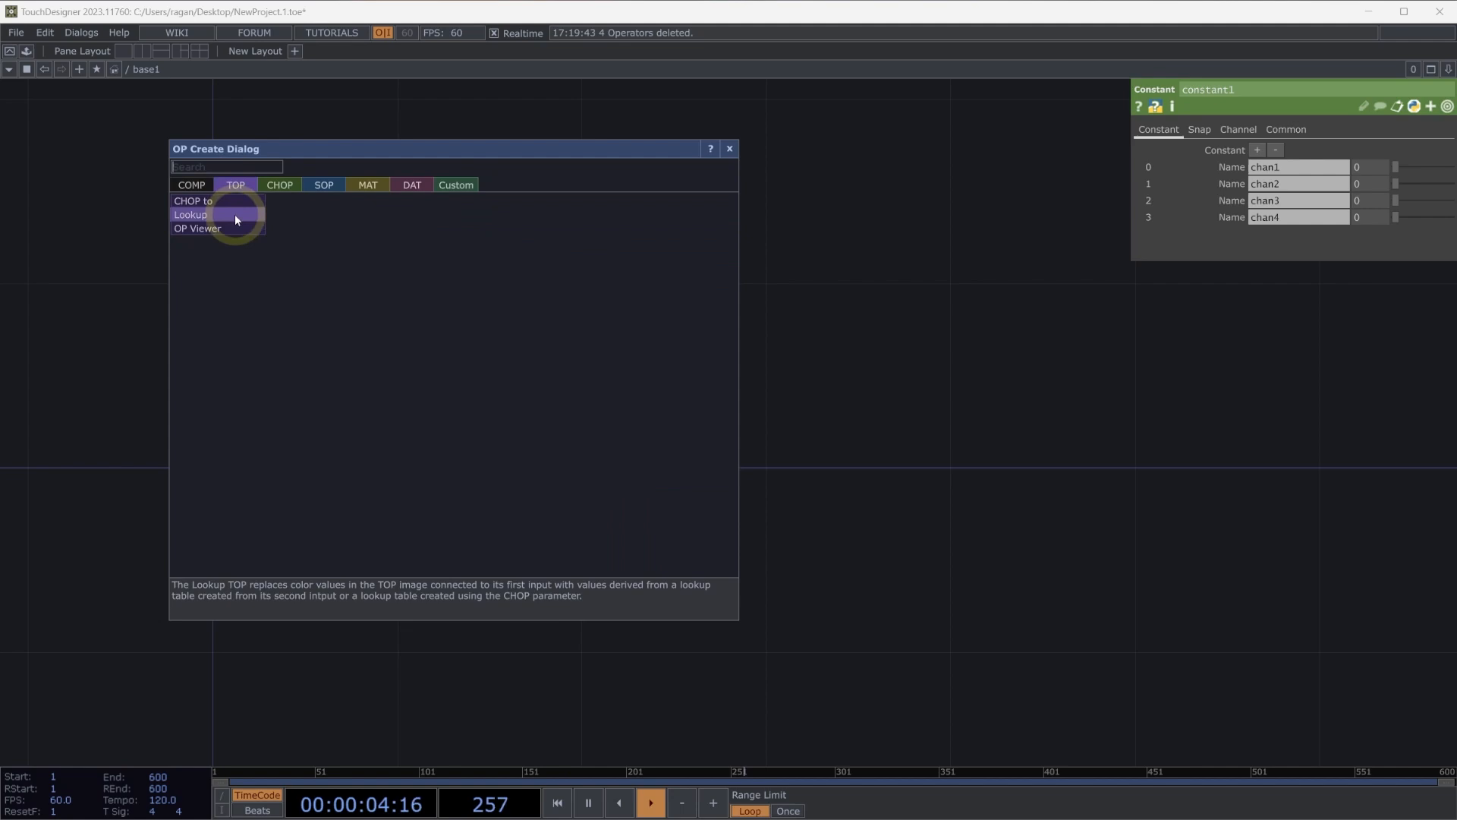
# Step: Feed constant1 into chopto1 in RG format, with chan1 and chan4 at 1
pyautogui.click(192, 200)
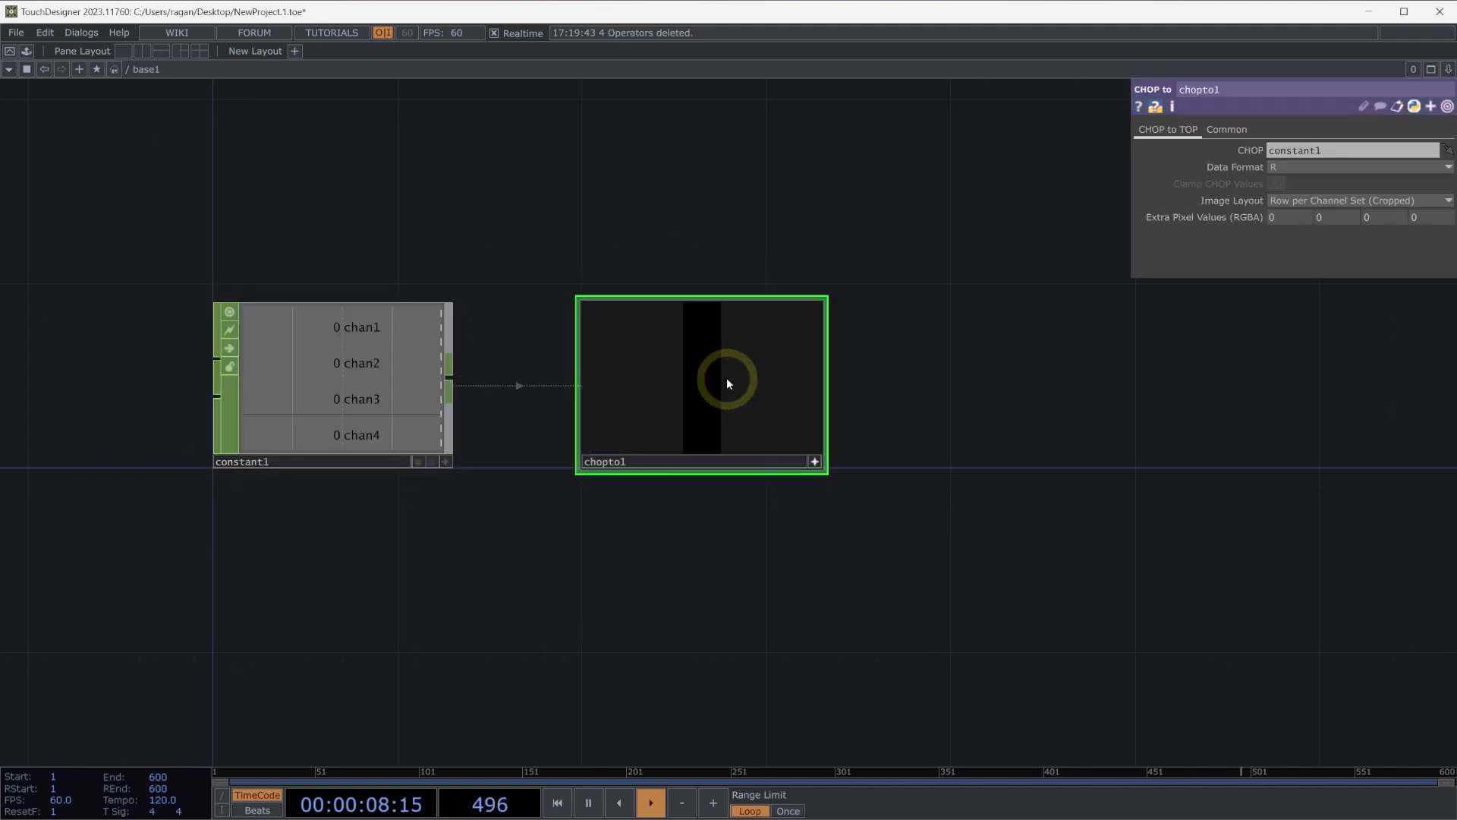
pyautogui.rightClick(702, 381)
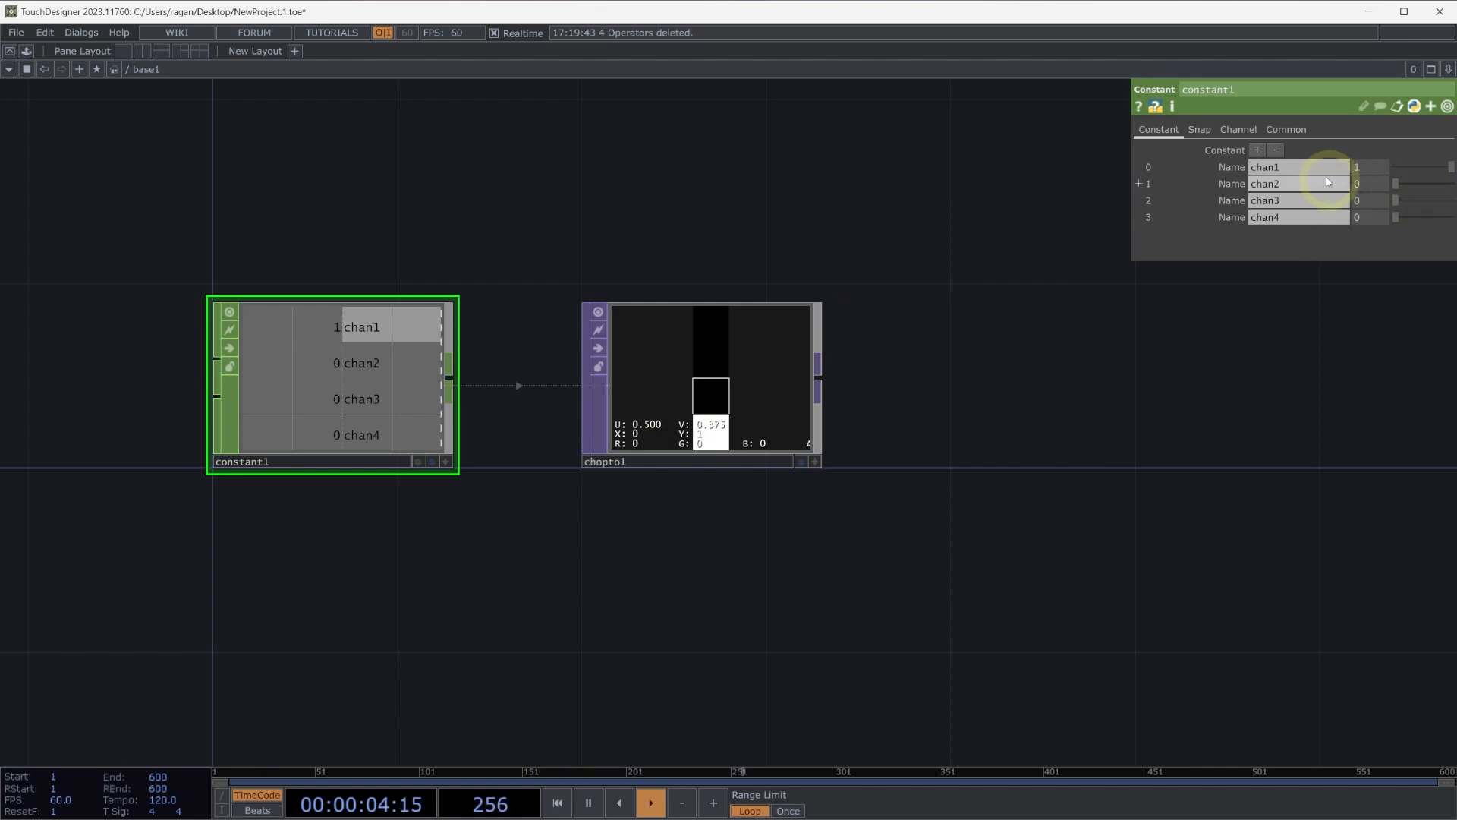
pyautogui.moveTo(772, 360)
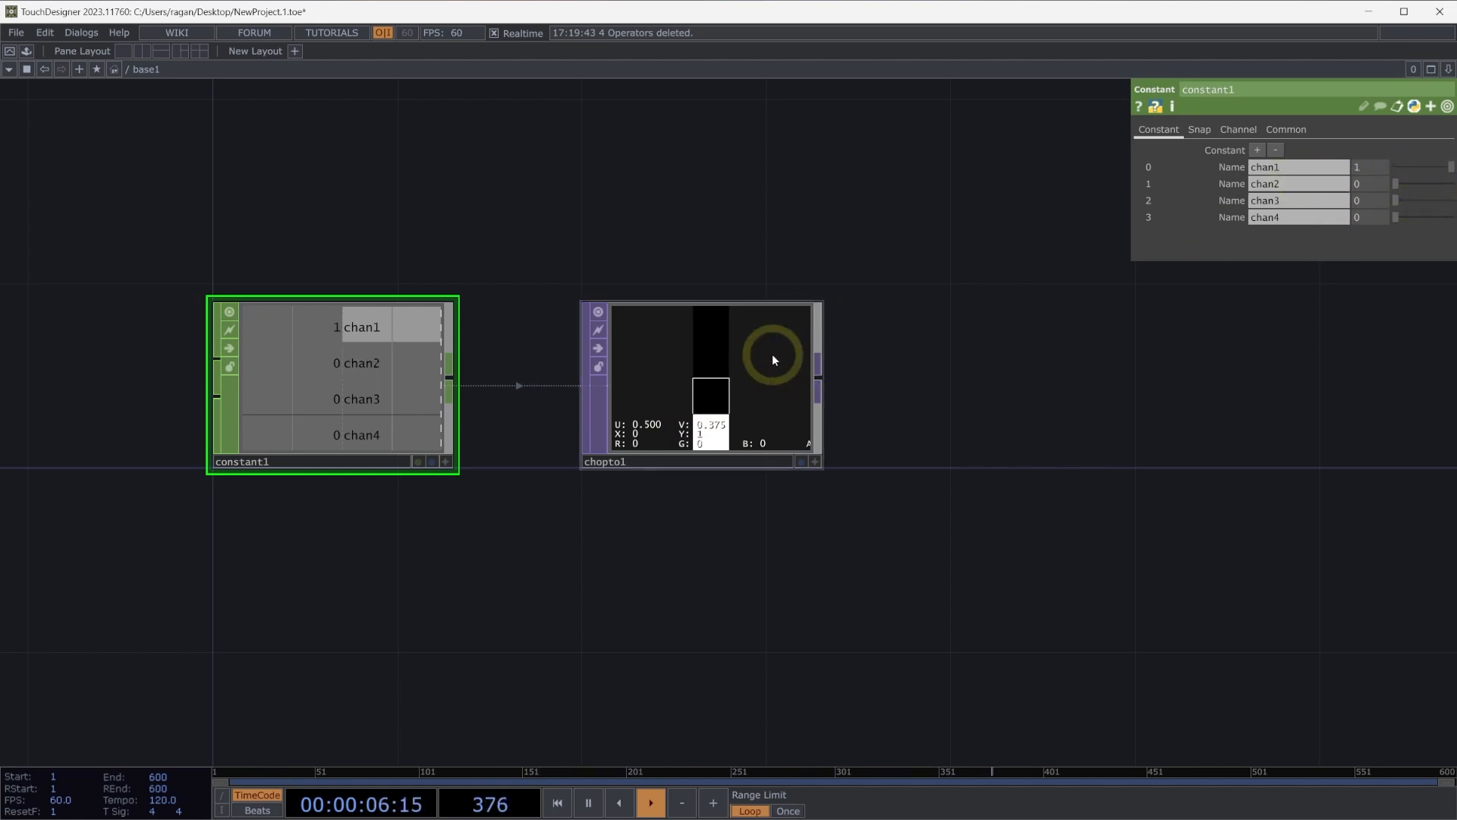
pyautogui.click(702, 382)
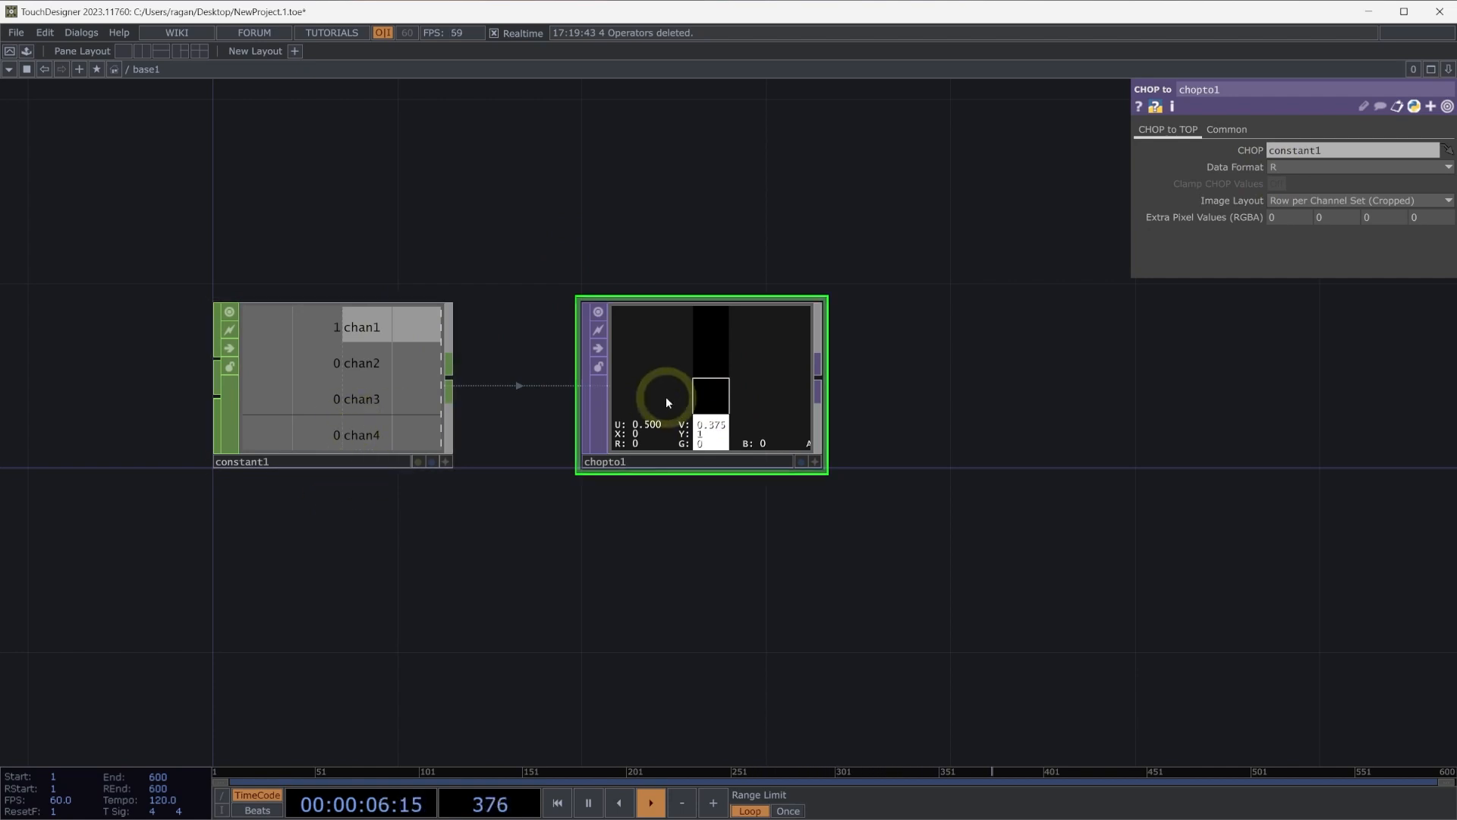
pyautogui.moveTo(1098, 233)
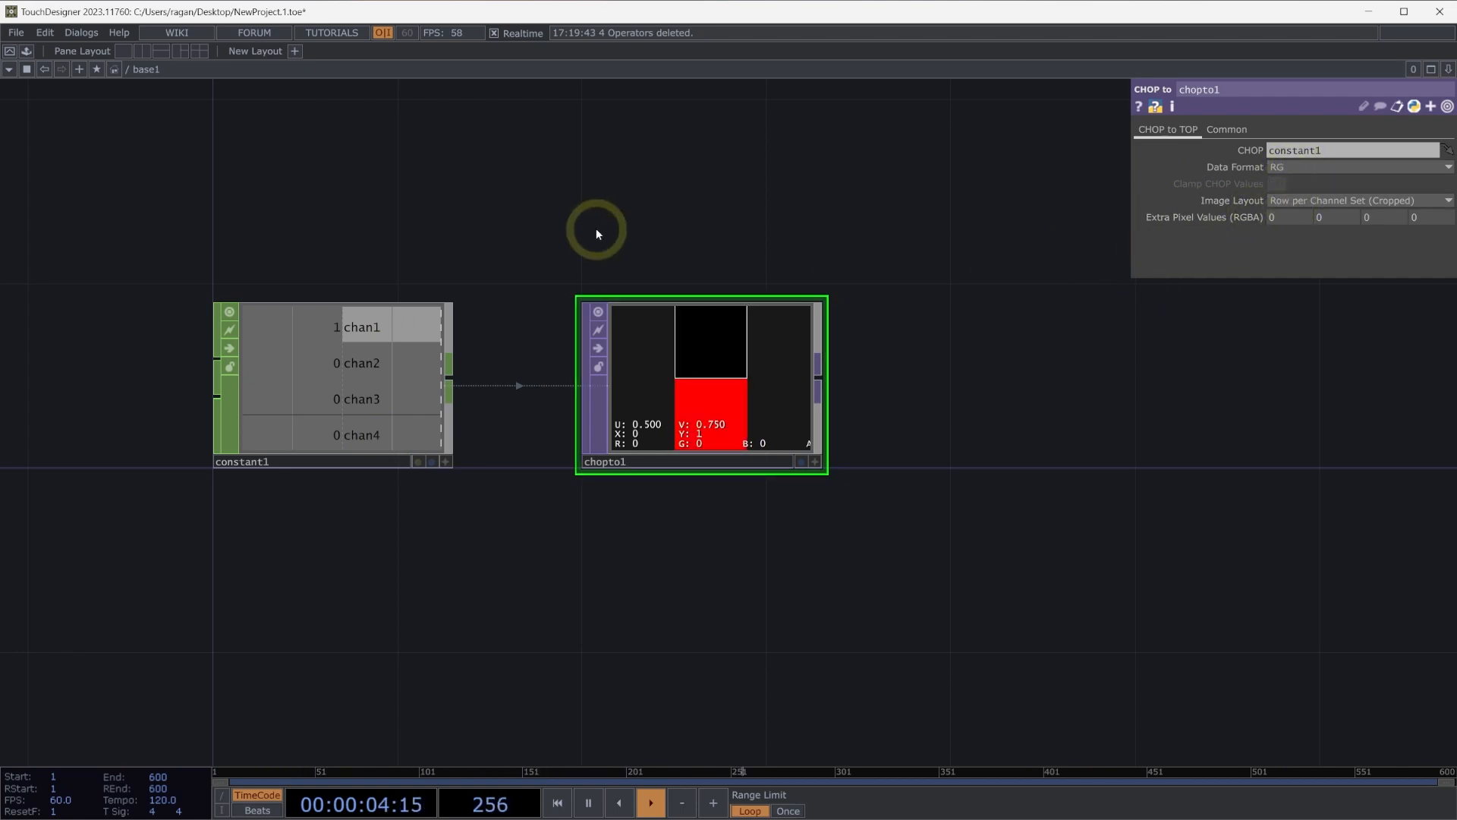
pyautogui.click(359, 327)
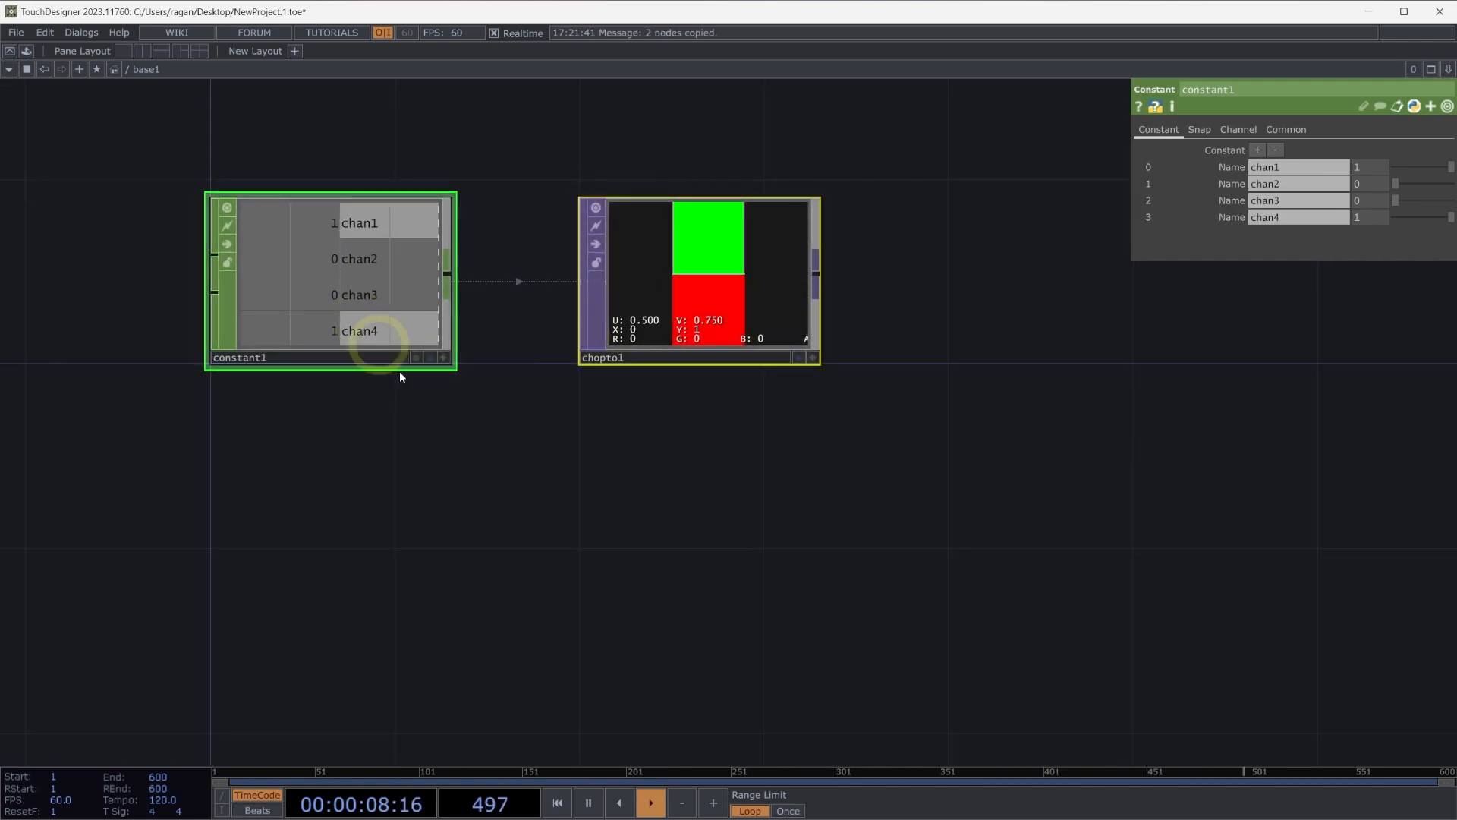
# Step: Paste the pair, trim constant2 to channels r, g, b, and change chopto2's data format
pyautogui.press('ctrl+v')
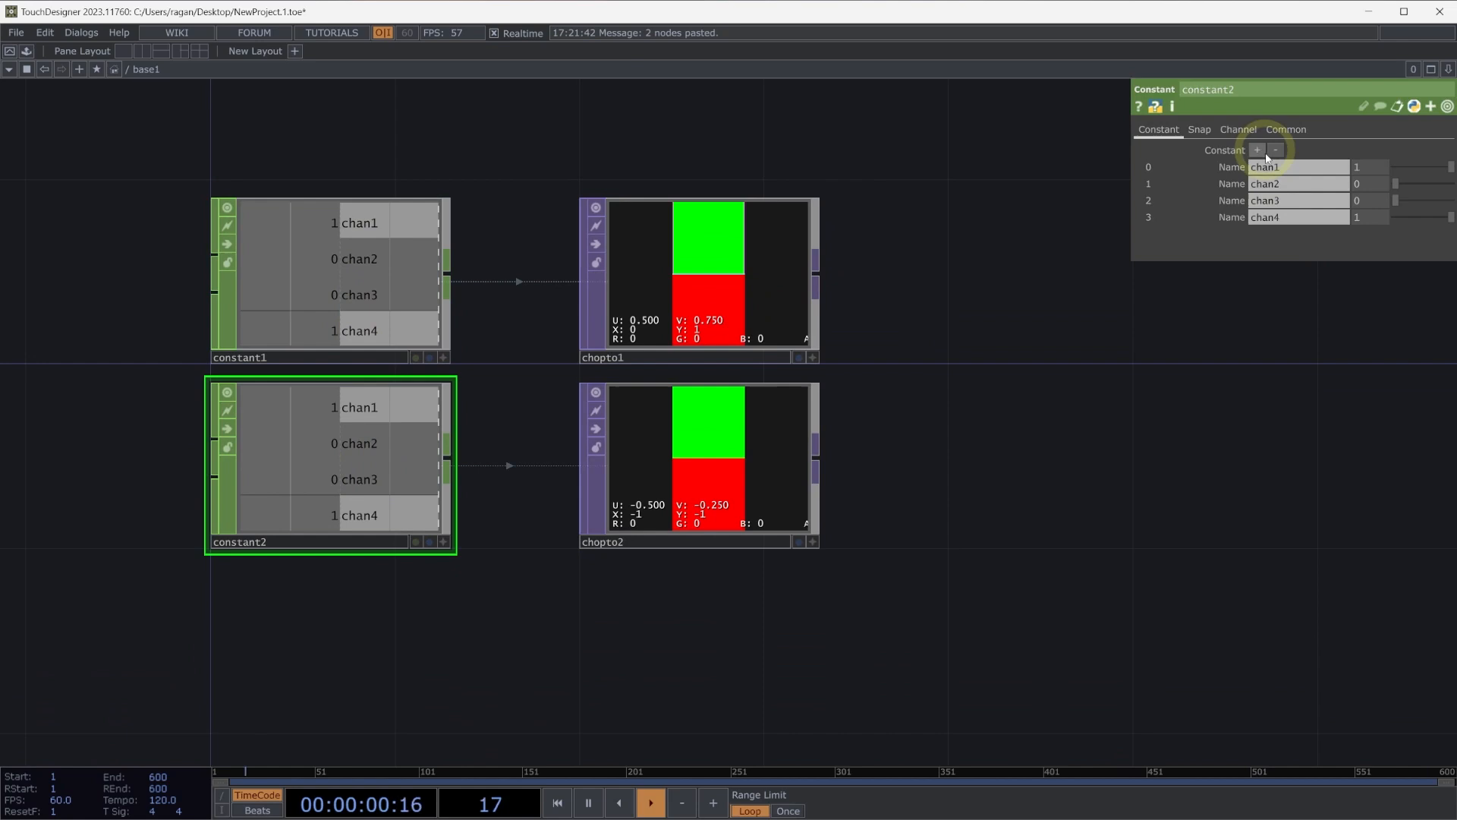
pyautogui.click(1274, 150)
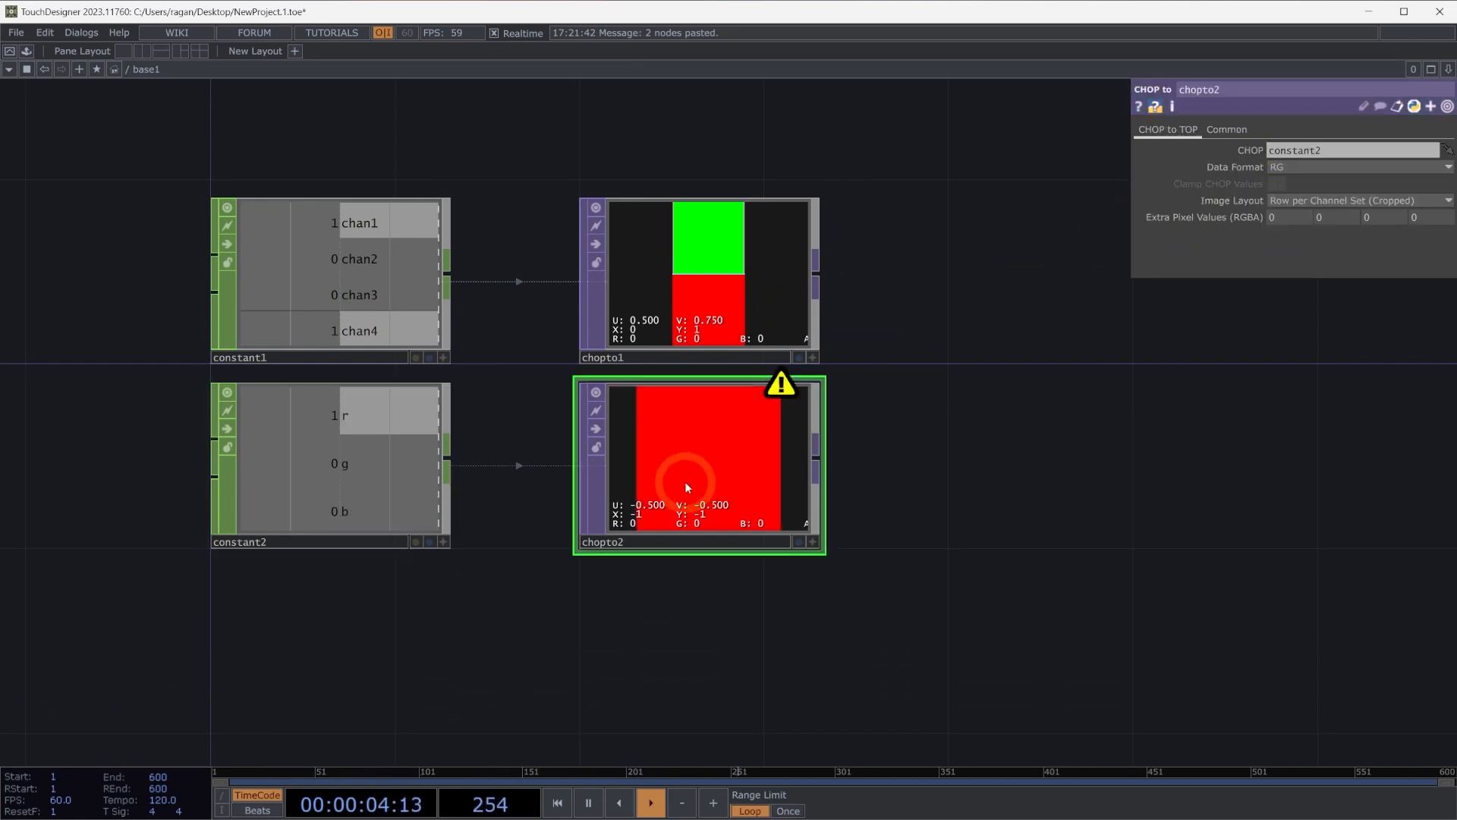
pyautogui.click(1353, 167)
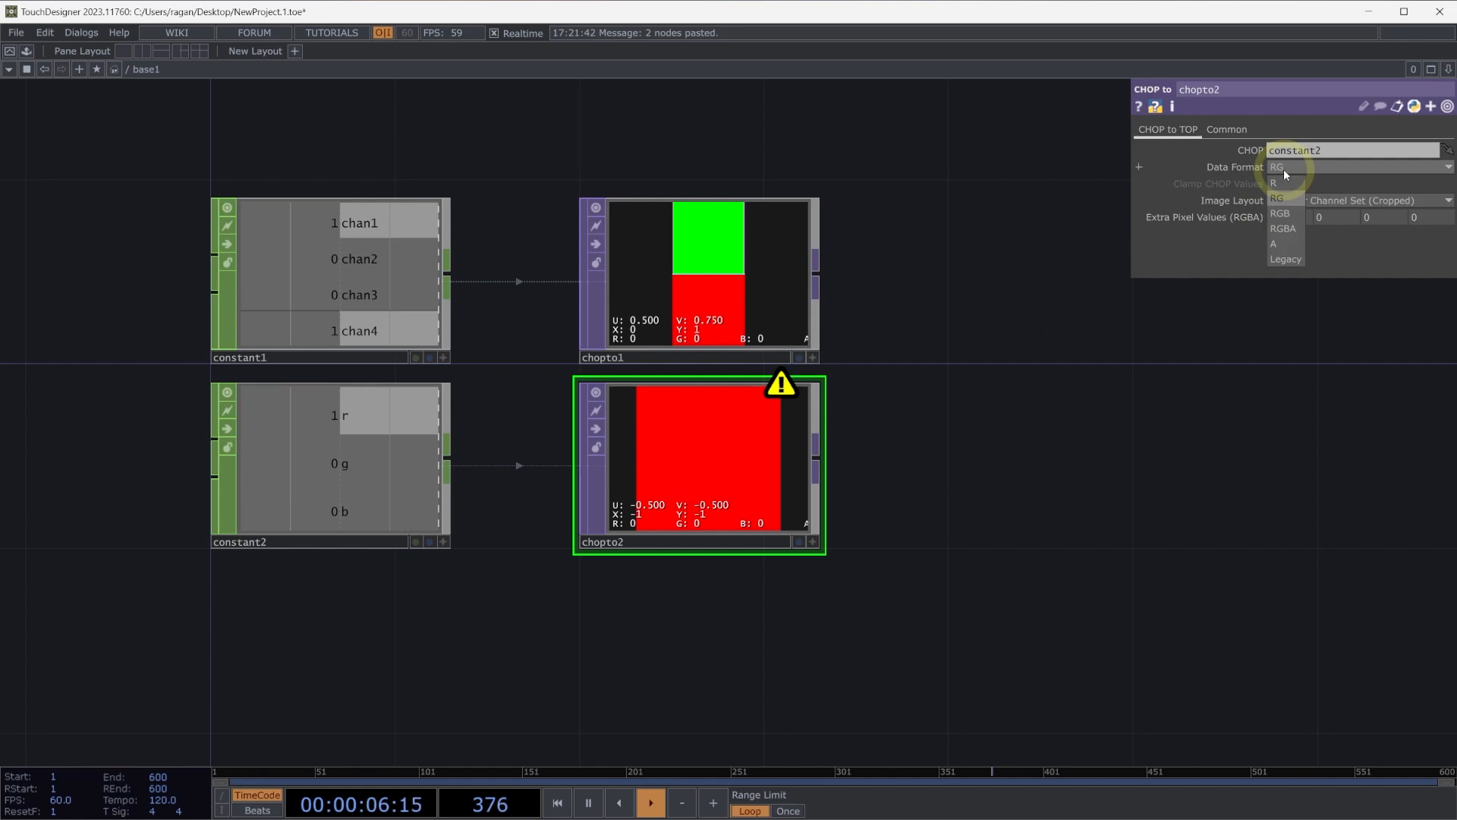
pyautogui.click(1282, 213)
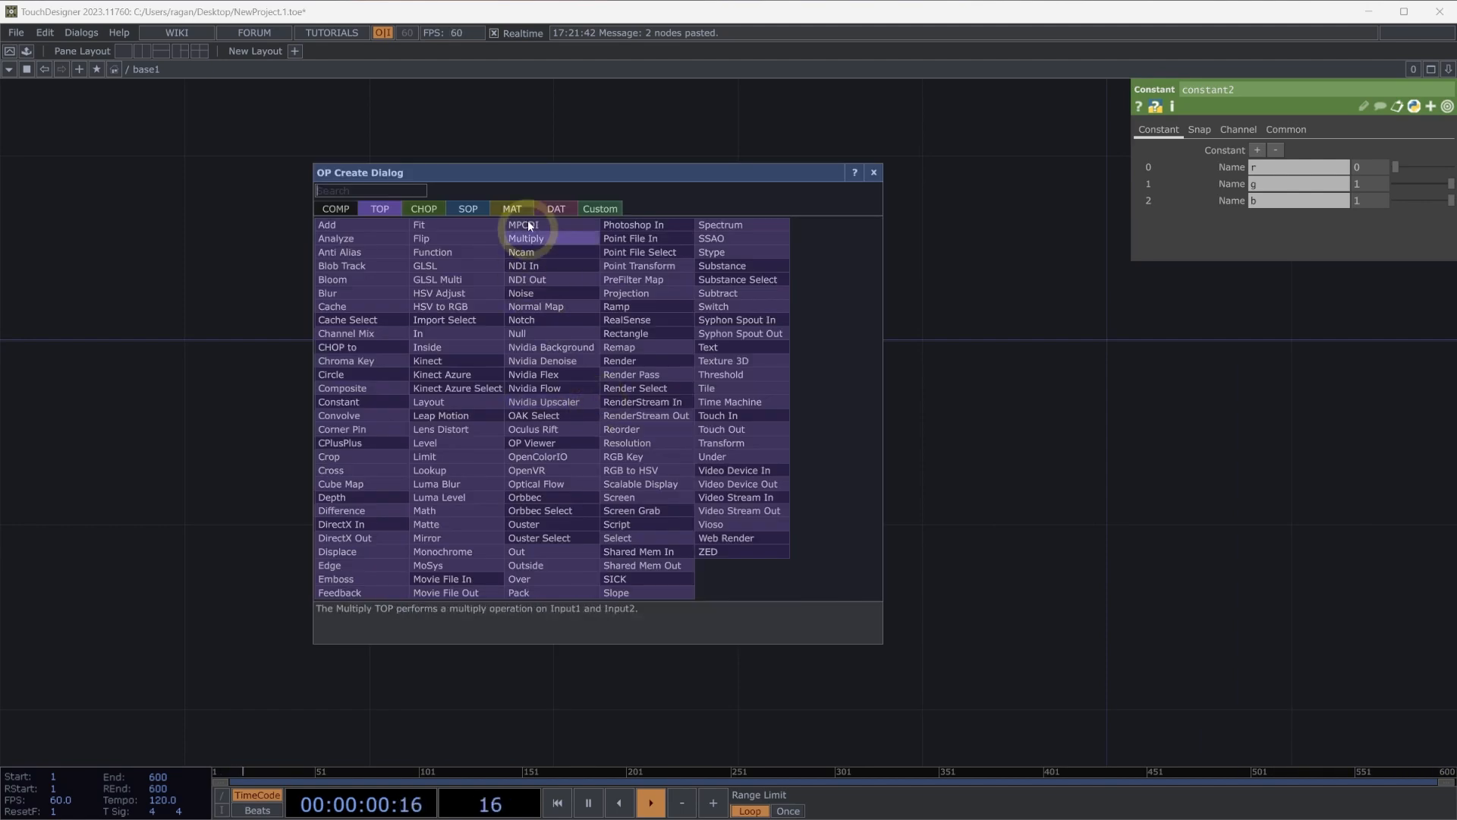
# Step: Place a sine Pattern CHOP with length 10 and connect a CHOP to TOP after it
pyautogui.write('patter')
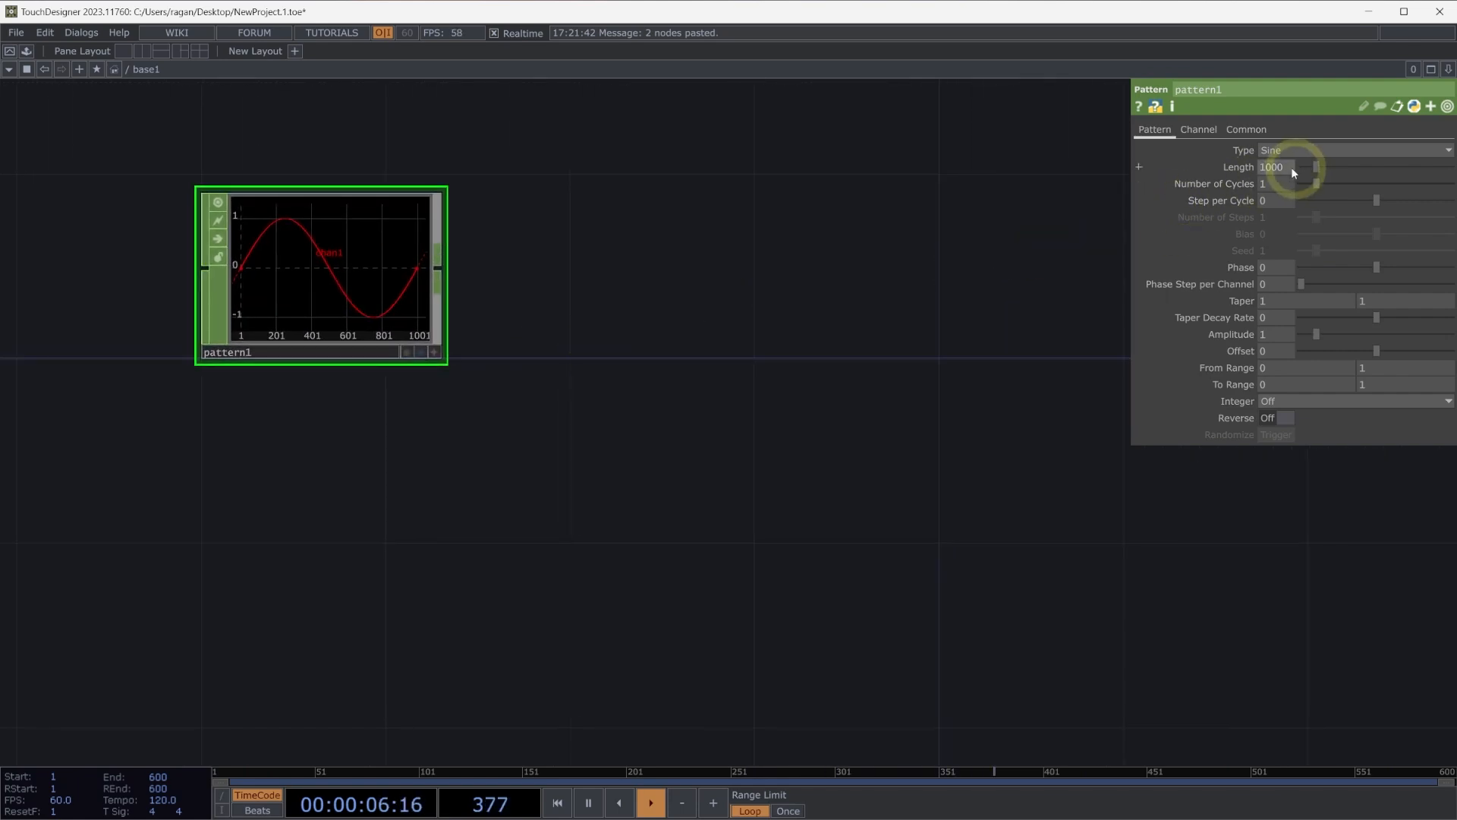
pyautogui.write('10')
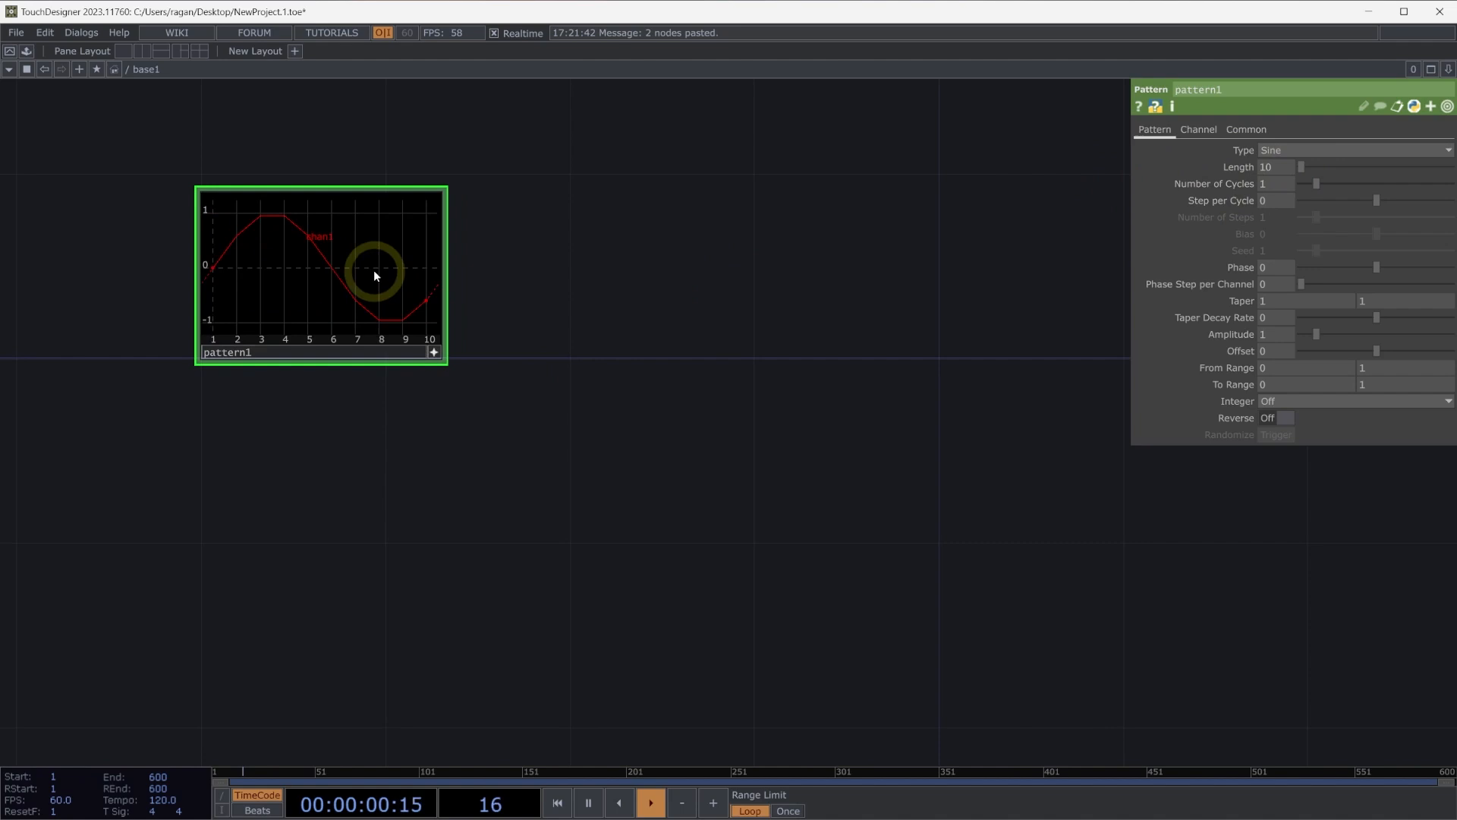
pyautogui.rightClick(375, 275)
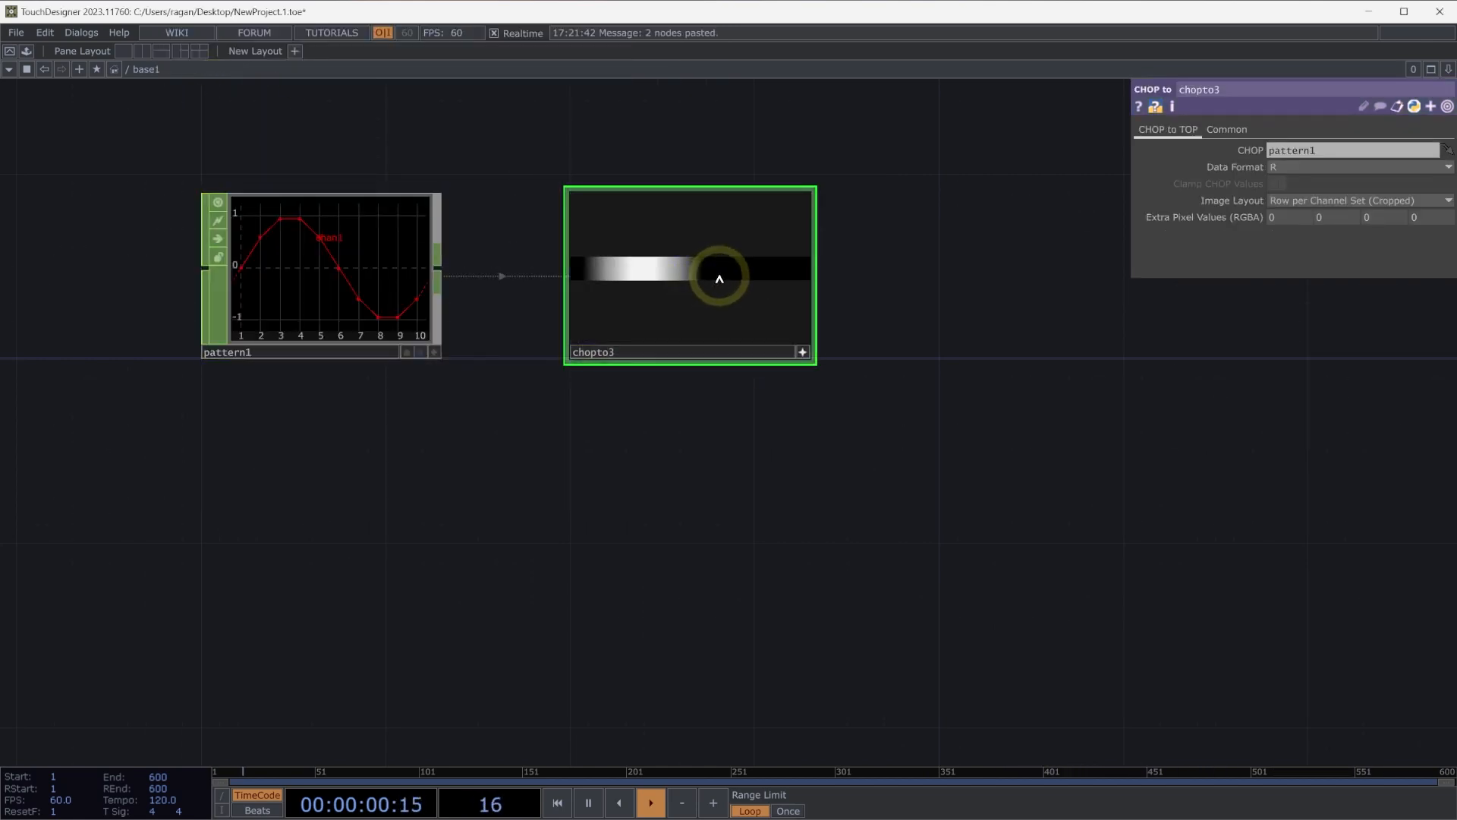
# Step: Set pattern1's From Range to -1 so chopto3 shows ten grey steps
pyautogui.rightClick(718, 279)
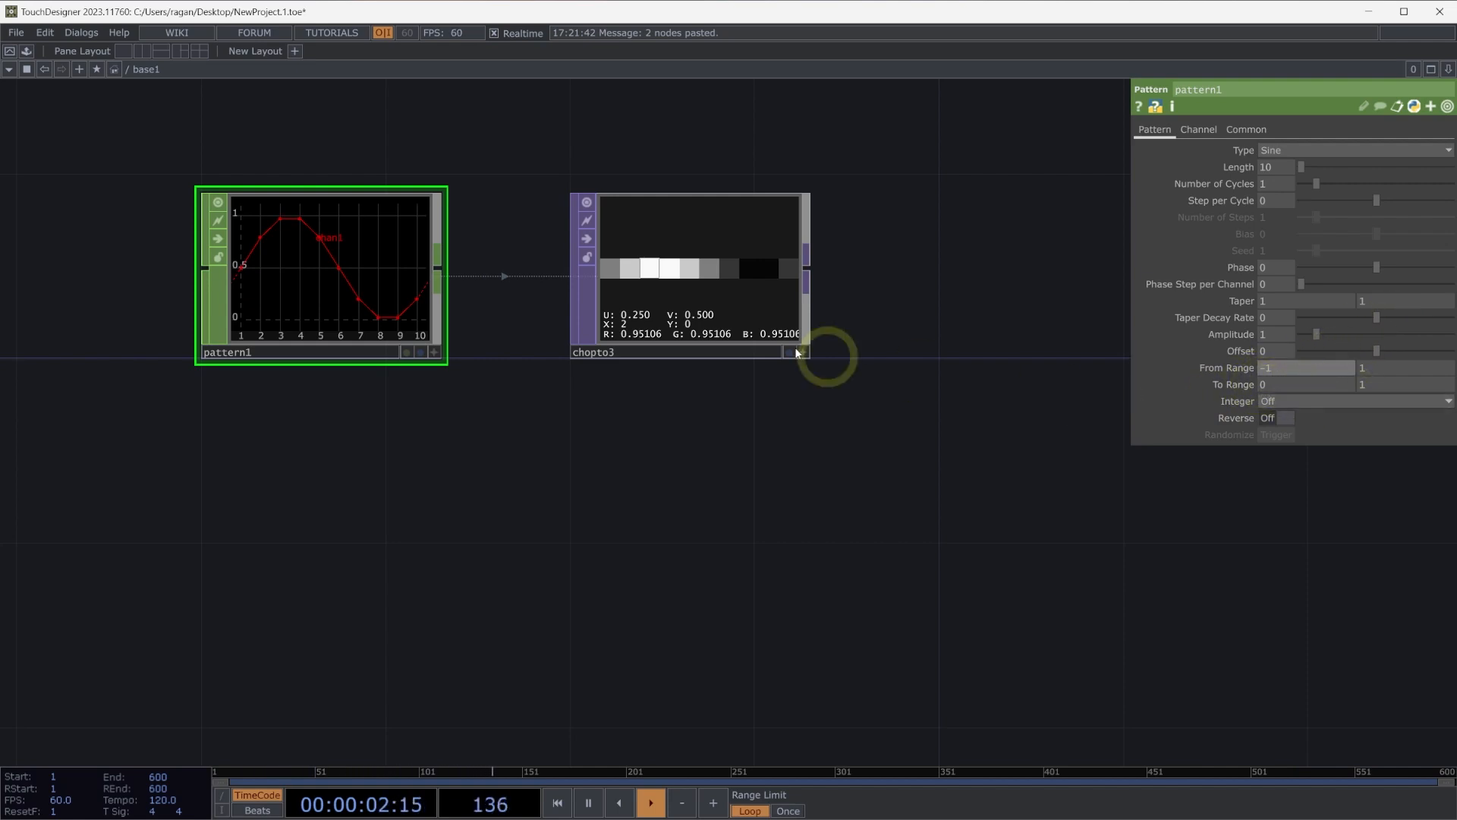
pyautogui.moveTo(588, 281)
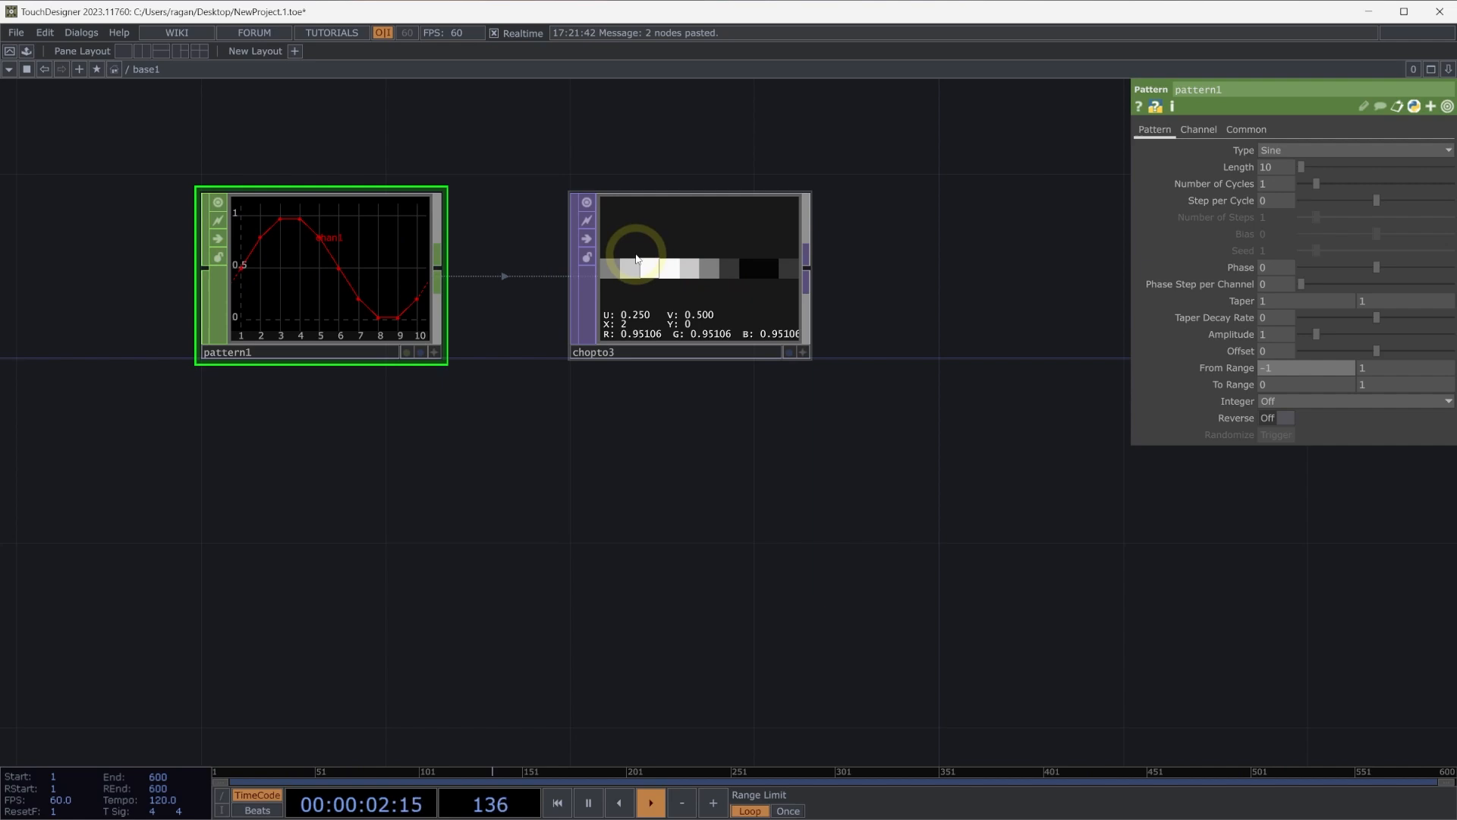
pyautogui.moveTo(729, 298)
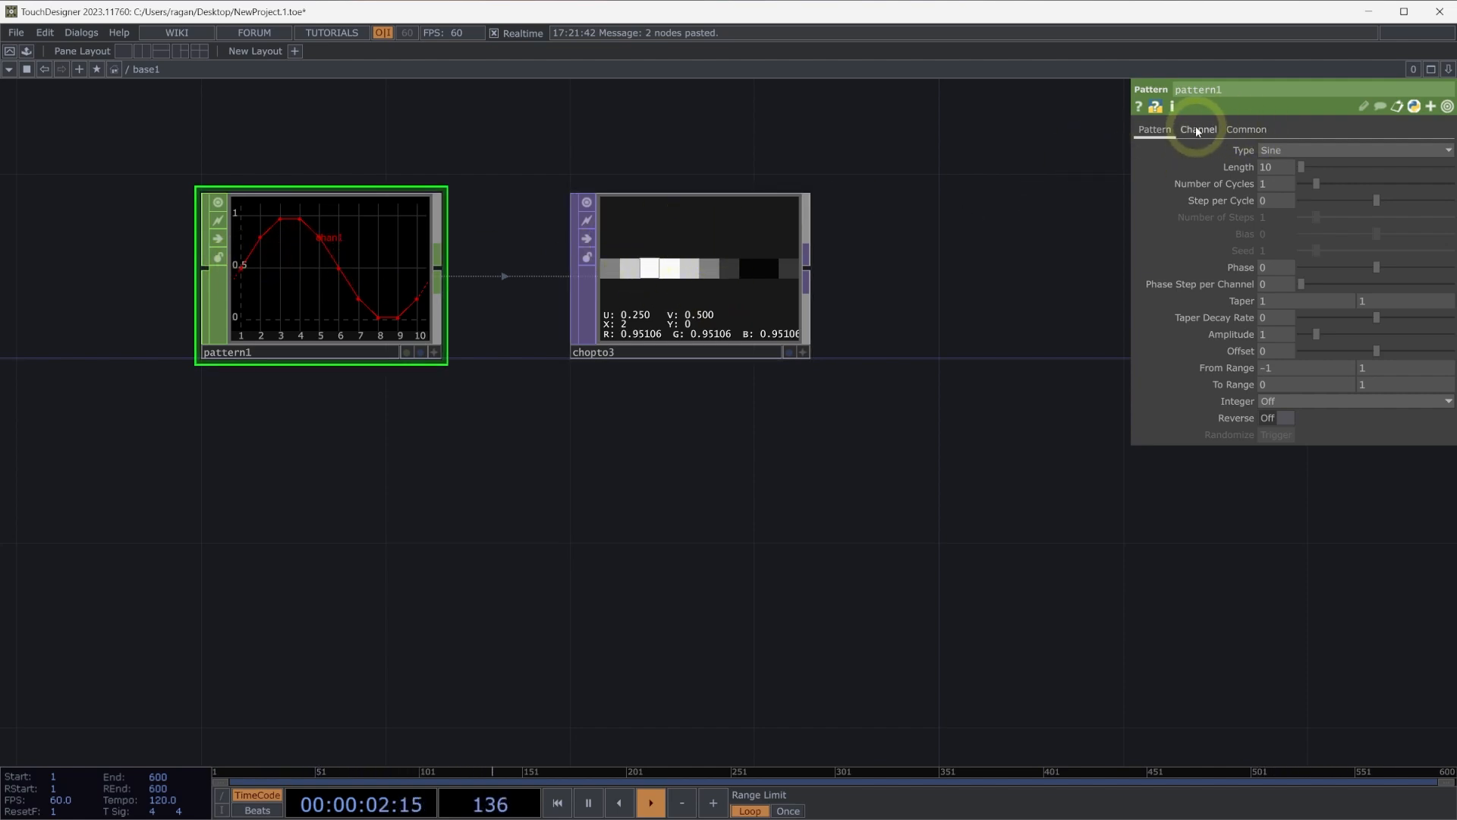
# Step: Give pattern1 a second sine channel and switch chopto3 to RG format
pyautogui.click(1197, 129)
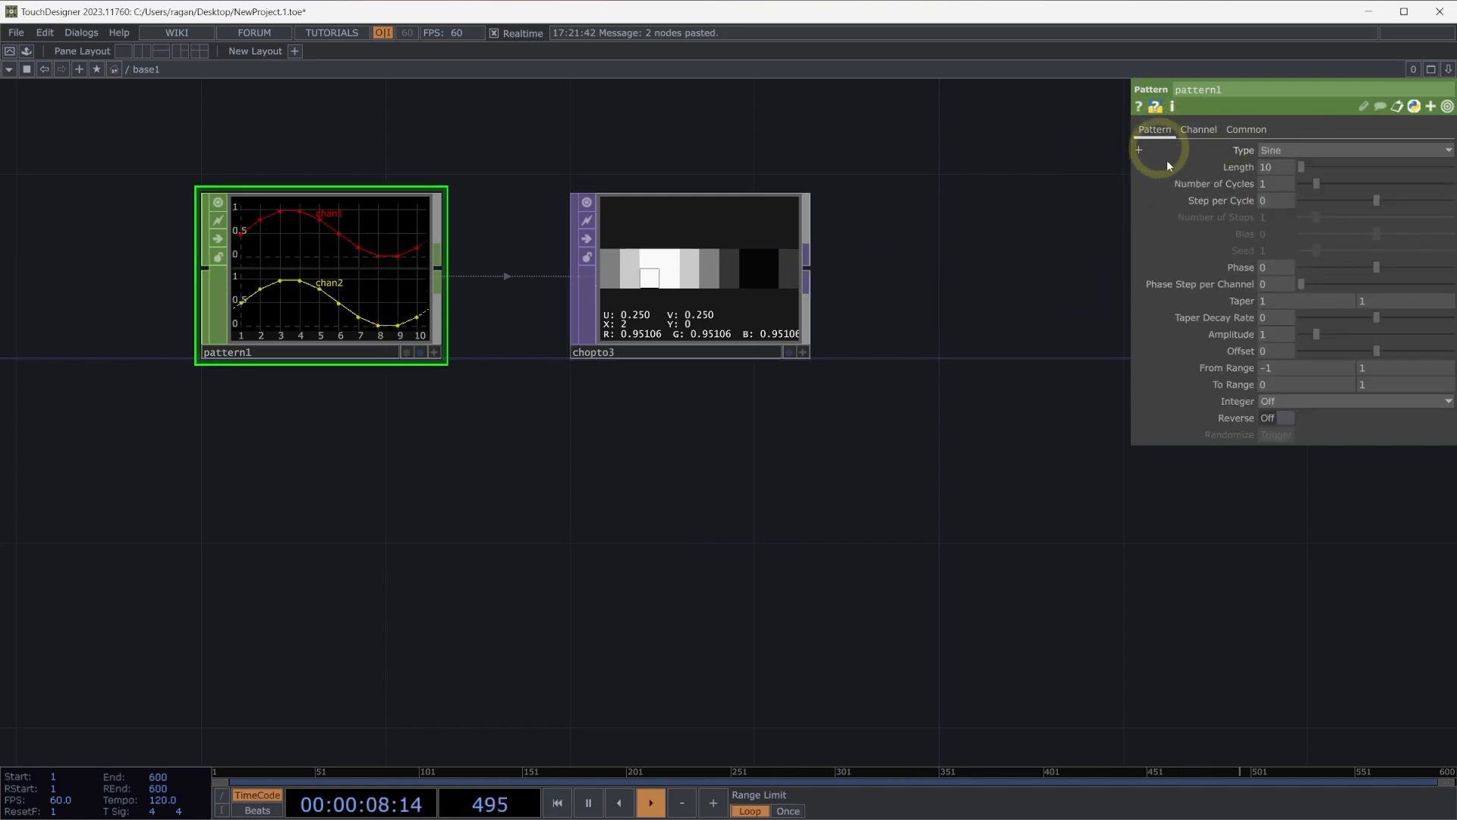
pyautogui.moveTo(1183, 305)
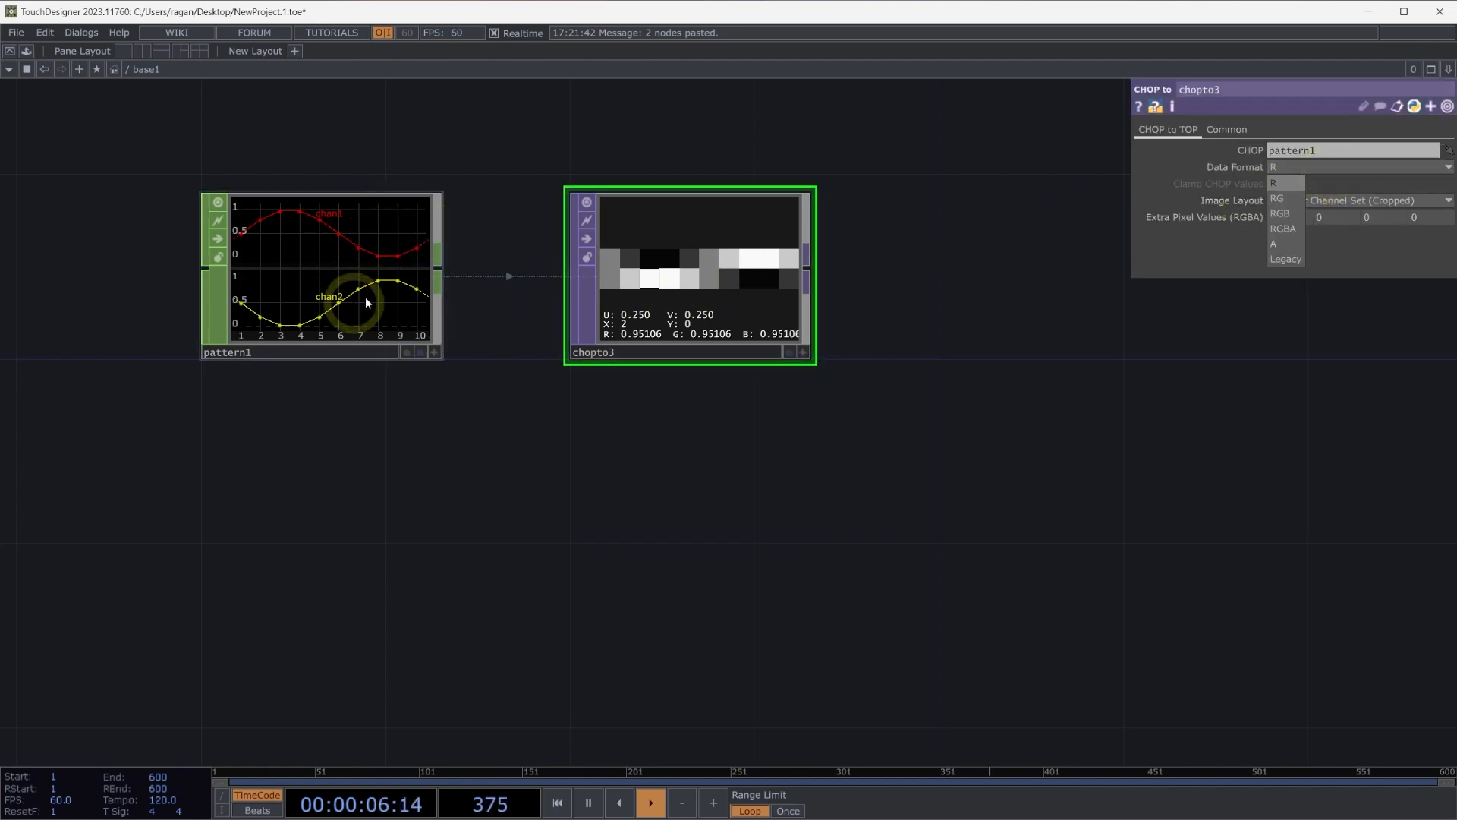
pyautogui.click(1279, 199)
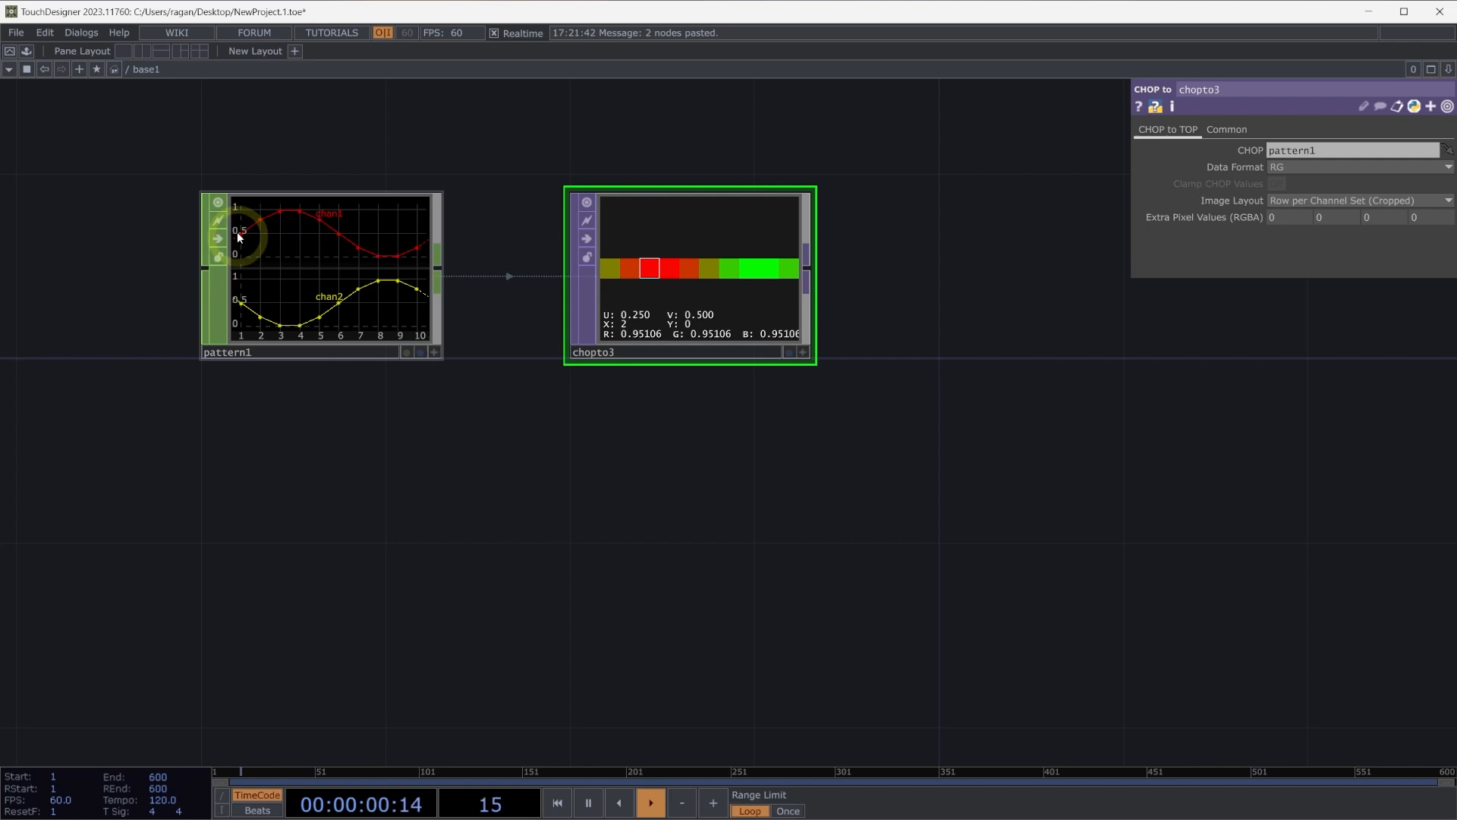
pyautogui.moveTo(974, 439)
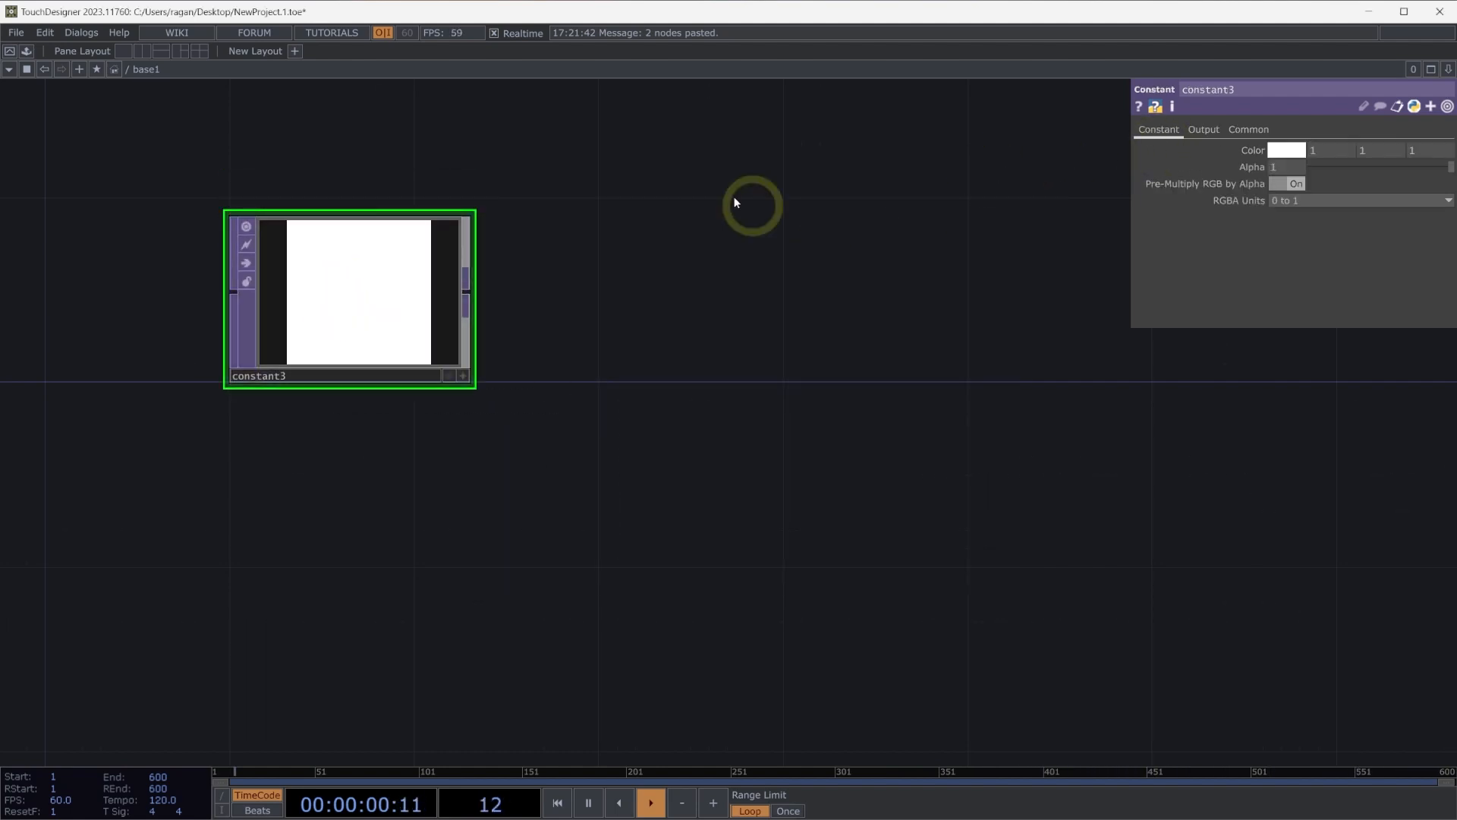
# Step: Add topto1 after constant3 and set constant3's colour to red
pyautogui.click(1248, 129)
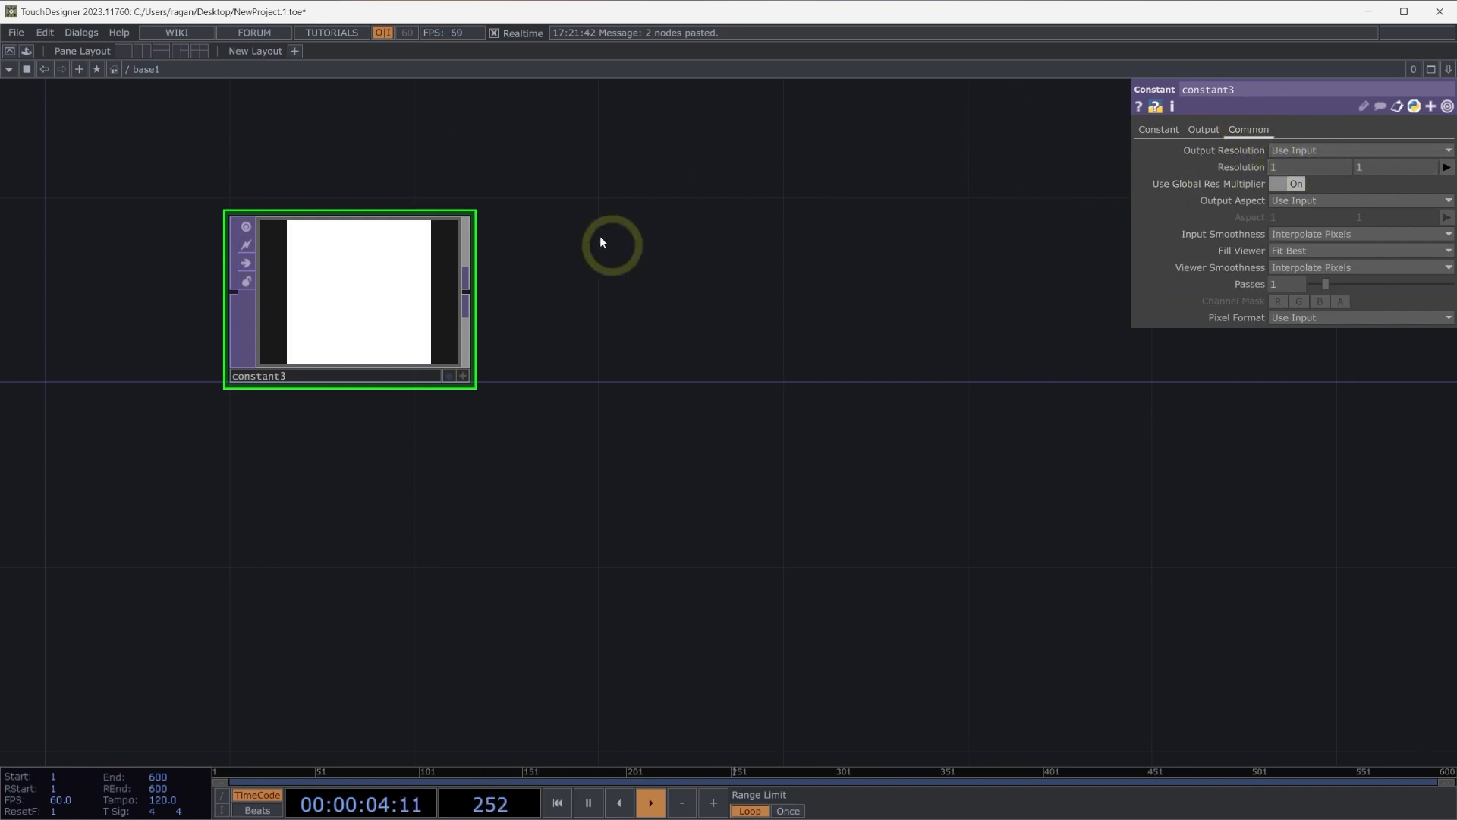
pyautogui.doubleClick(611, 243)
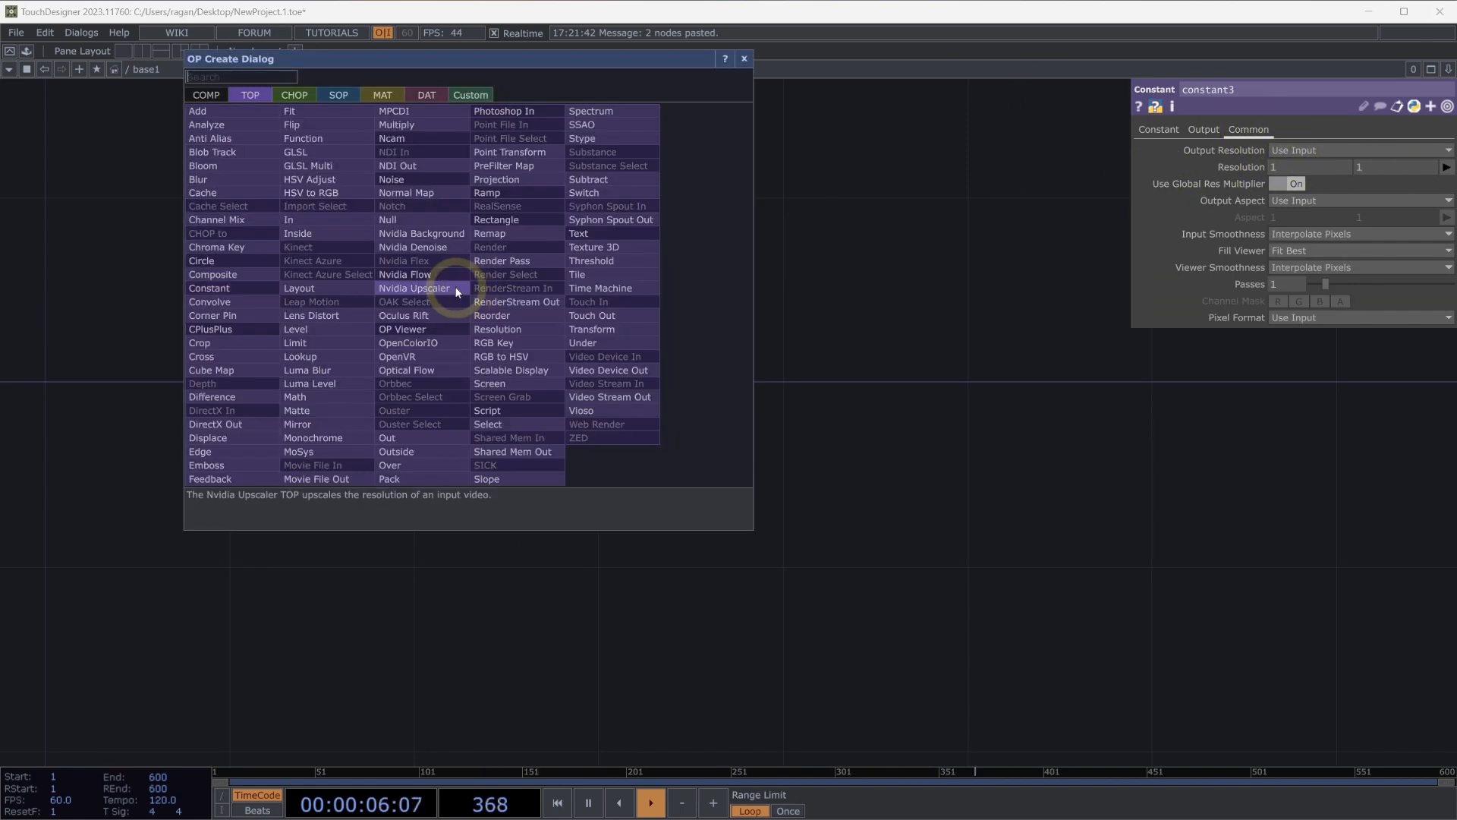
pyautogui.click(294, 94)
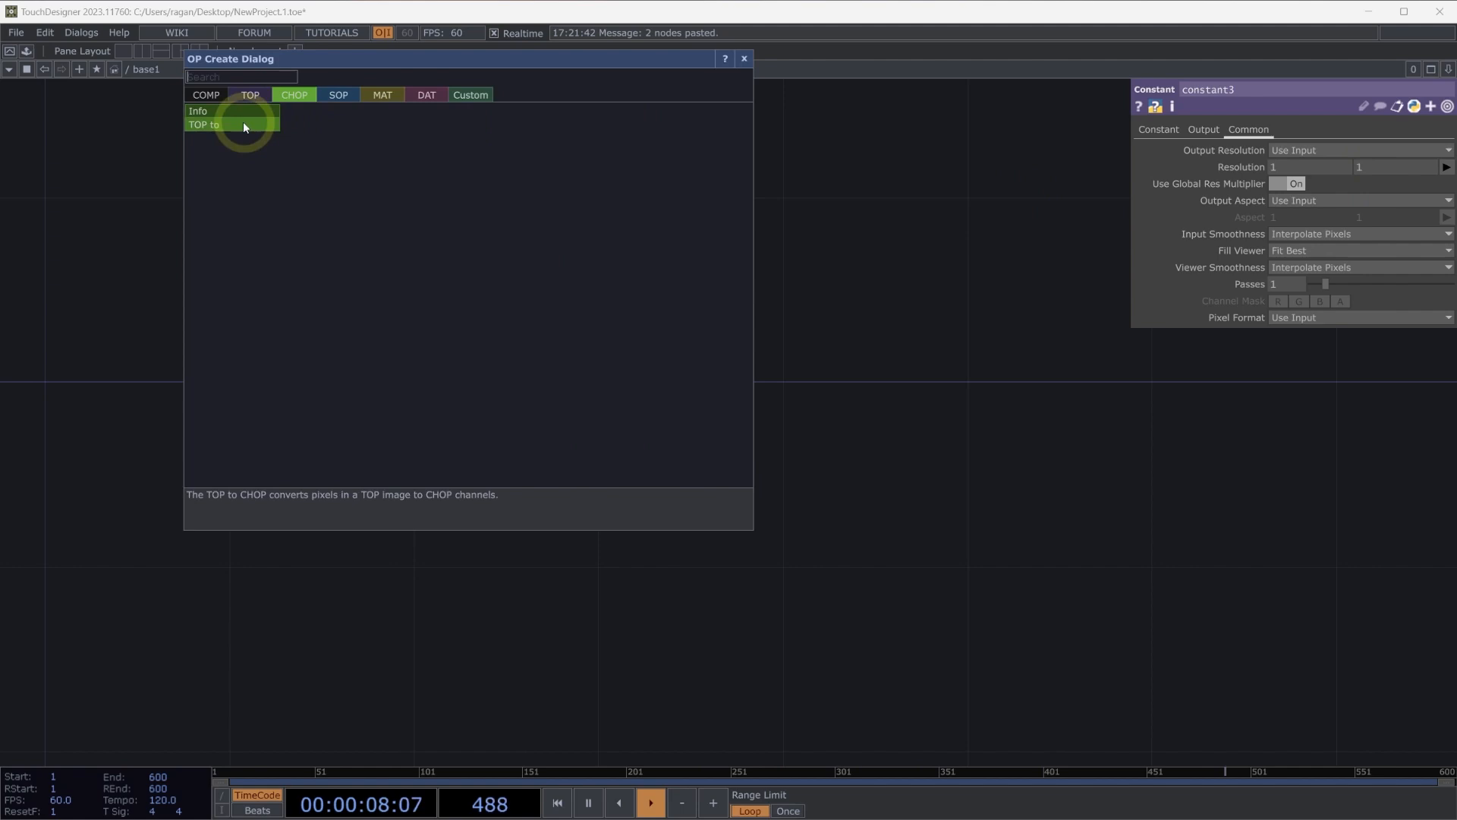
pyautogui.click(204, 123)
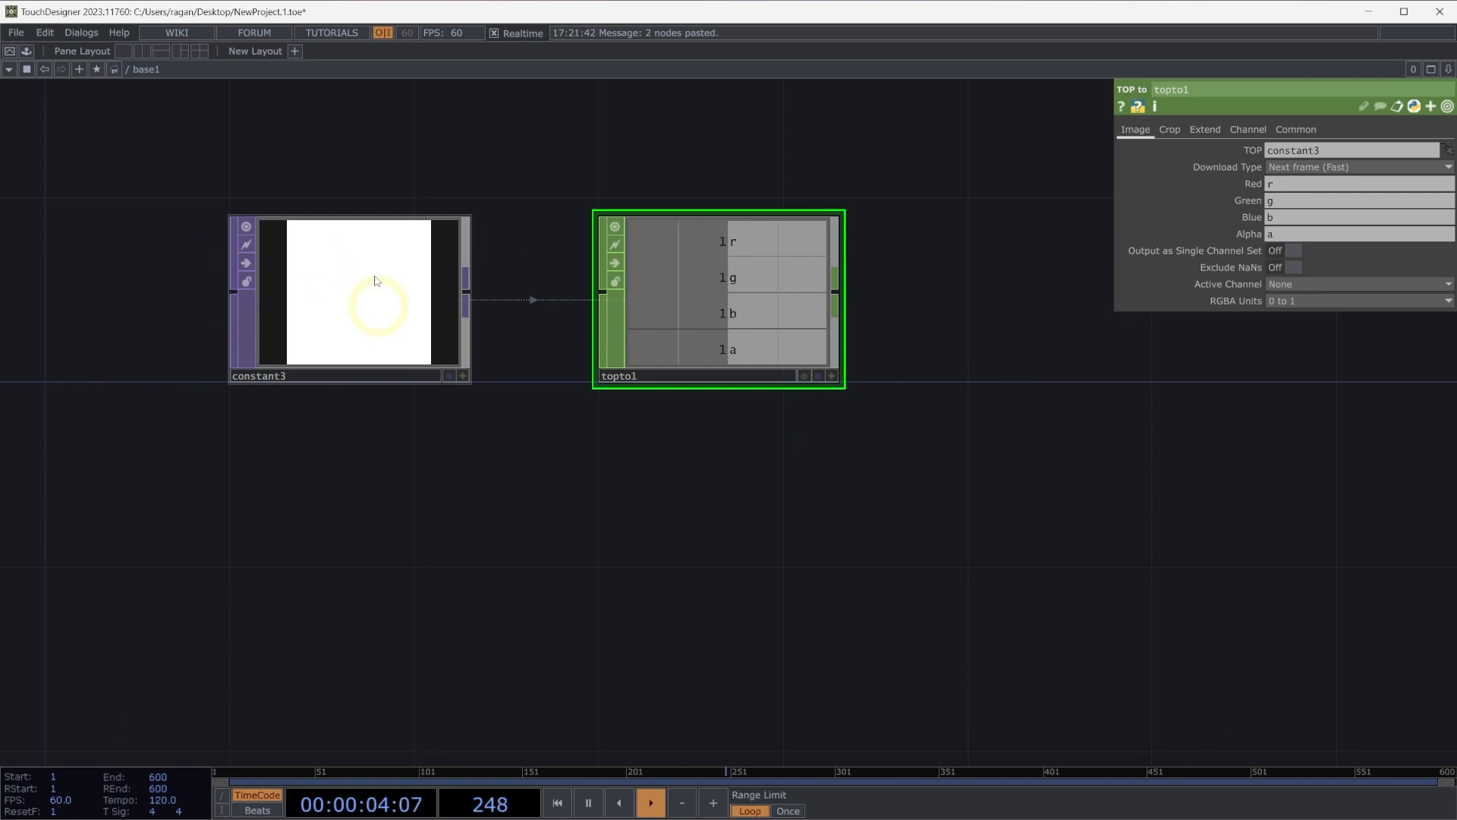
pyautogui.click(372, 295)
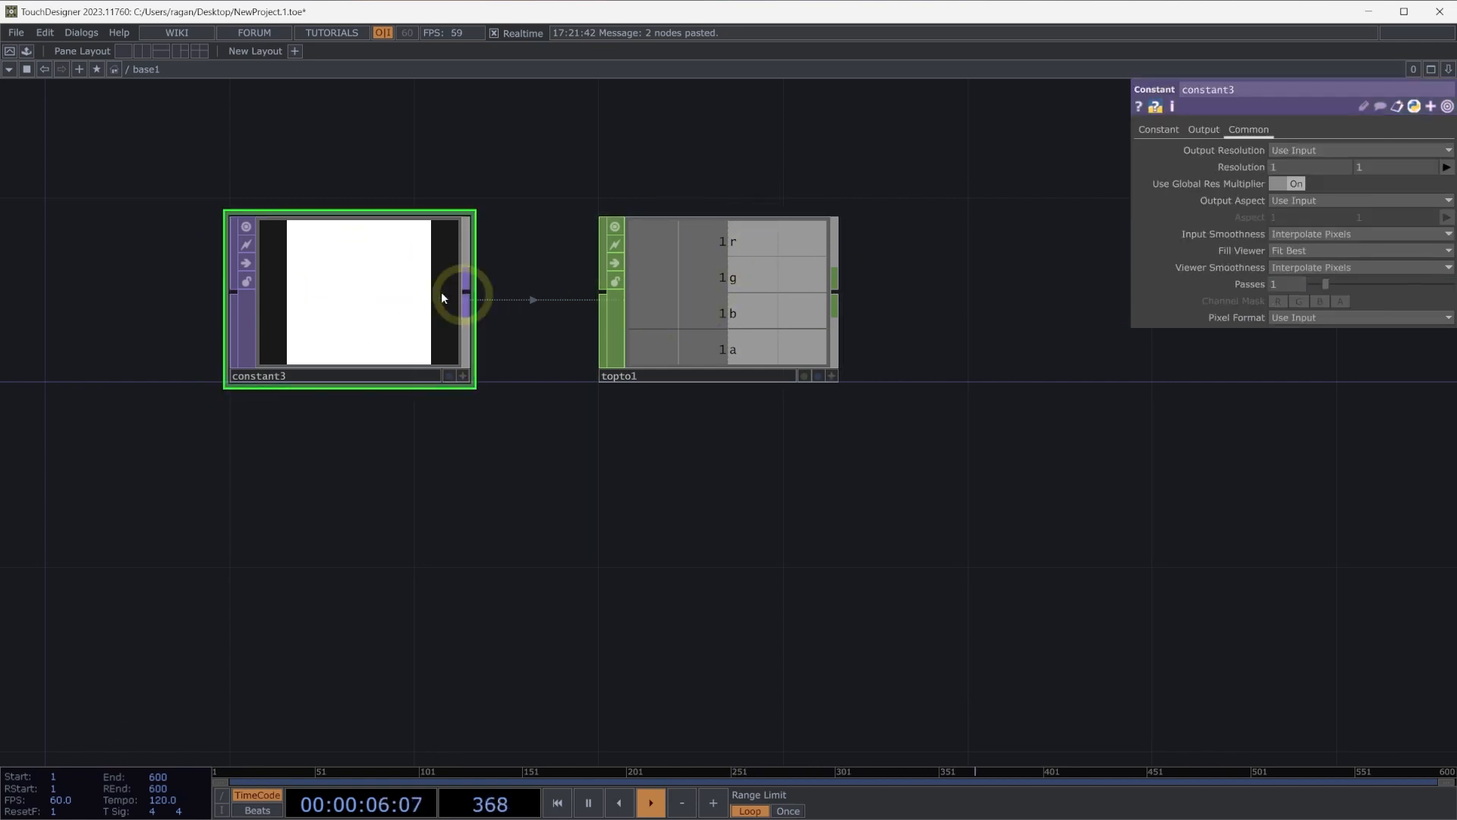
pyautogui.click(1159, 129)
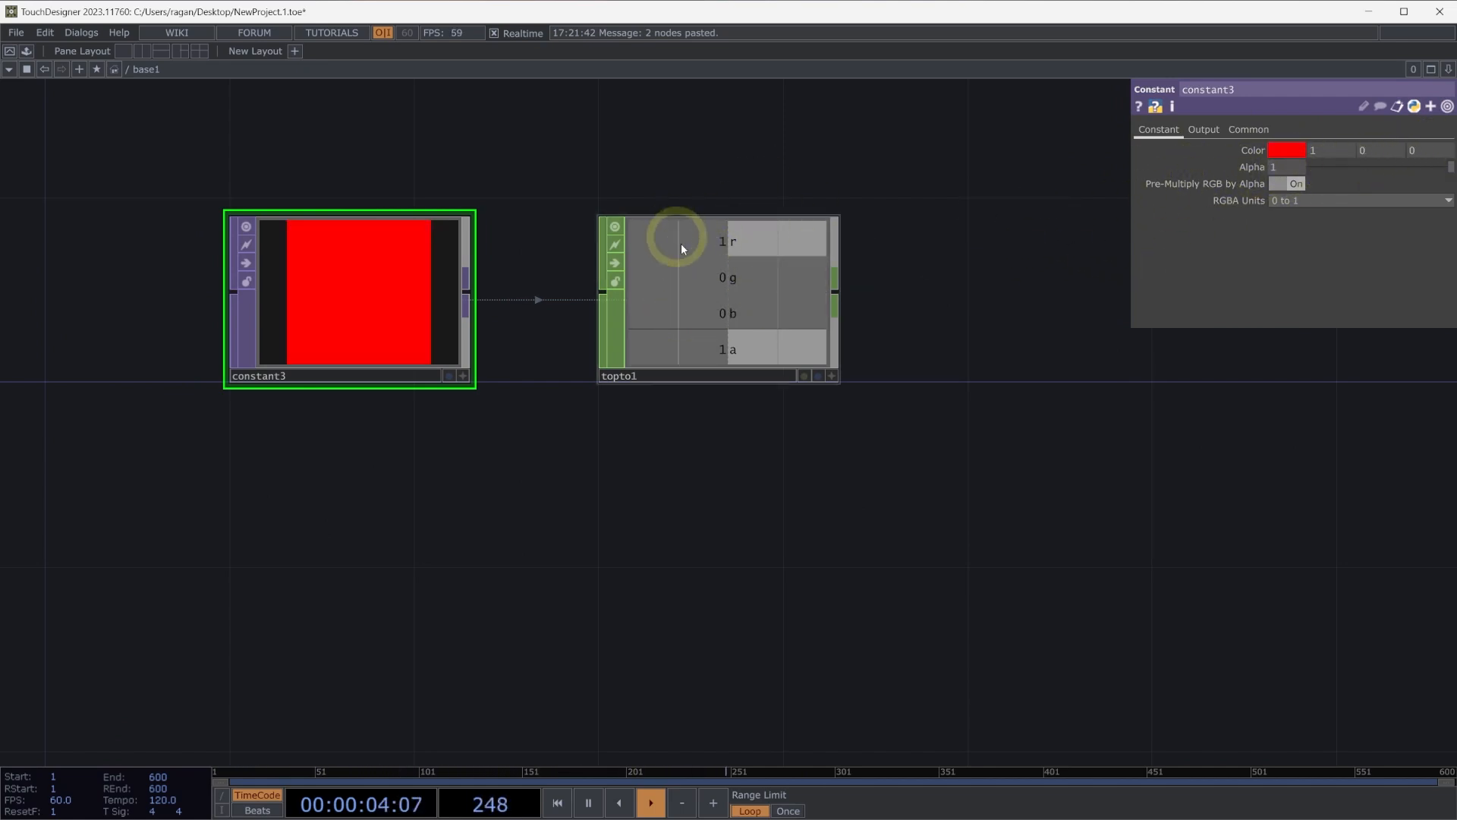
pyautogui.moveTo(730, 246)
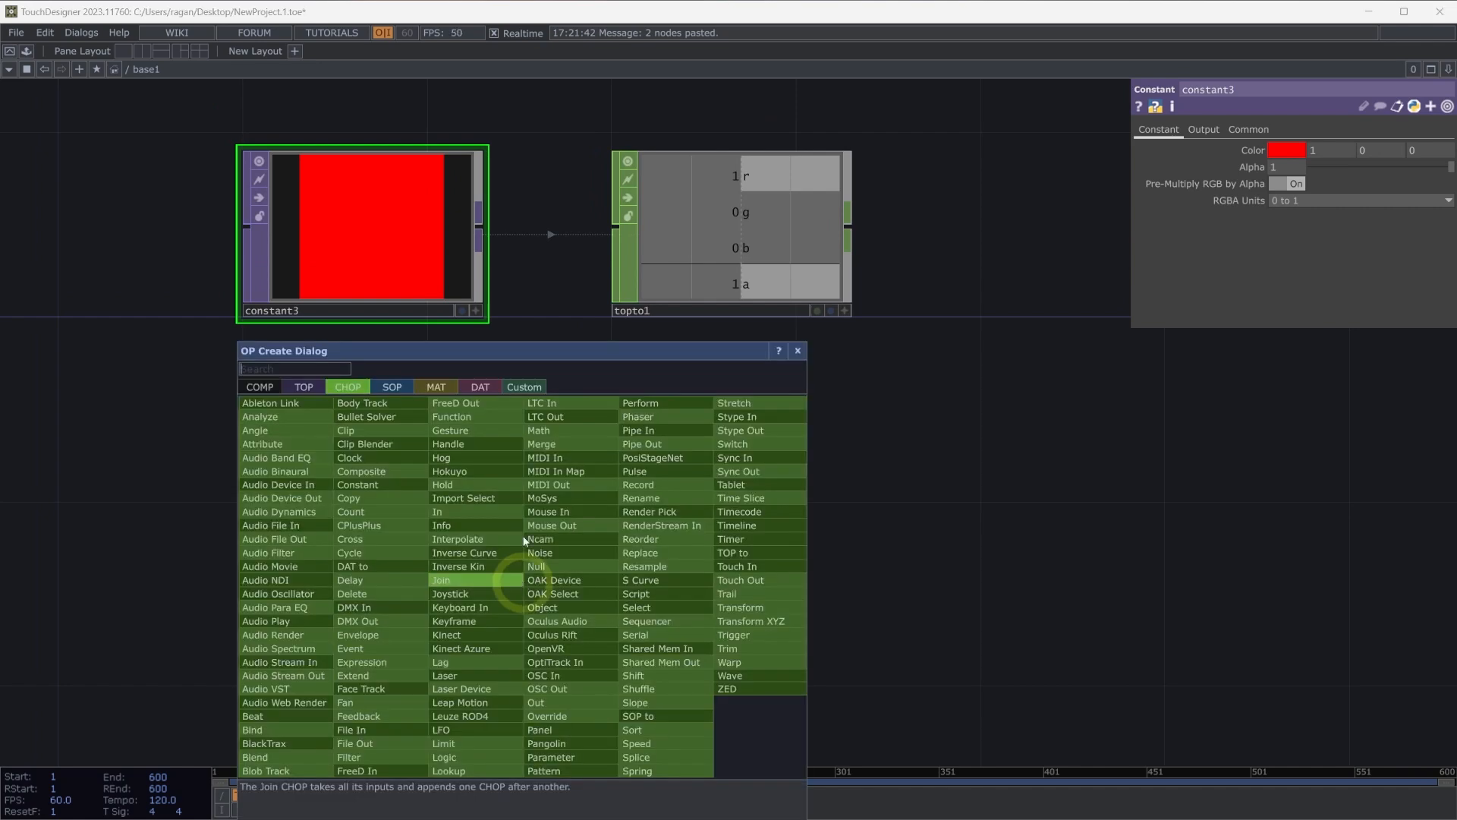
# Step: Add a Ramp TOP, ramp1, with a 10 by 1 resolution
pyautogui.write('ramp')
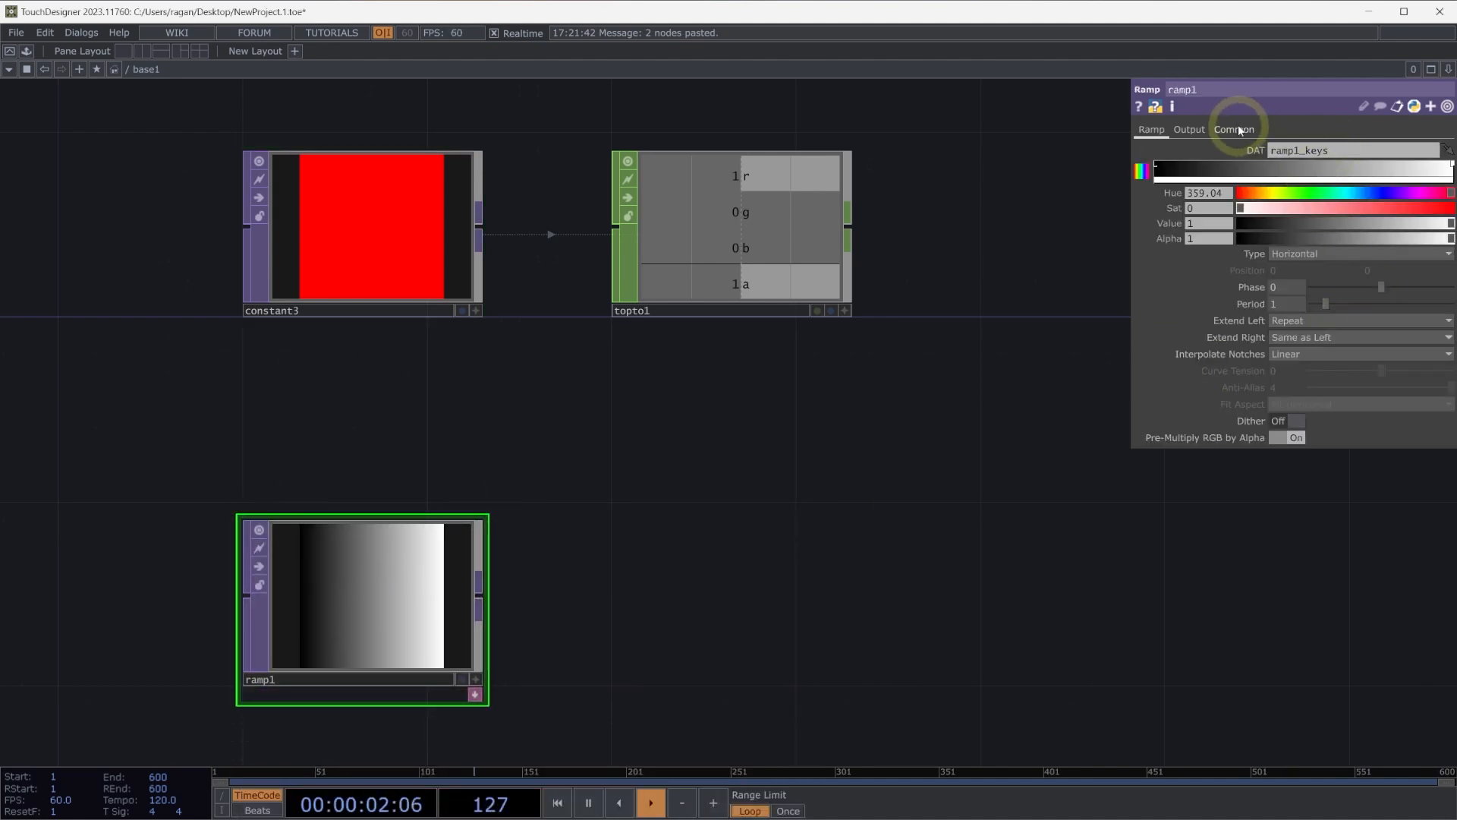
pyautogui.click(1234, 129)
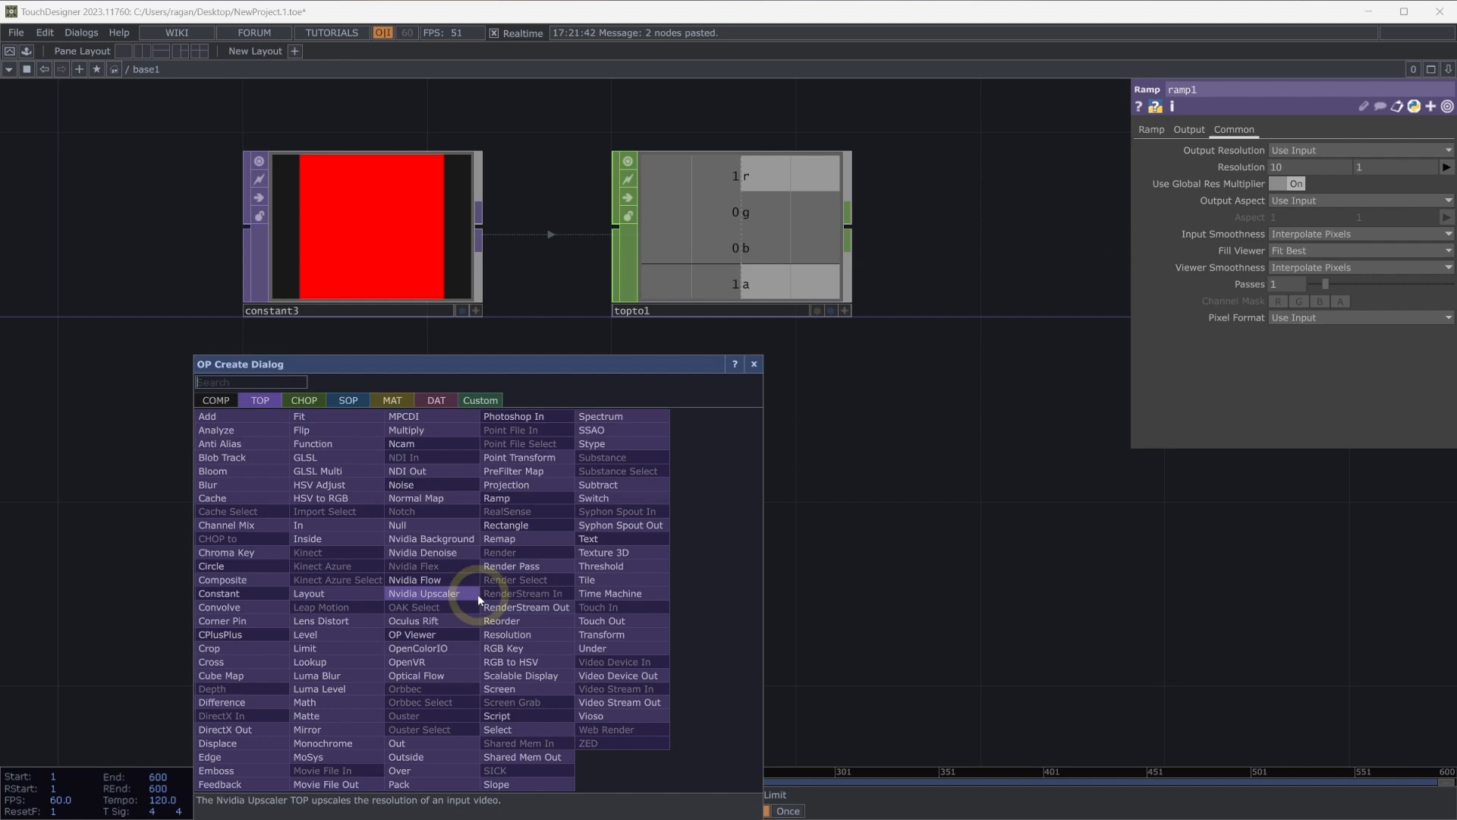
pyautogui.click(302, 403)
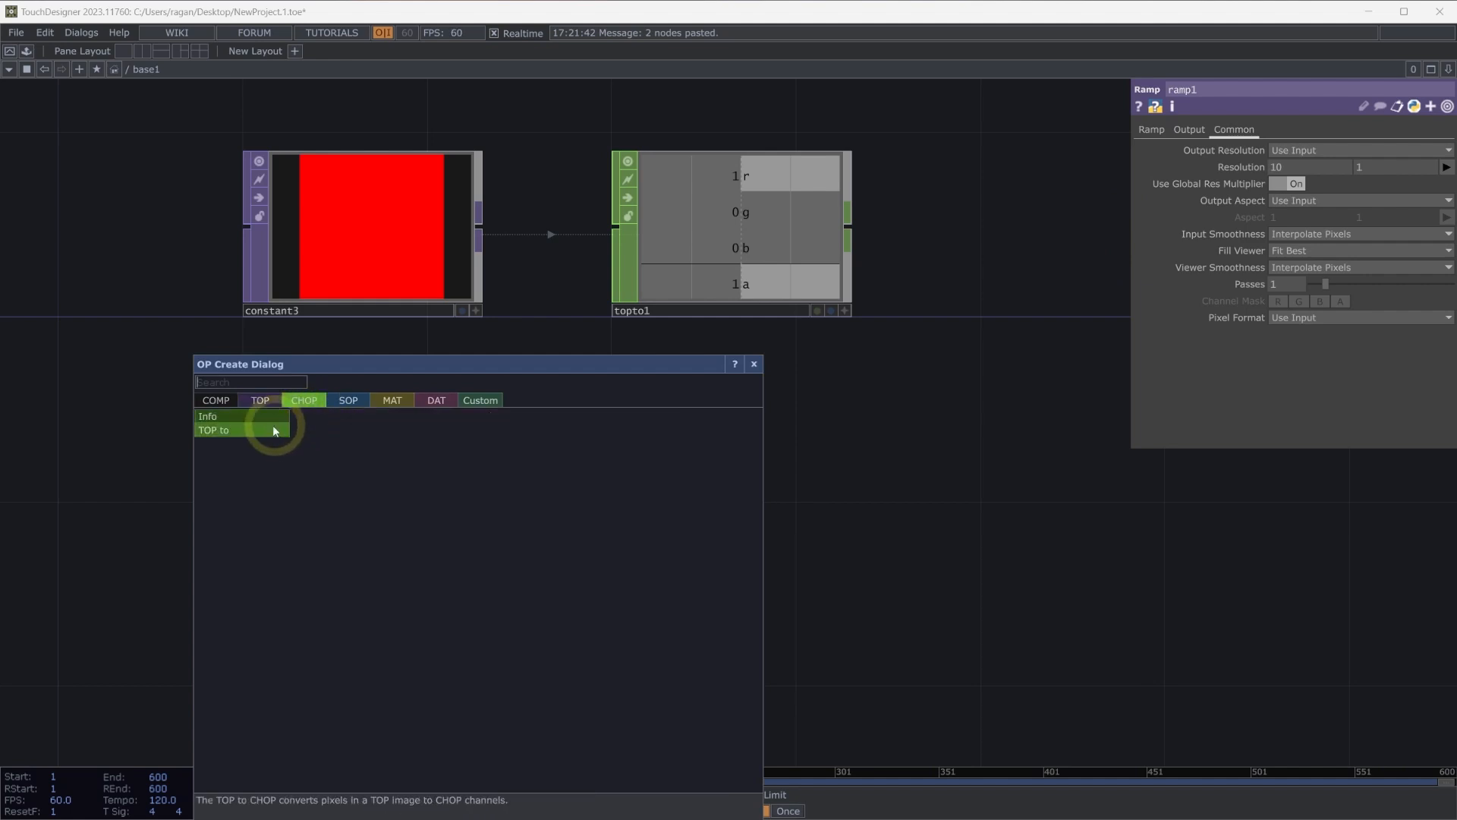
# Step: Append topto2 to ramp1, make the ramp cyan, and add a 10 by 10 copy, ramp2
pyautogui.click(213, 429)
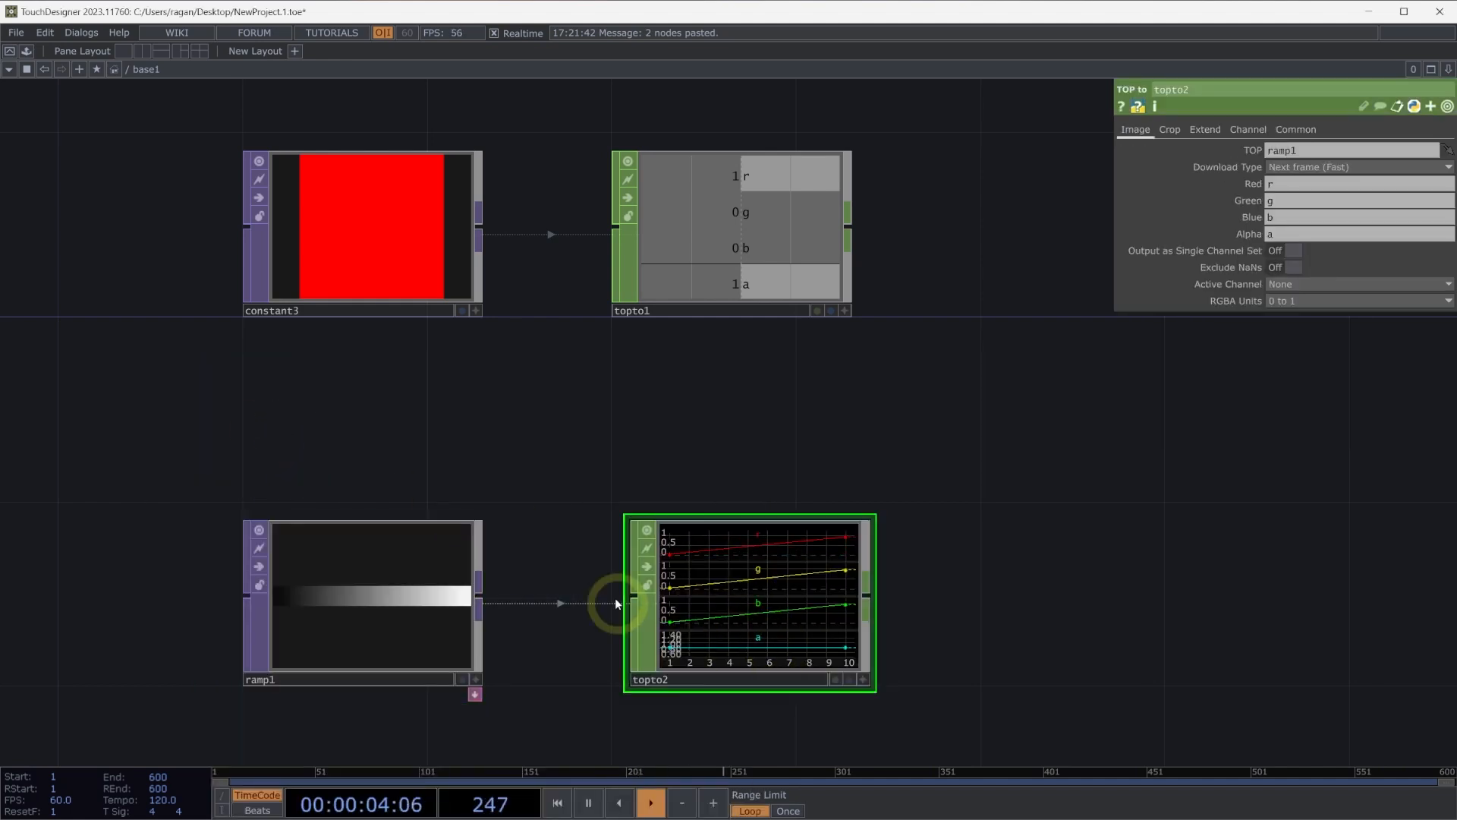
pyautogui.scroll(-3)
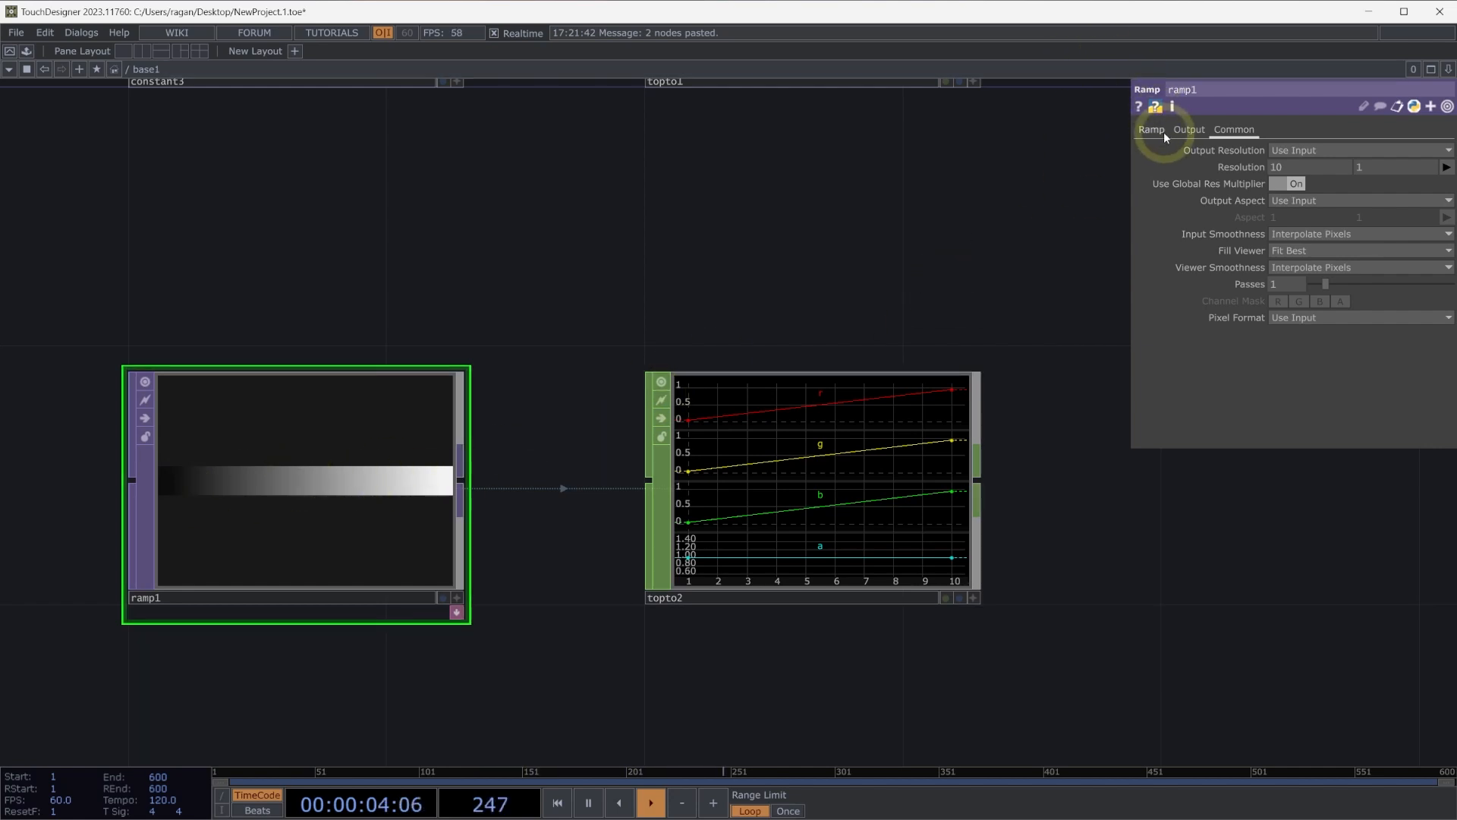
pyautogui.click(1151, 129)
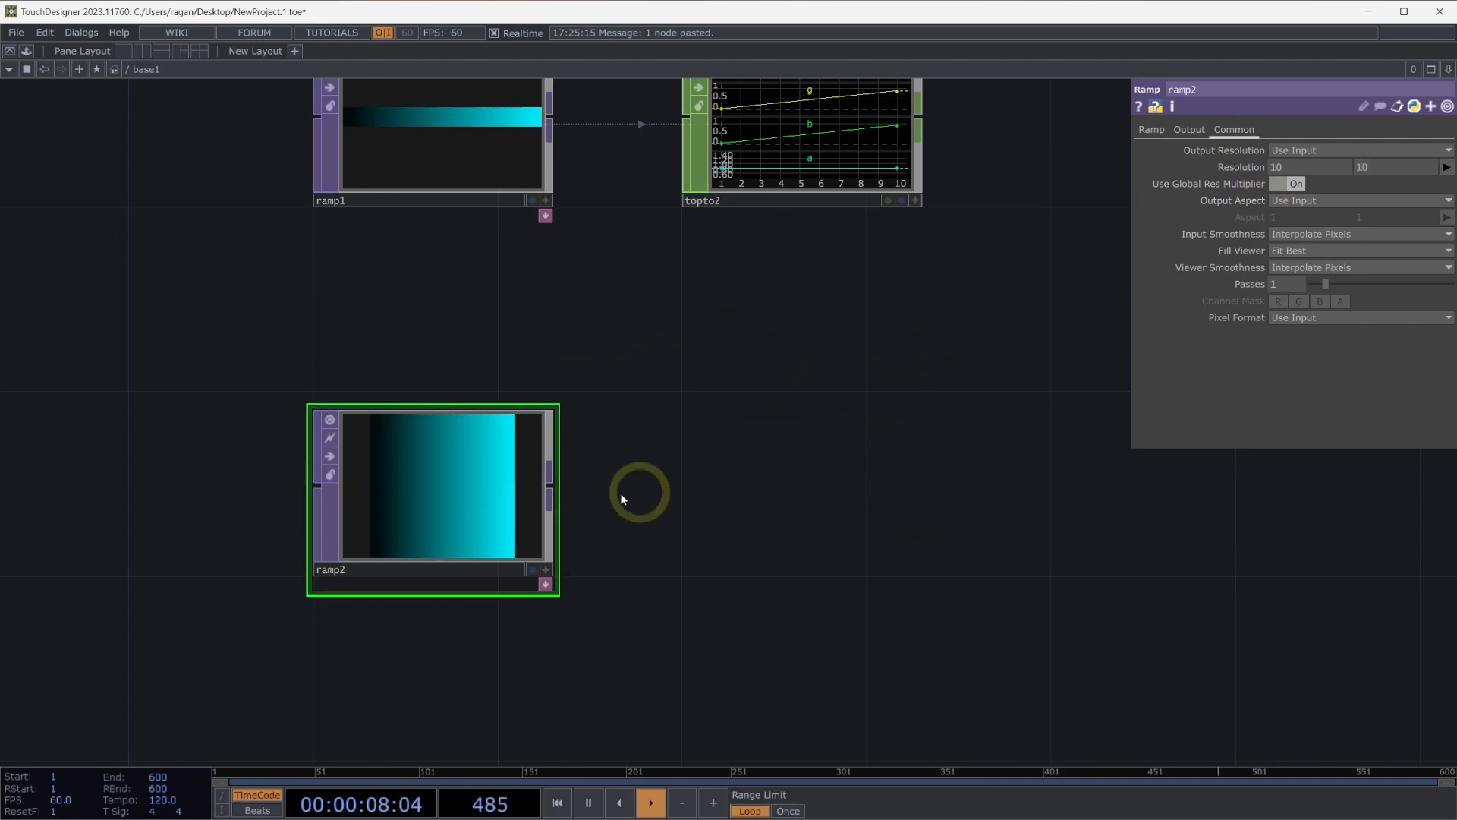
# Step: Make ramp2 a circular ramp and append a TOP to CHOP, topto3
pyautogui.click(1151, 129)
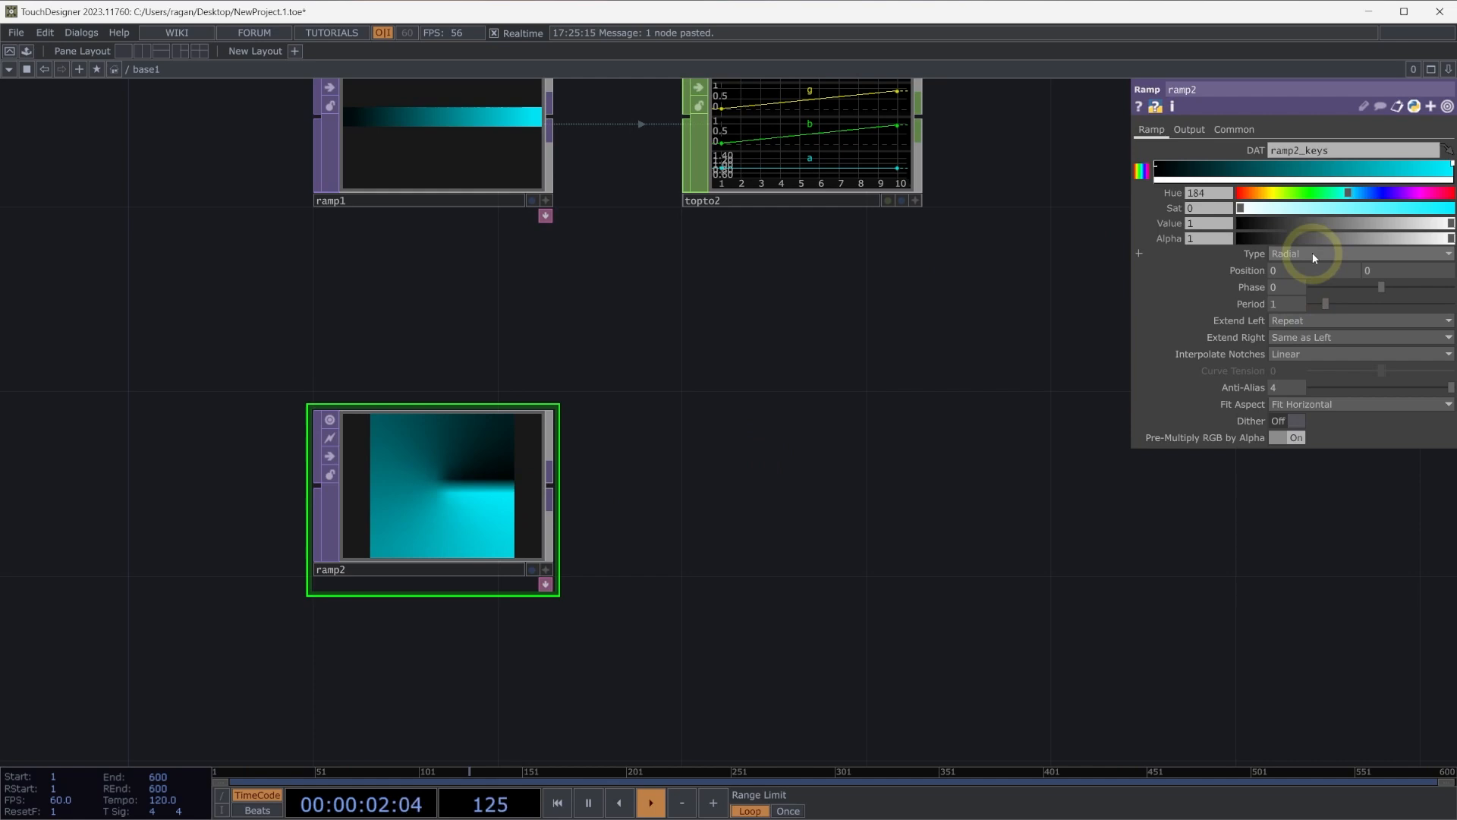
pyautogui.click(1358, 253)
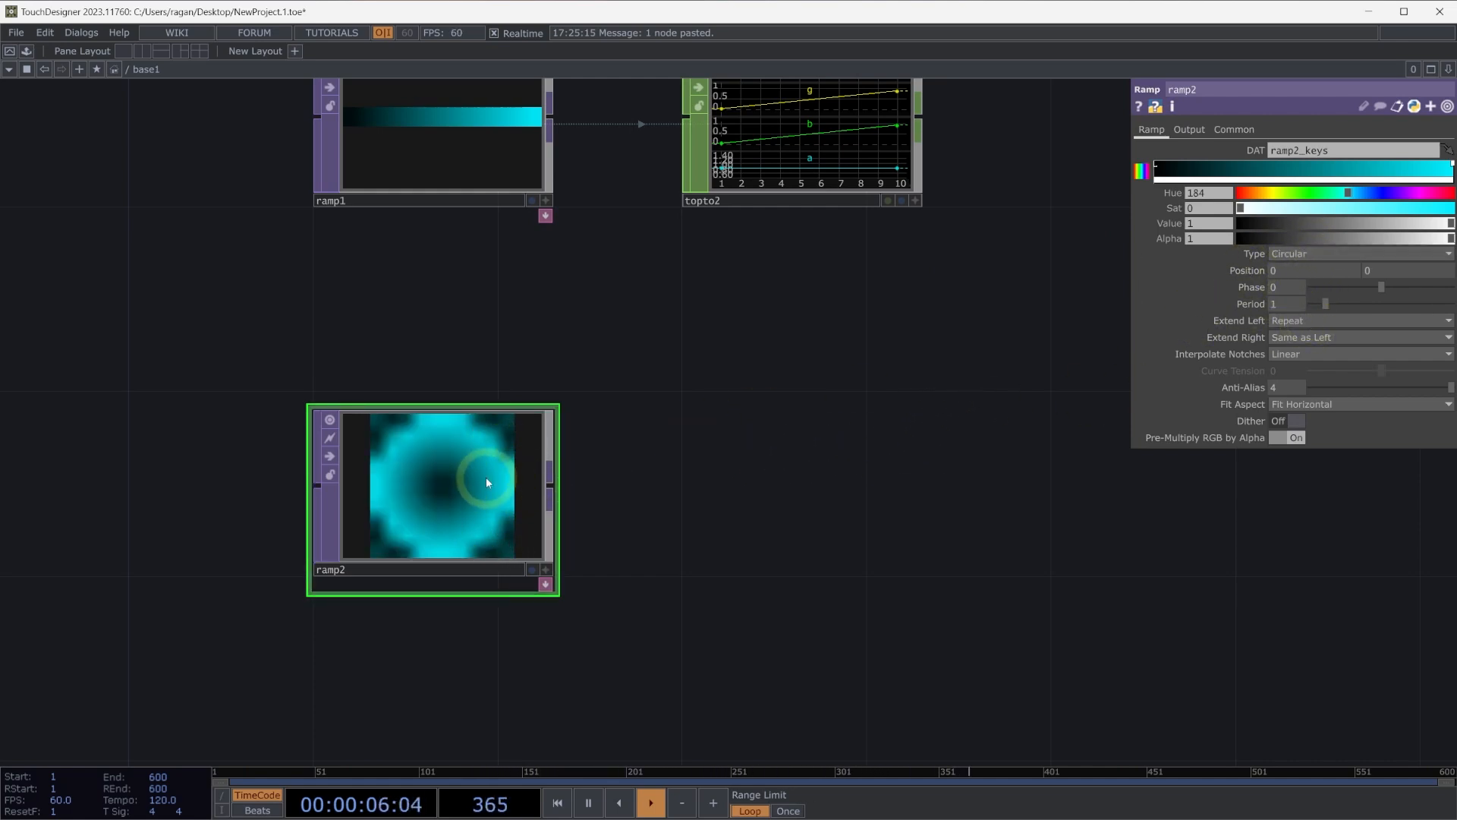
pyautogui.rightClick(485, 483)
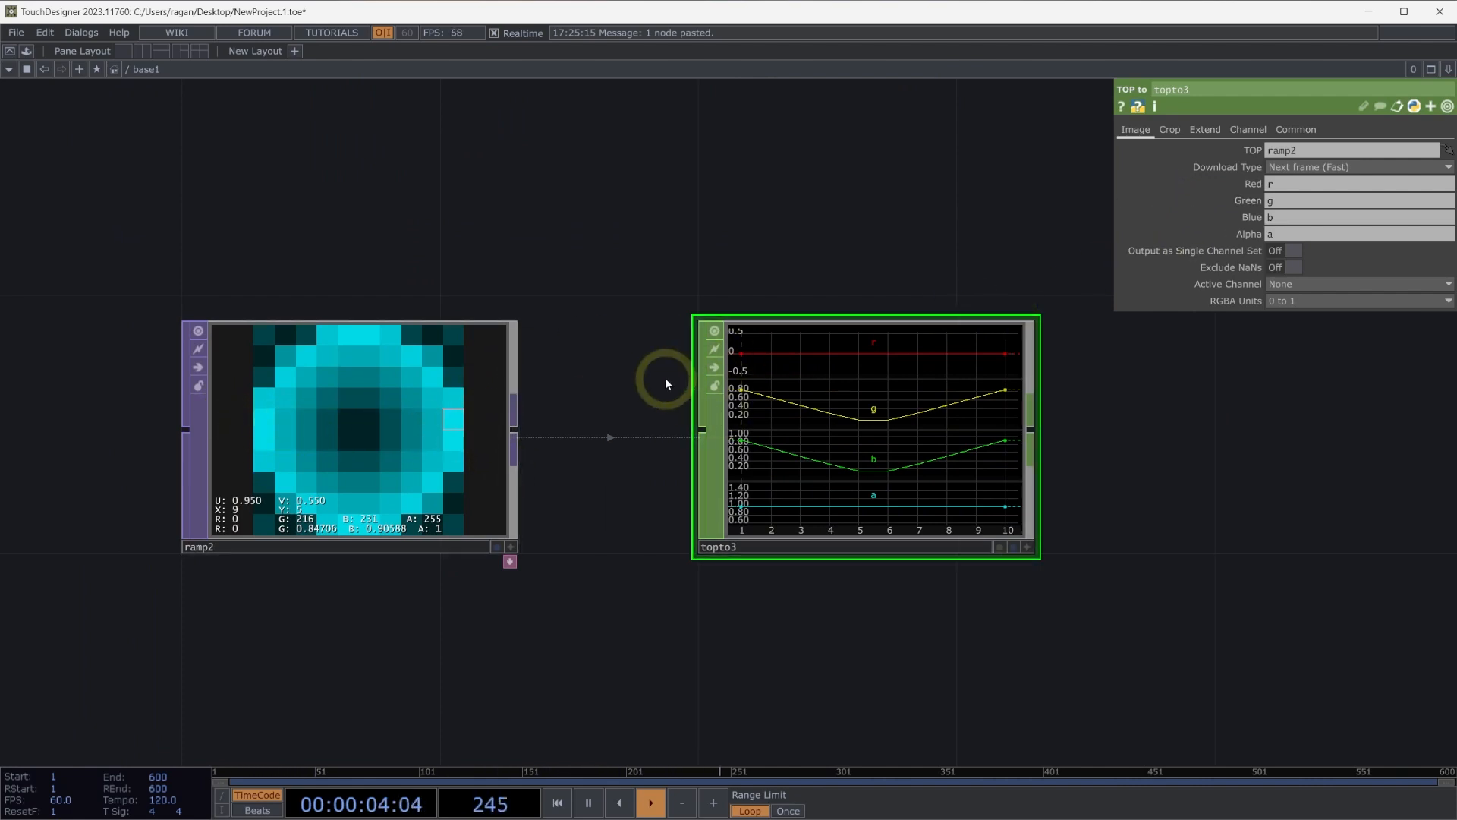
# Step: On topto3's Crop page, sweep V Start from 0.5 down to 0 and back to 0.5
pyautogui.click(1169, 129)
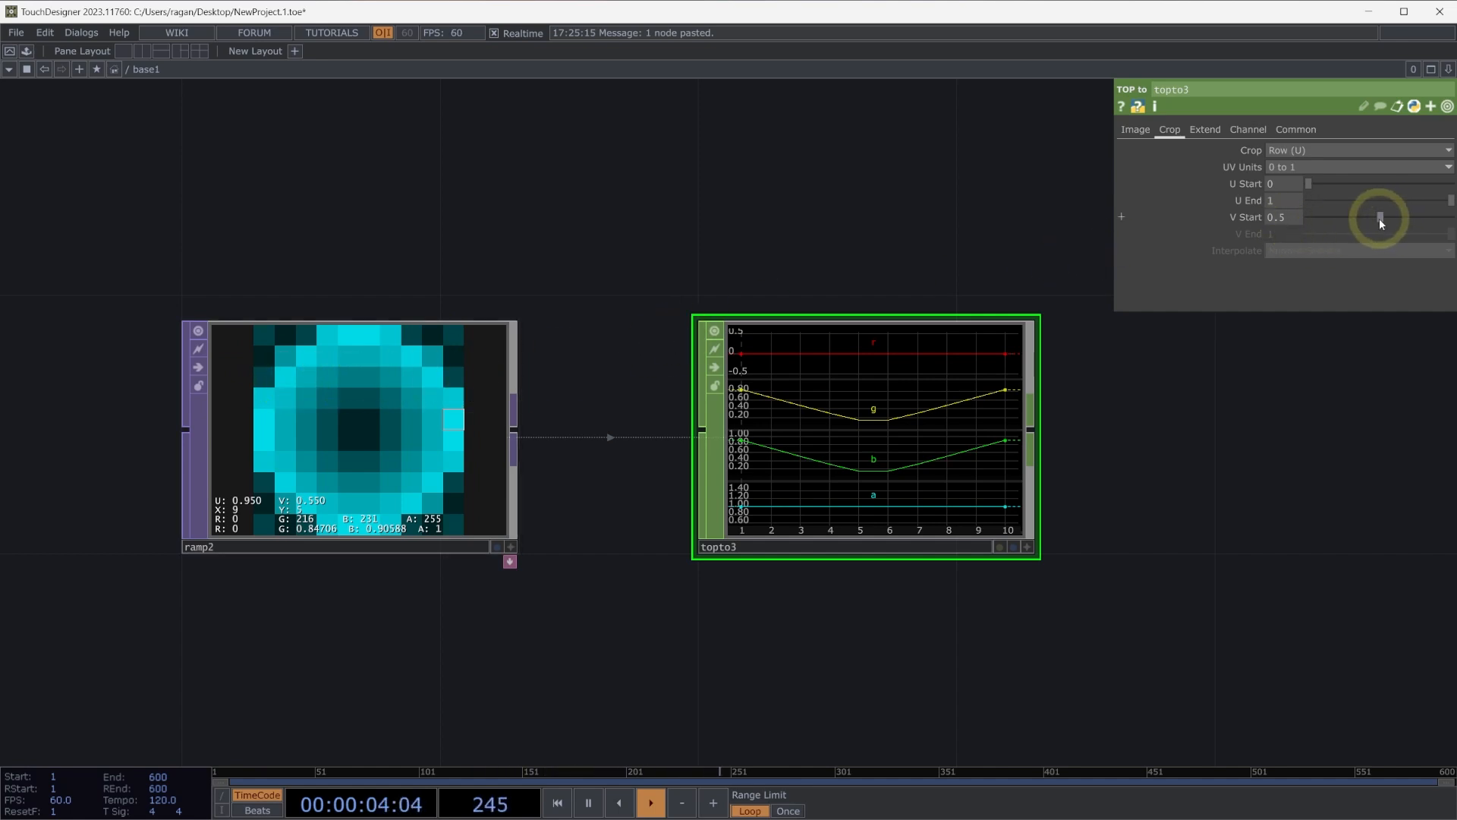
pyautogui.moveTo(1380, 218); pyautogui.dragTo(1322, 224)
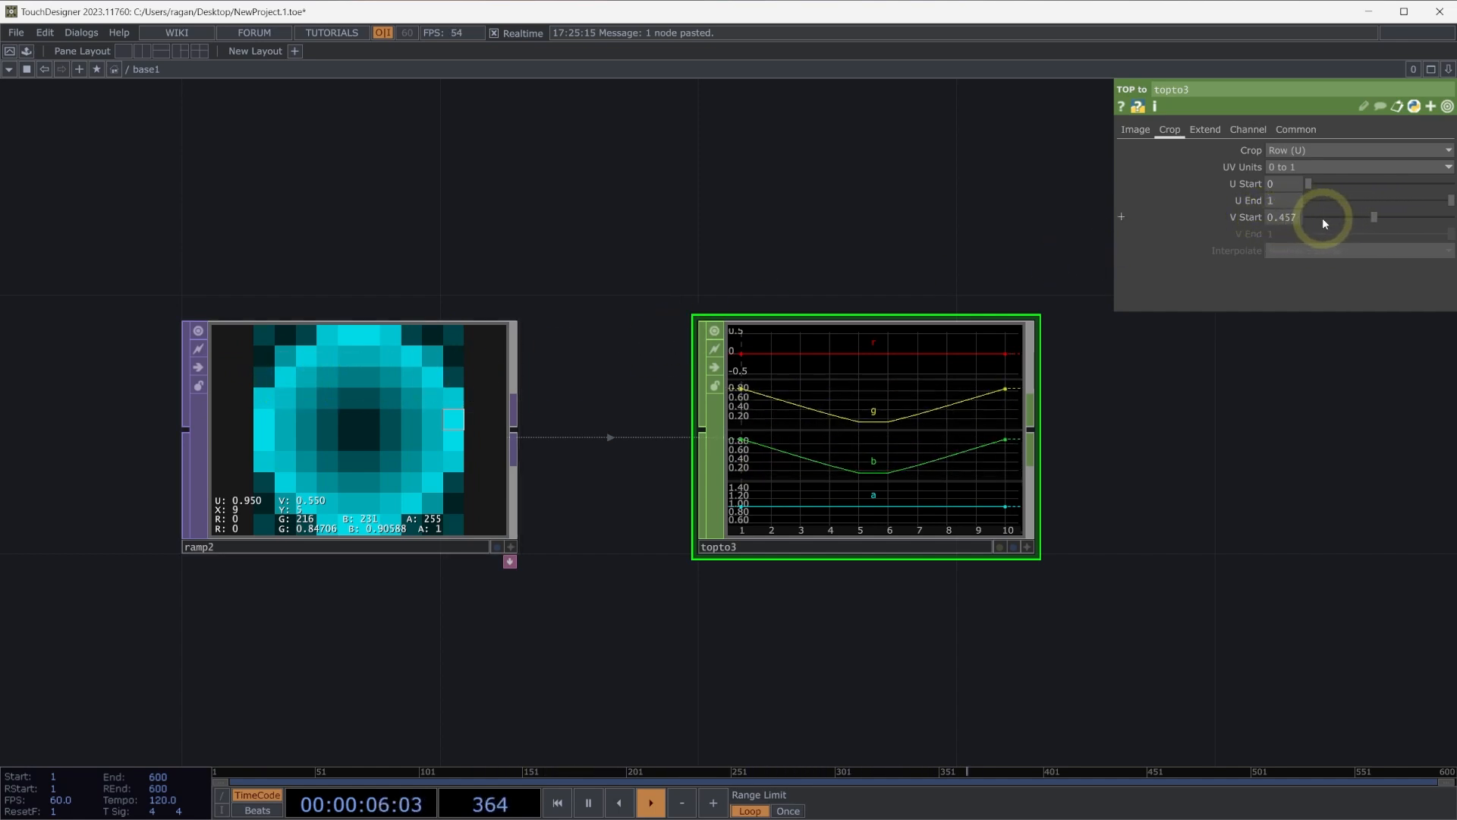
pyautogui.moveTo(1324, 223); pyautogui.dragTo(1255, 218)
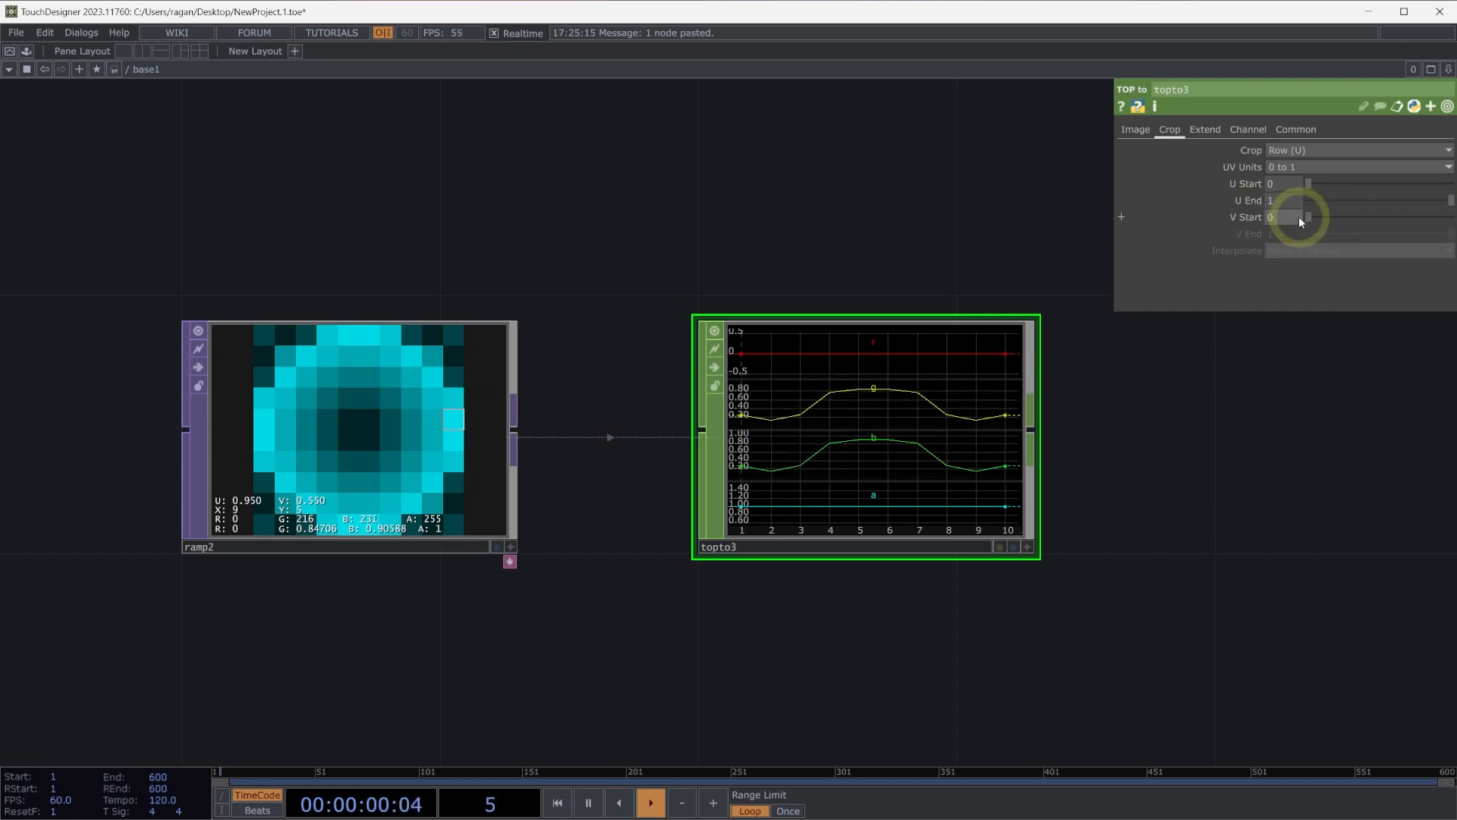
pyautogui.moveTo(1301, 217); pyautogui.dragTo(1375, 216)
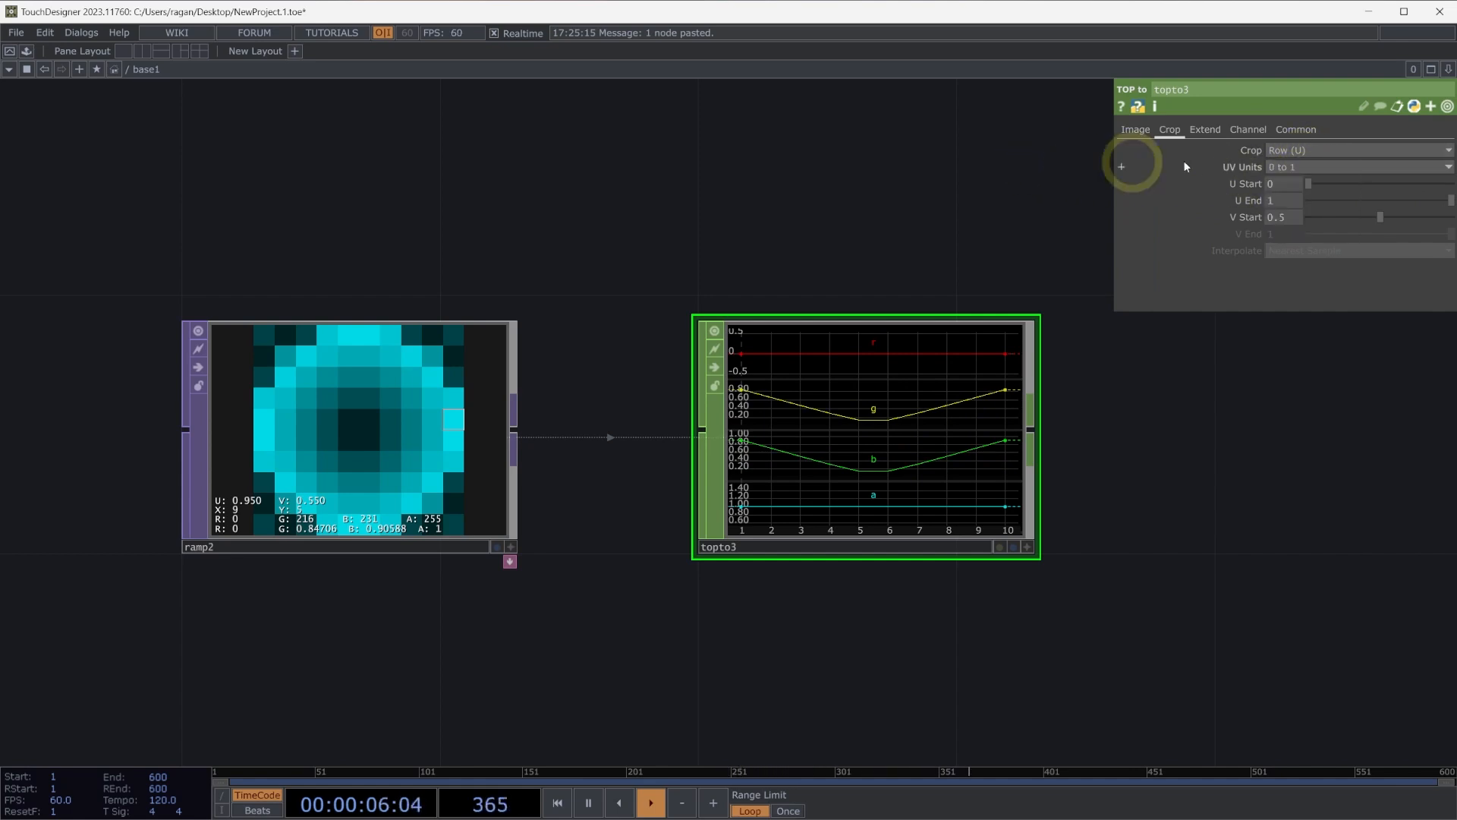
pyautogui.moveTo(898, 223)
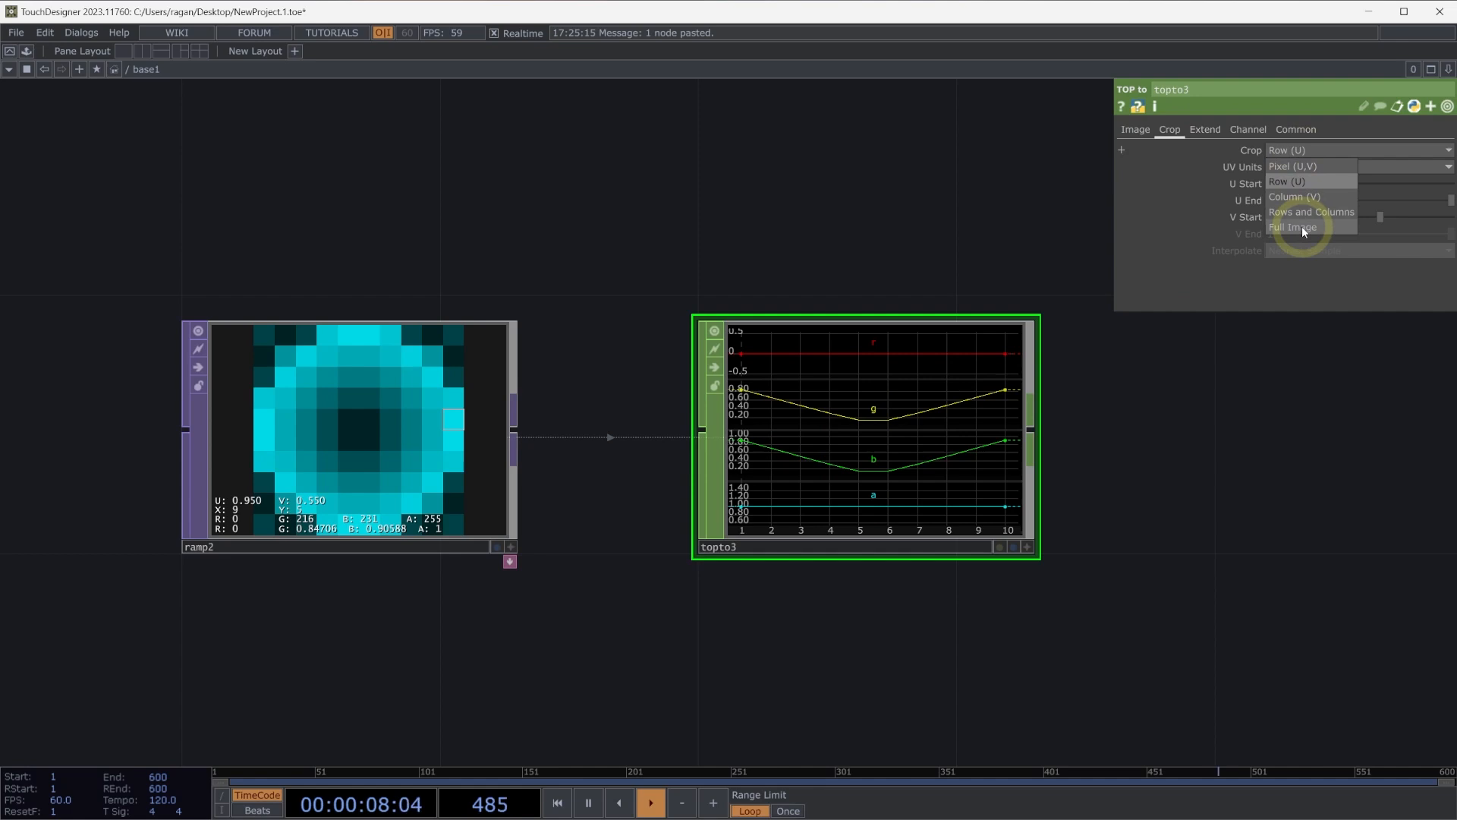
# Step: Make topto3 sample ramp2's full image and turn Output as Single Channel Set on
pyautogui.click(1292, 227)
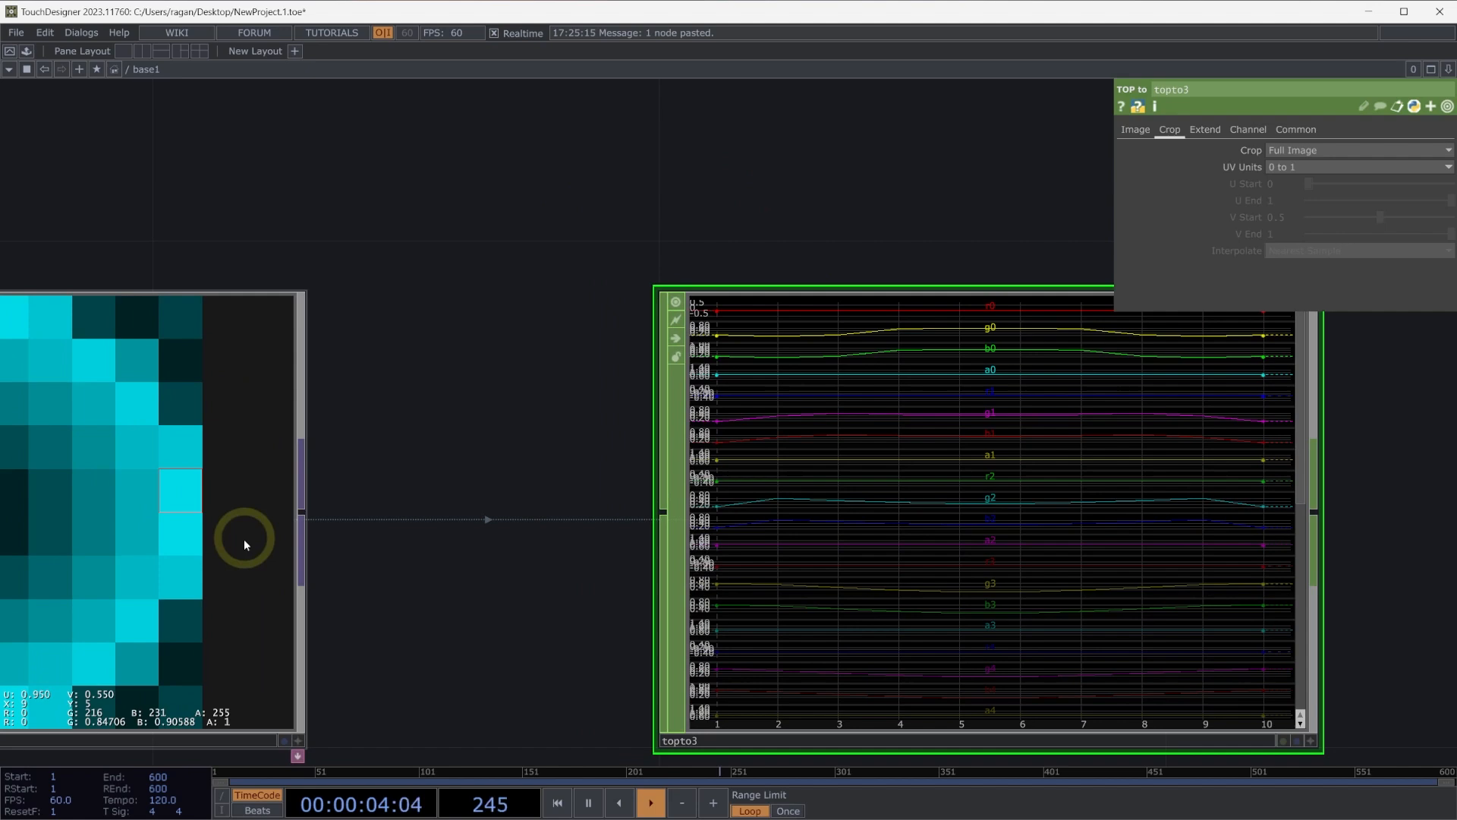
pyautogui.moveTo(334, 405)
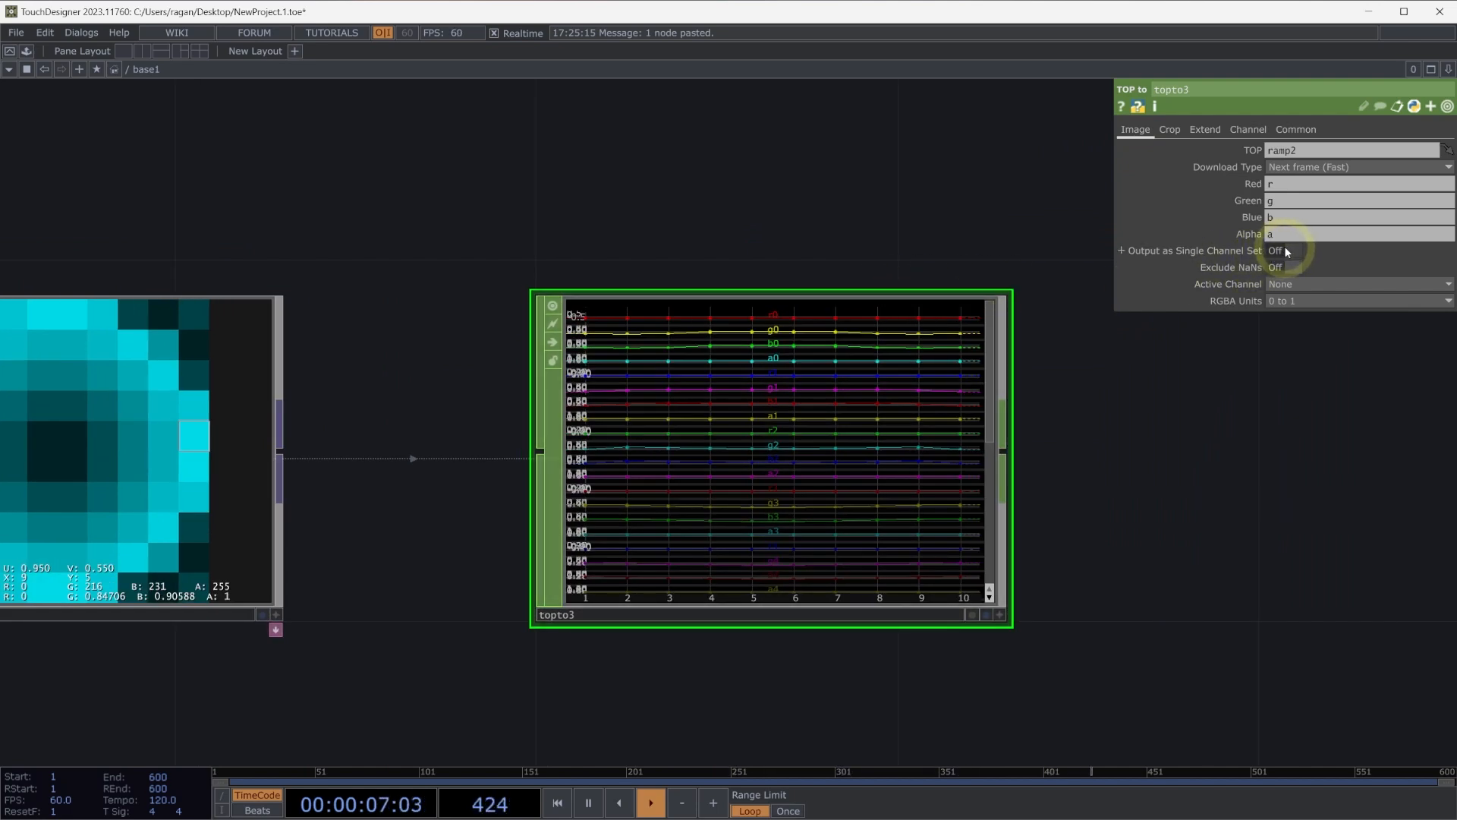
pyautogui.click(1291, 250)
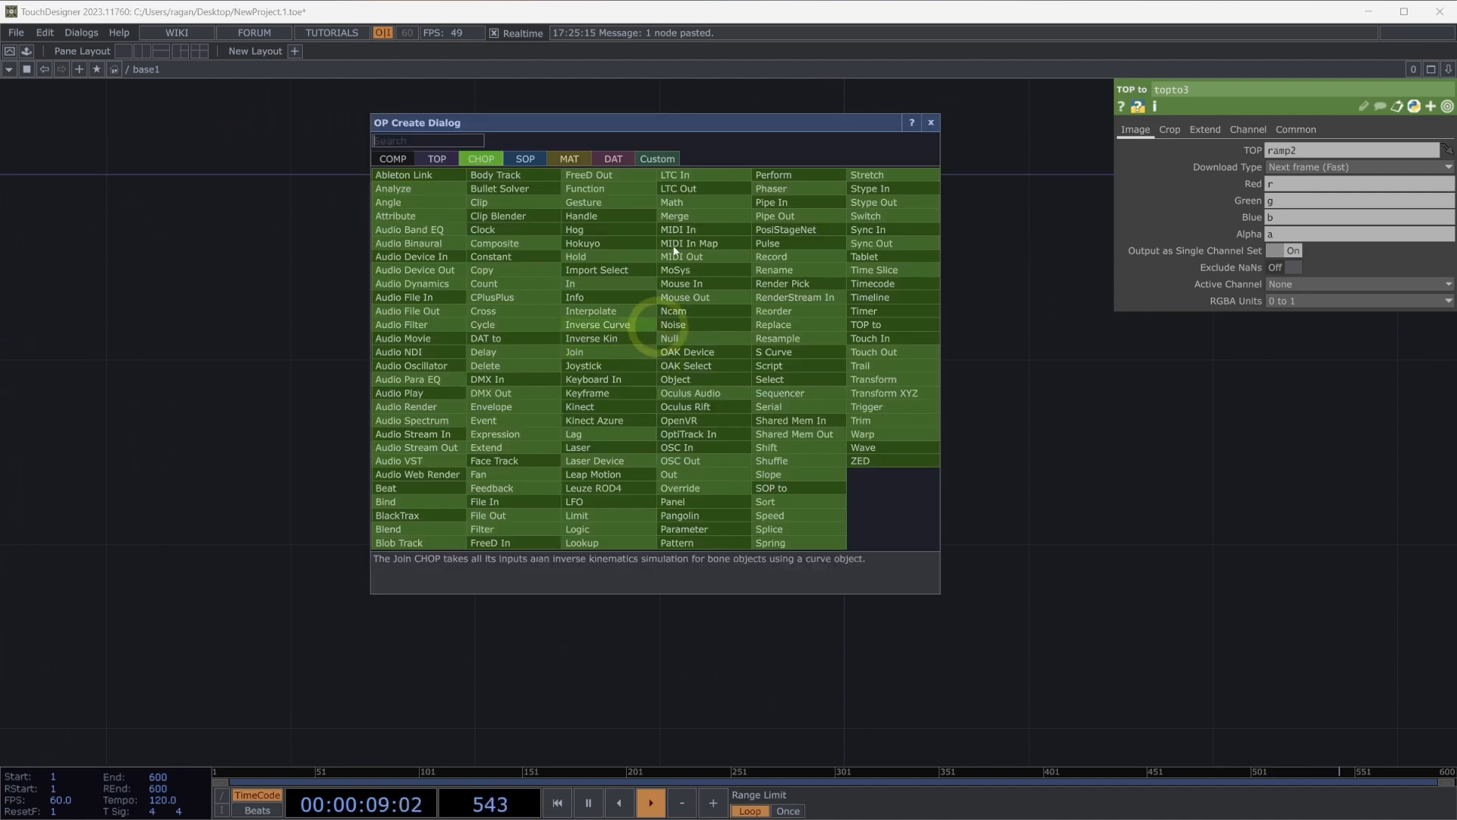
# Step: Create table1 holding apples and 50, and feed it into a new DAT to CHOP
pyautogui.click(613, 158)
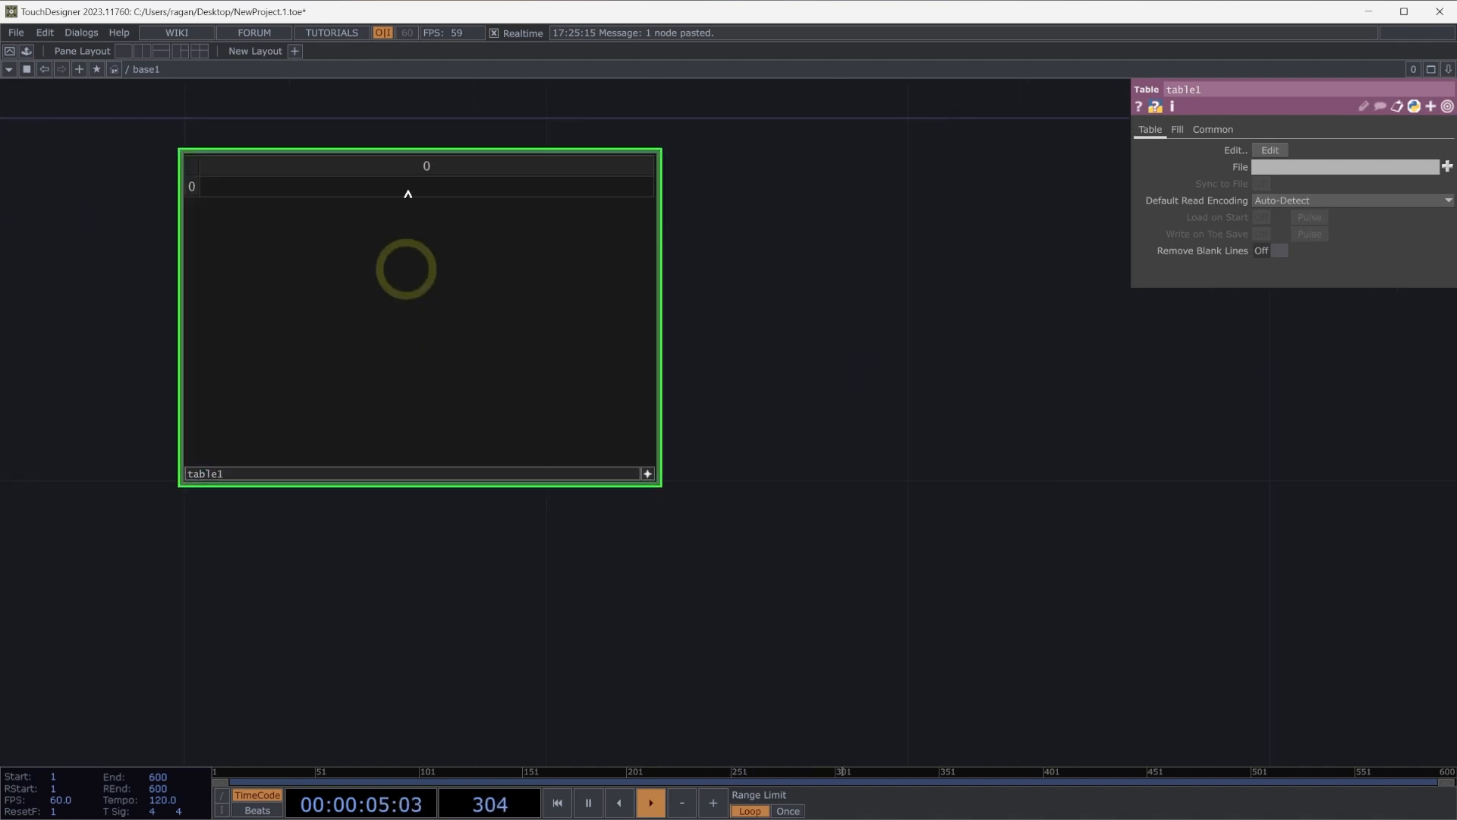
pyautogui.write('apples')
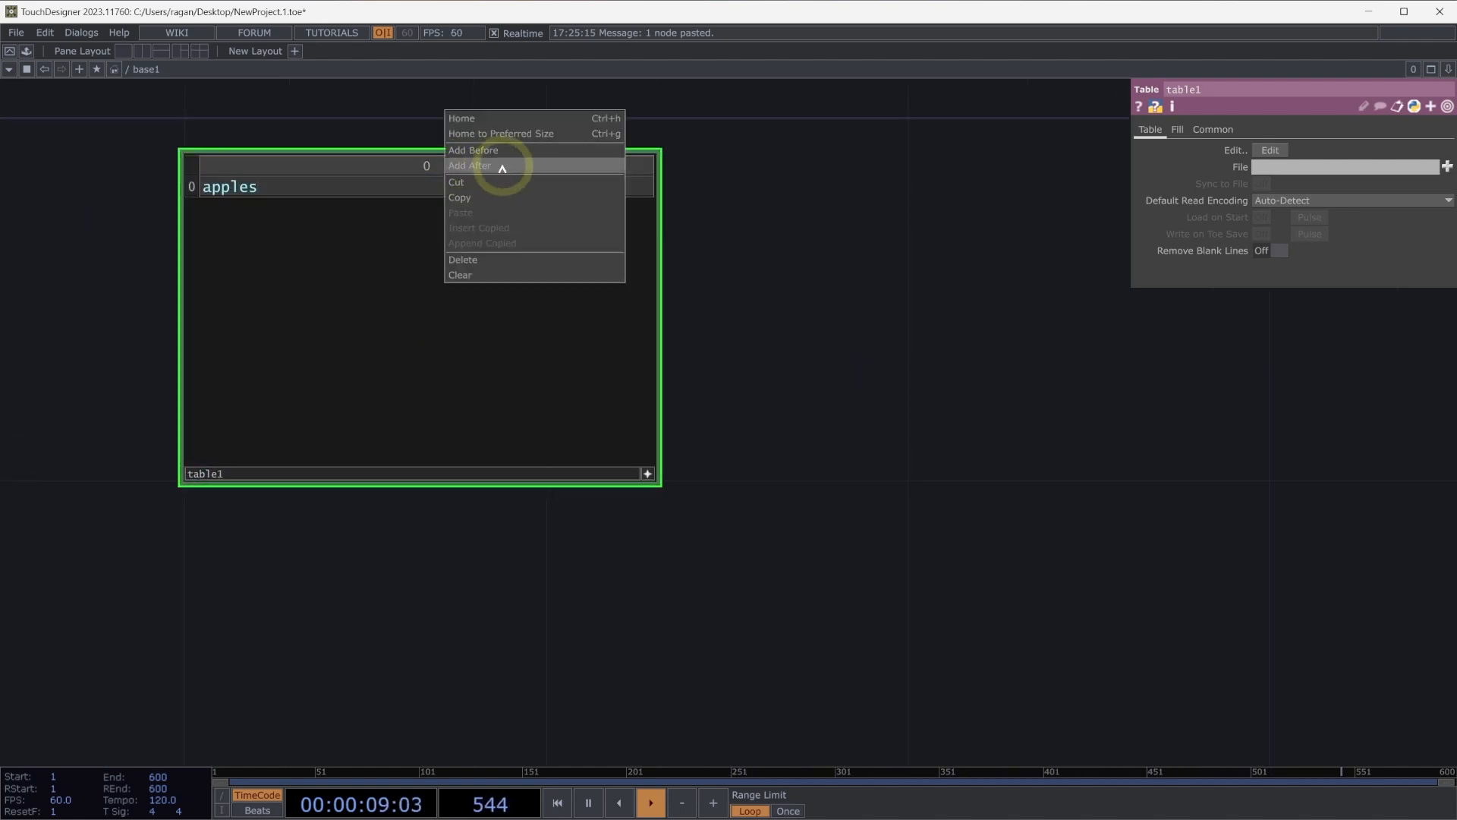
pyautogui.click(469, 165)
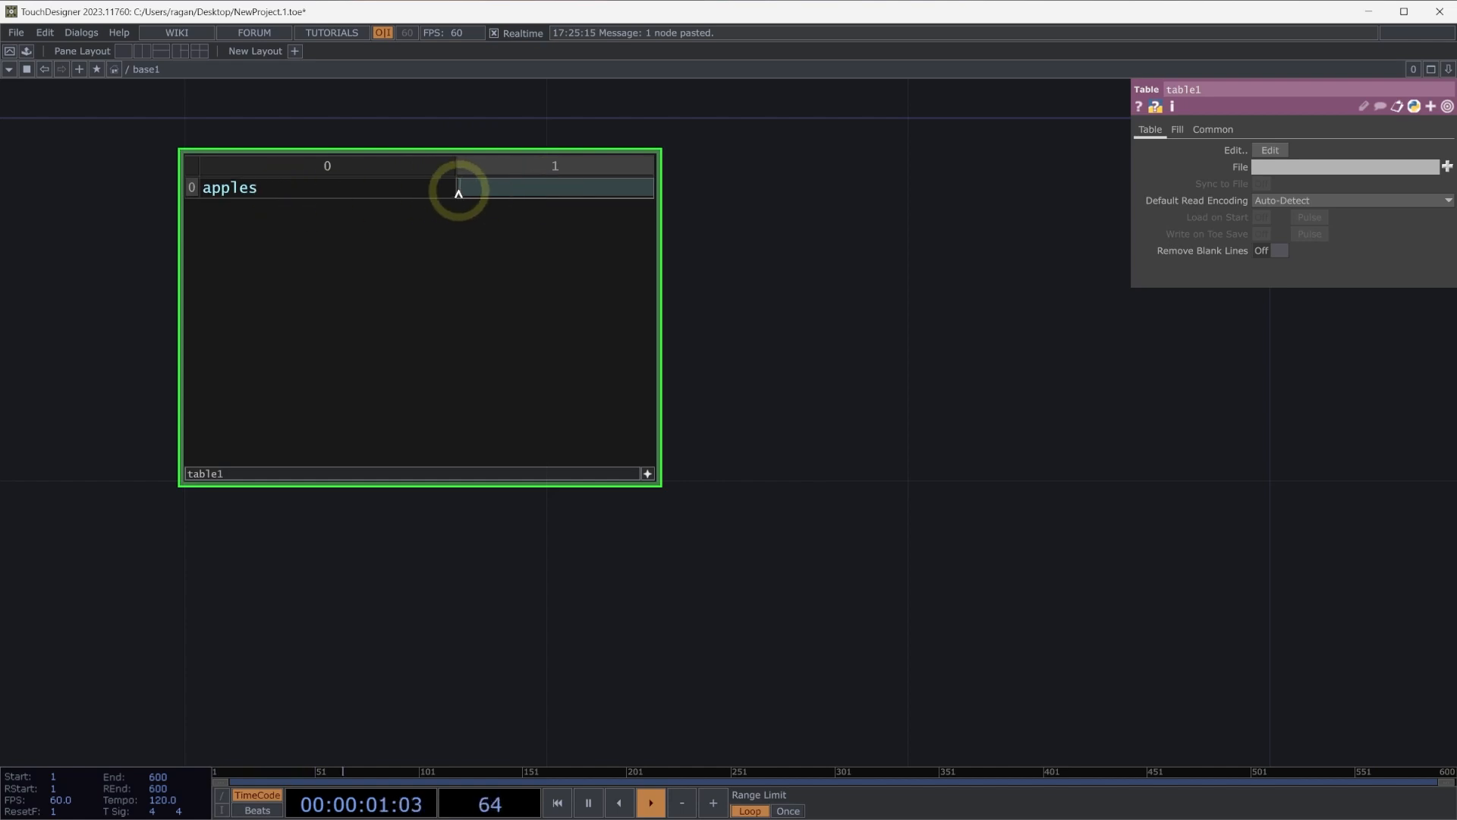
pyautogui.write('100')
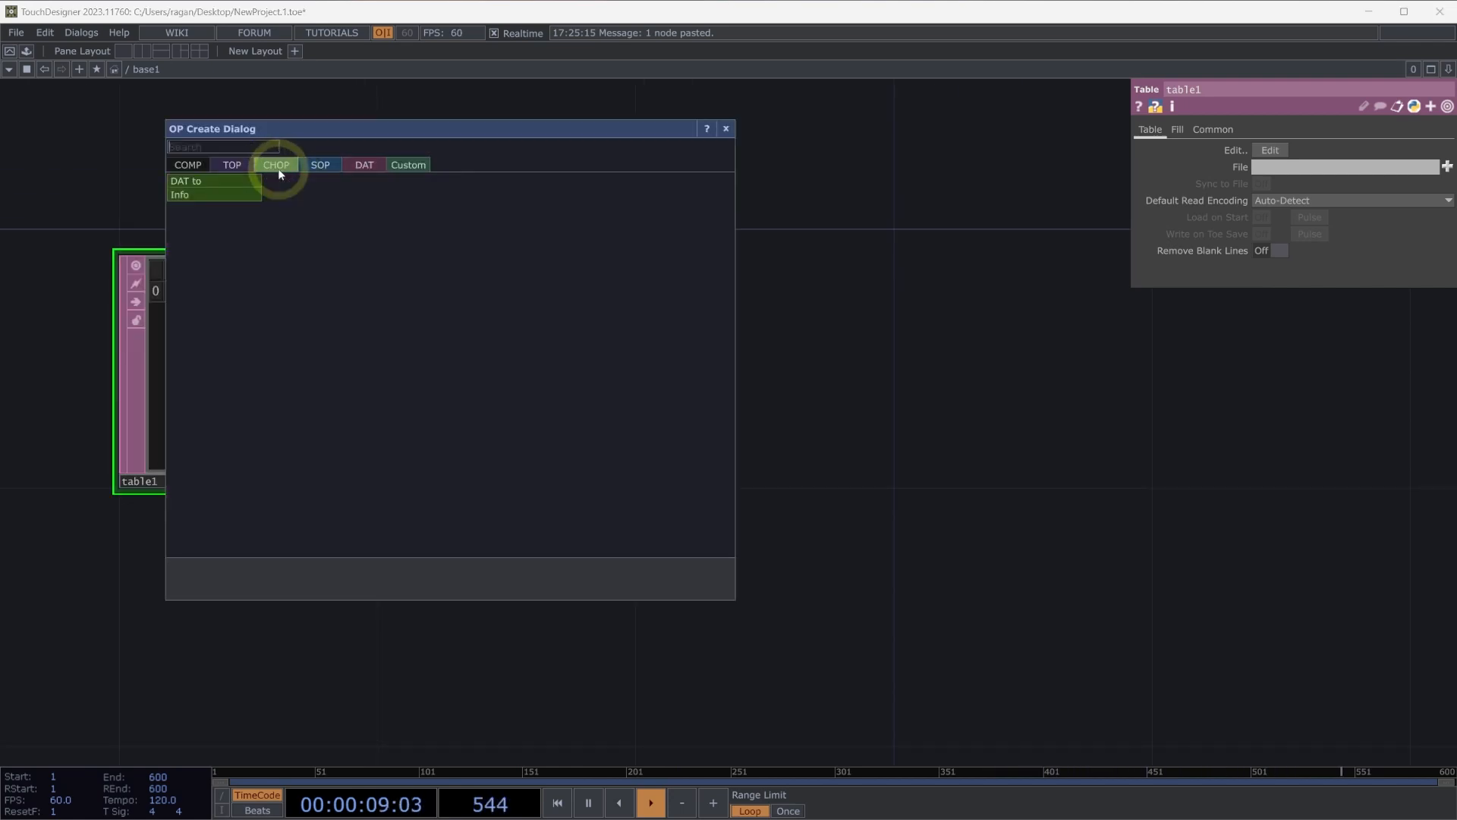
pyautogui.click(187, 181)
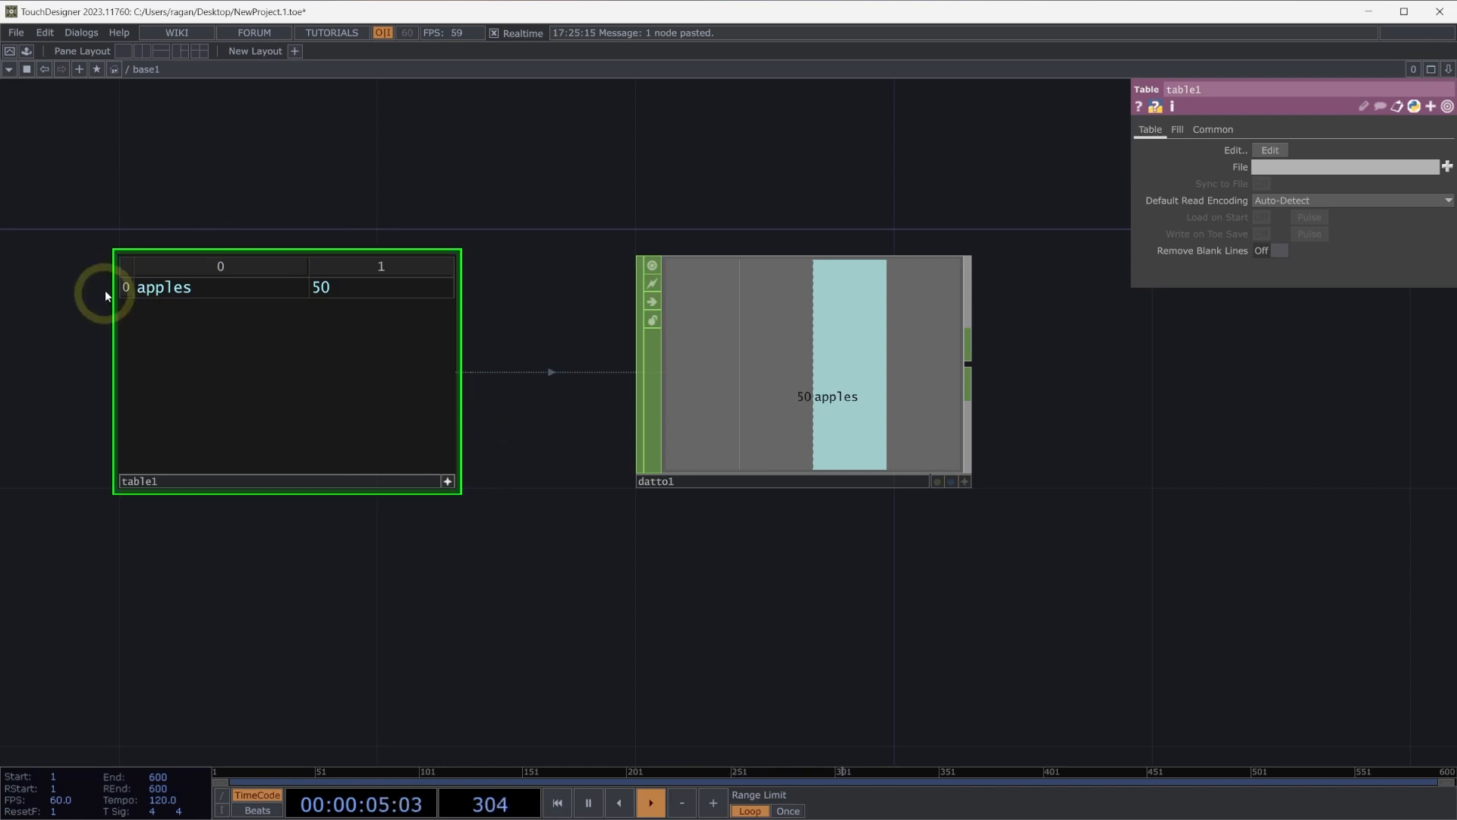
# Step: Add a kiwis row and an extra column to table1, entering 10
pyautogui.click(220, 307)
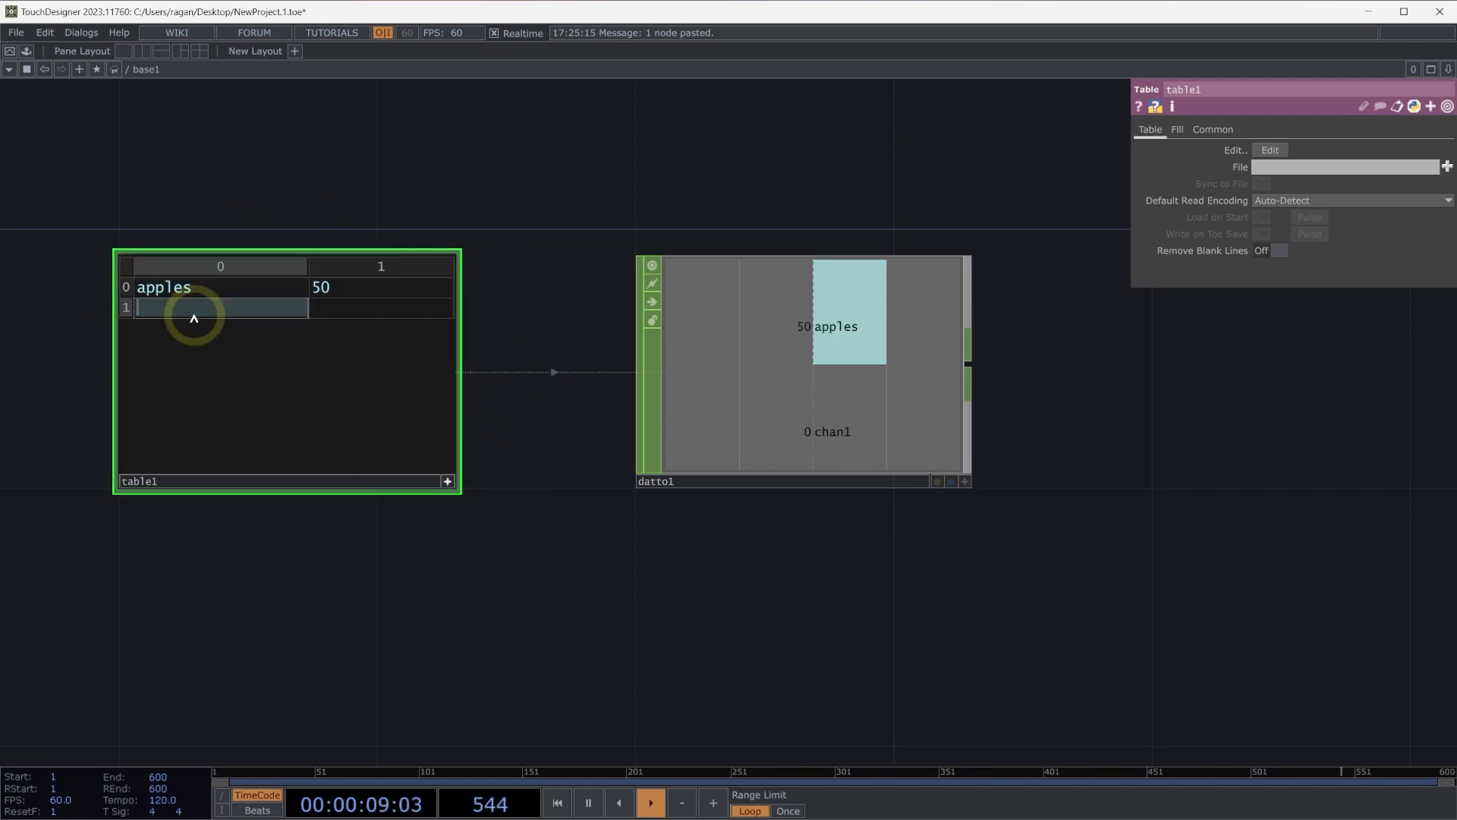
pyautogui.write('kiwis')
pyautogui.click(380, 308)
pyautogui.write('20')
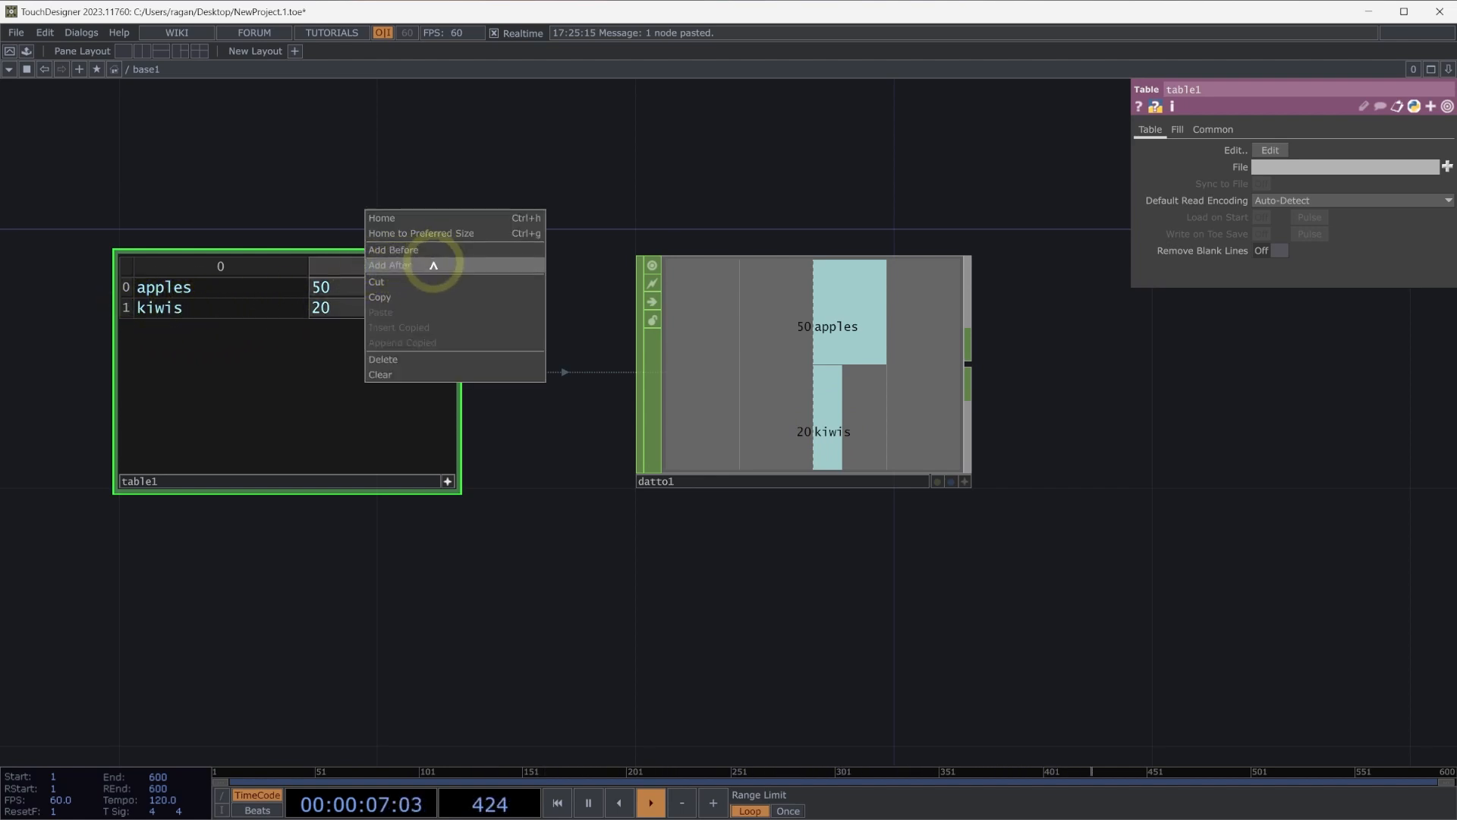
pyautogui.click(390, 265)
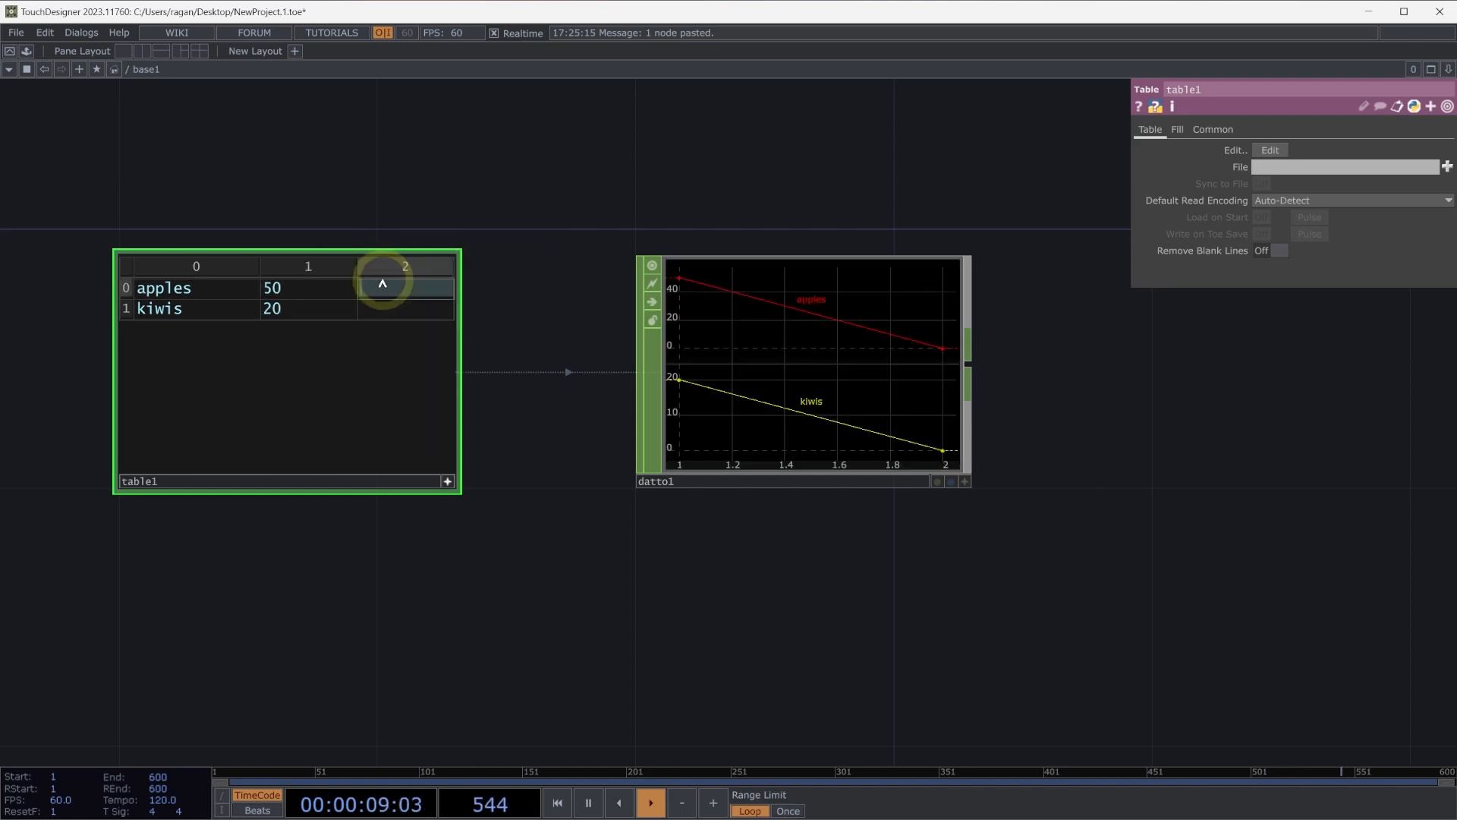
pyautogui.write('10')
pyautogui.click(406, 308)
pyautogui.write('50')
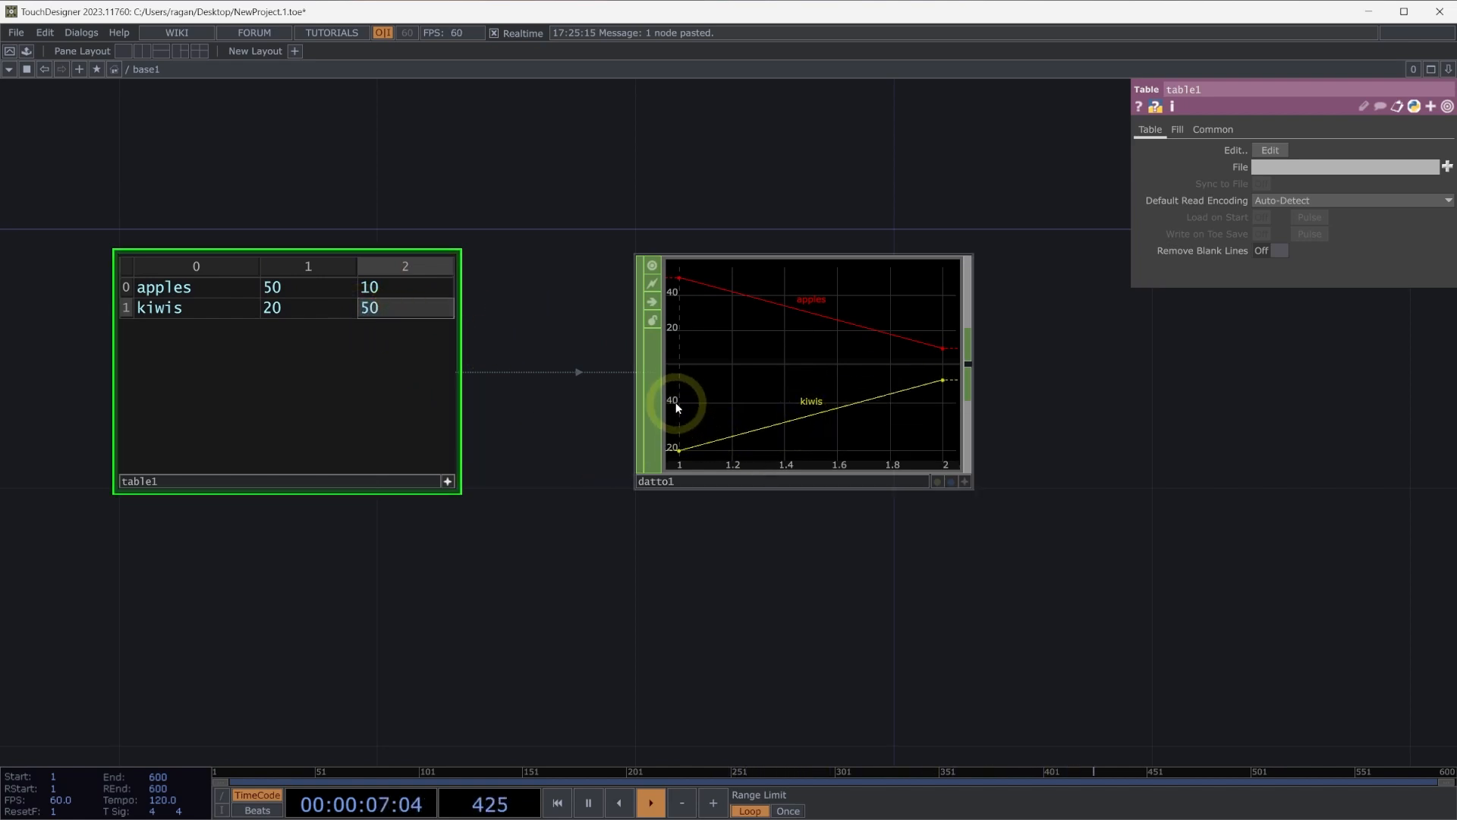
pyautogui.moveTo(763, 402)
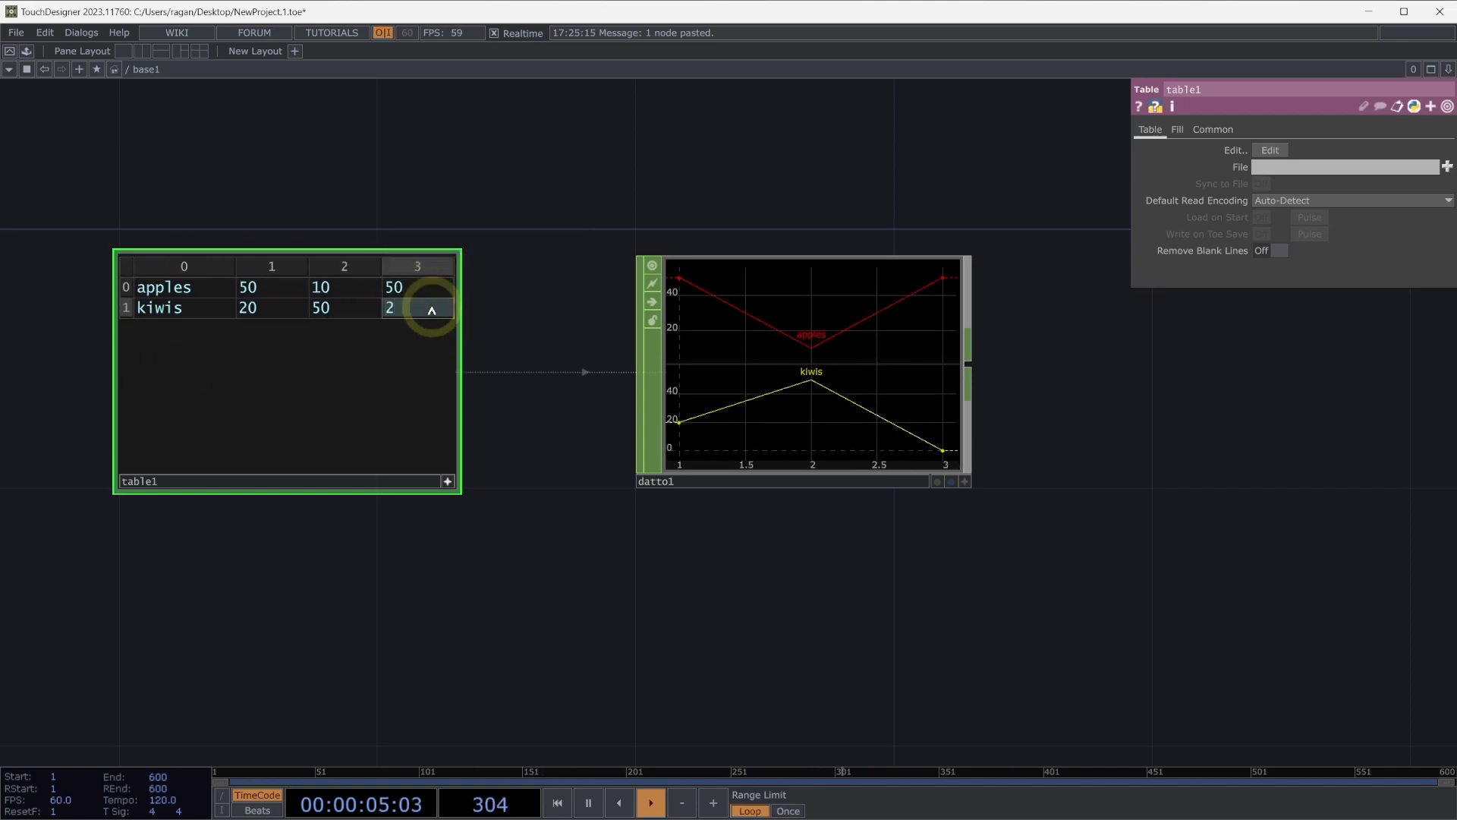
# Step: Enter kiwis' last value 20; set datto2 to Channel per Column, First Column as Values
pyautogui.write('20')
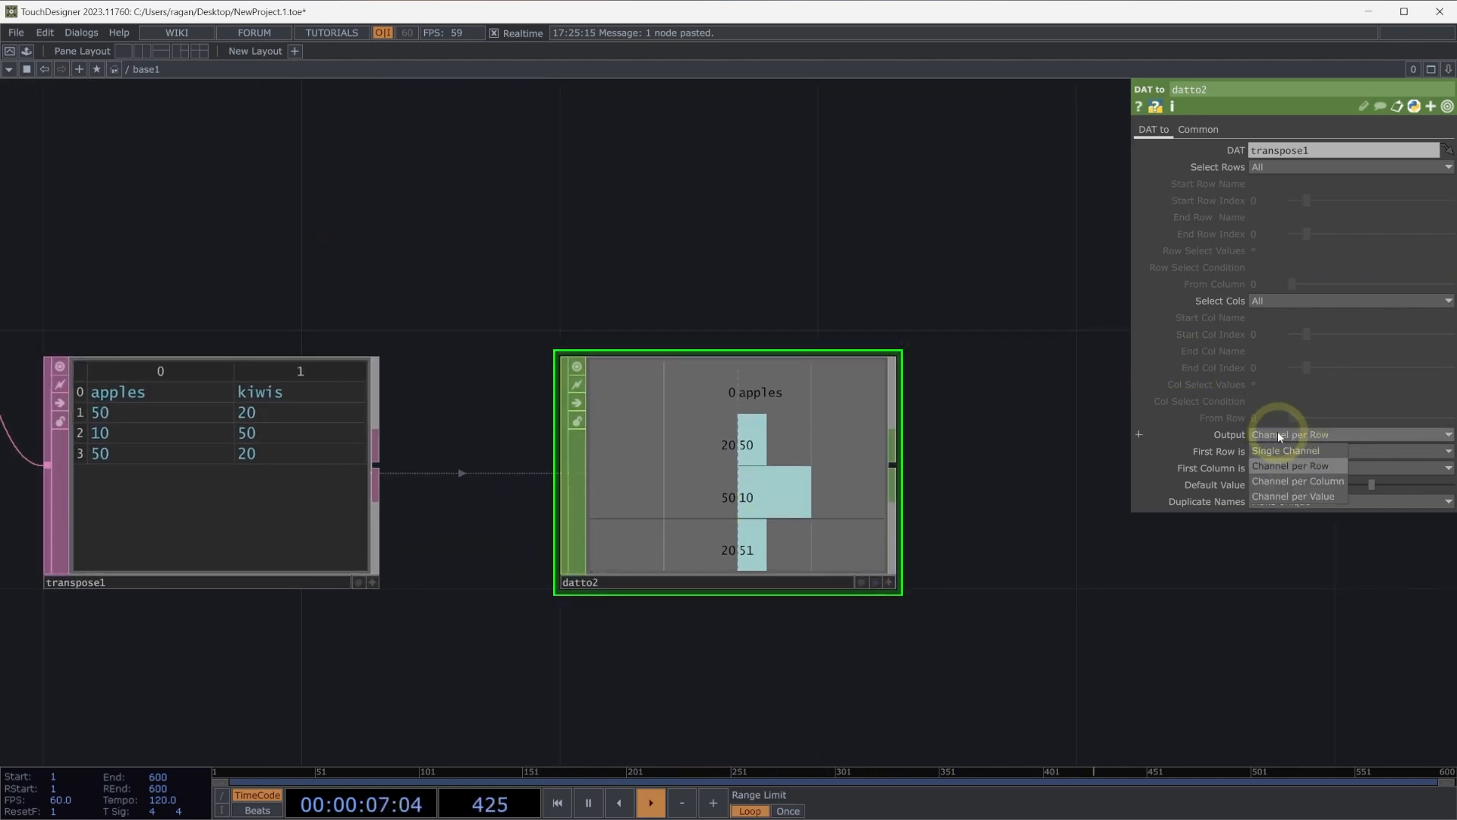
pyautogui.click(1298, 481)
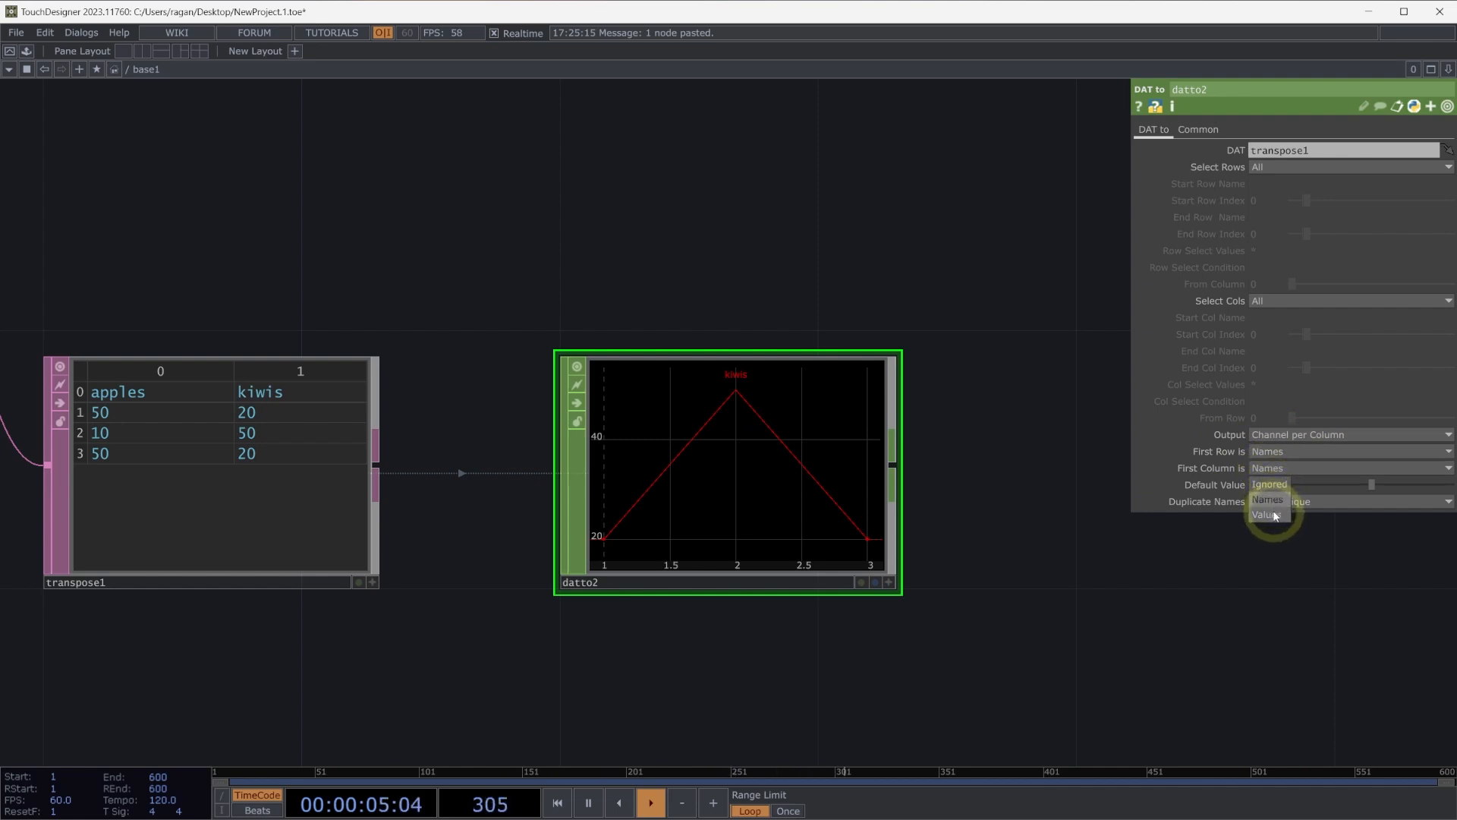
pyautogui.click(1267, 515)
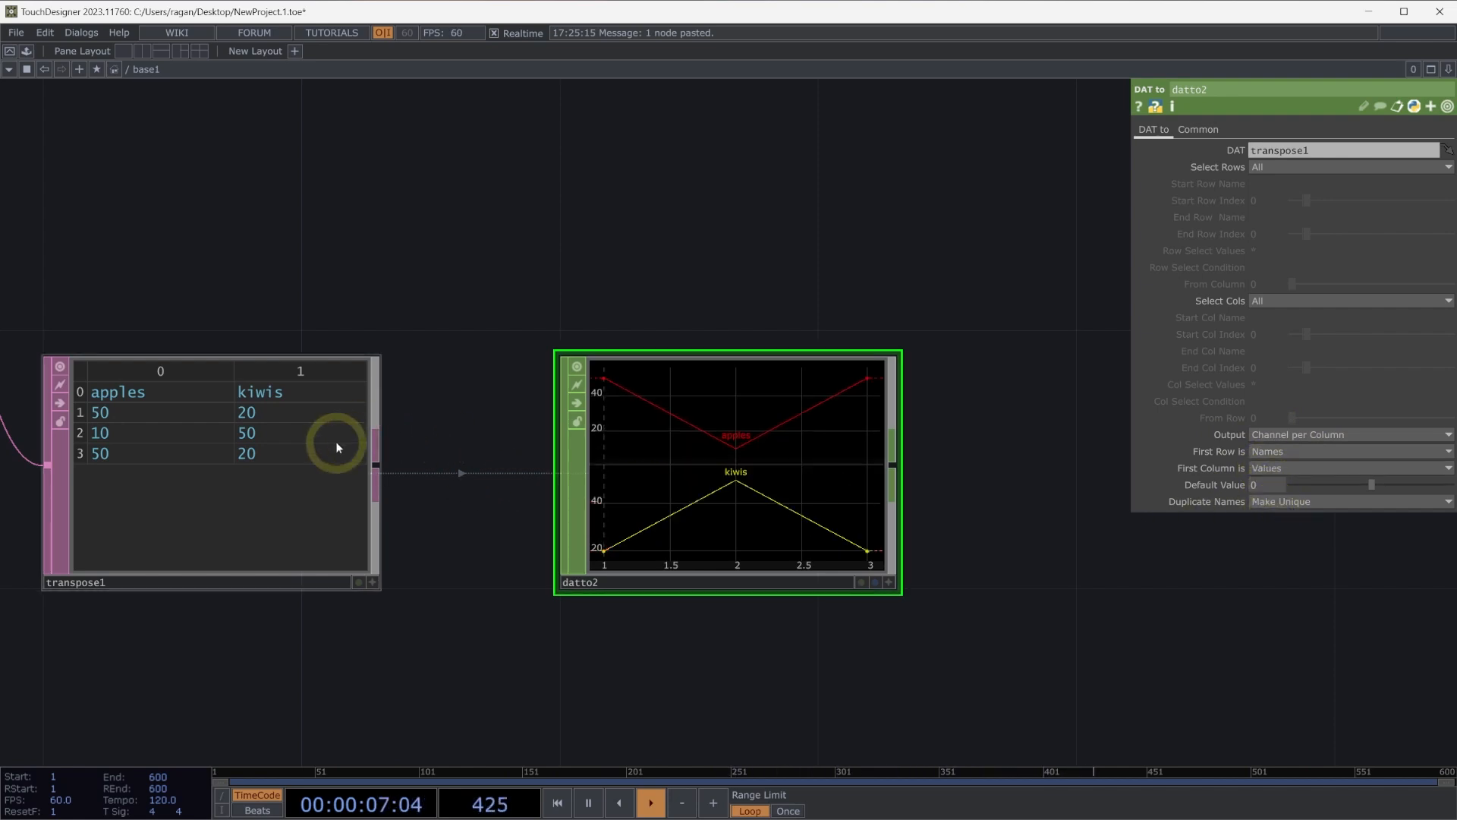
pyautogui.moveTo(471, 324)
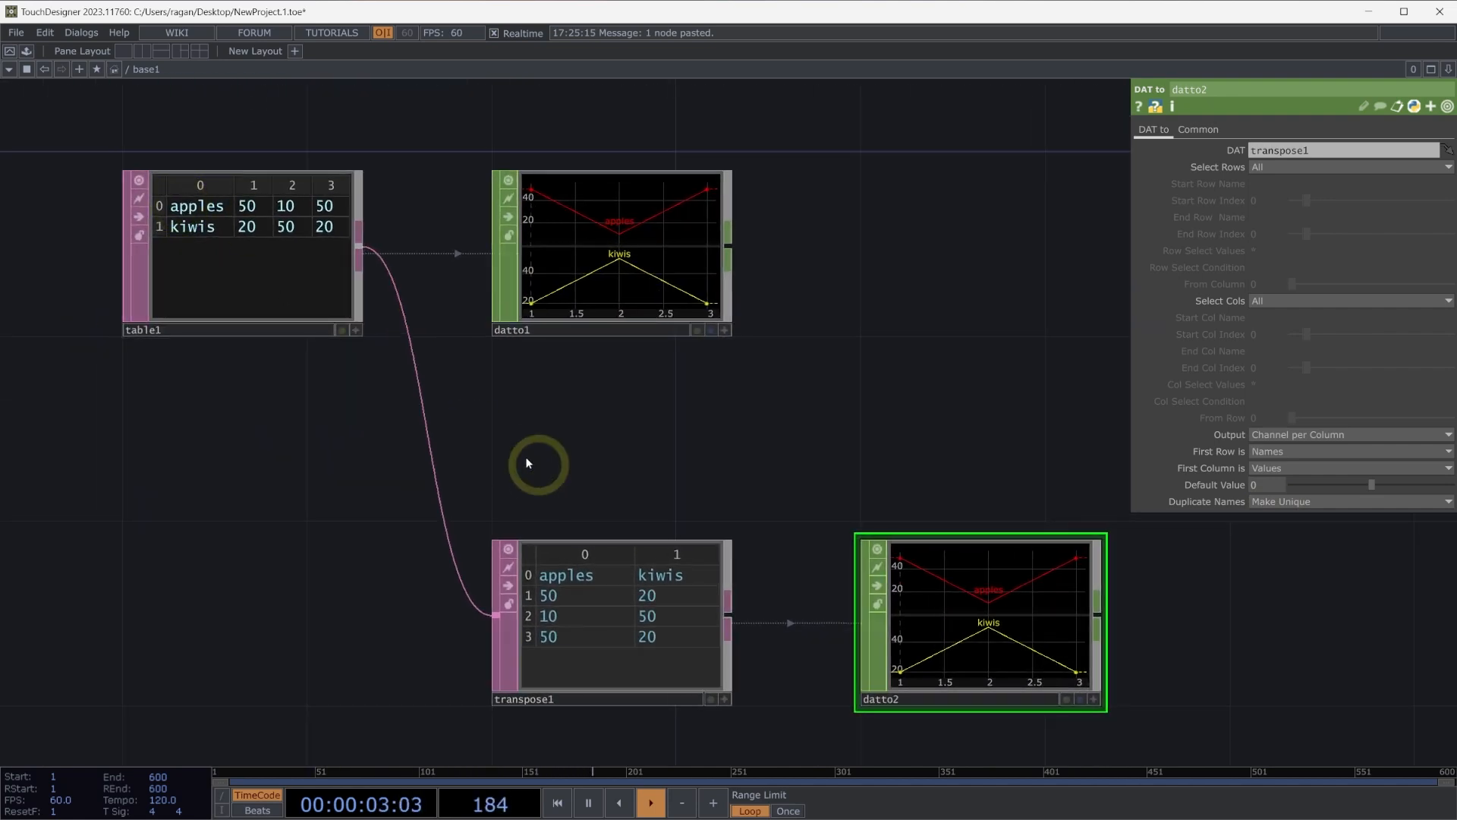
pyautogui.moveTo(483, 420)
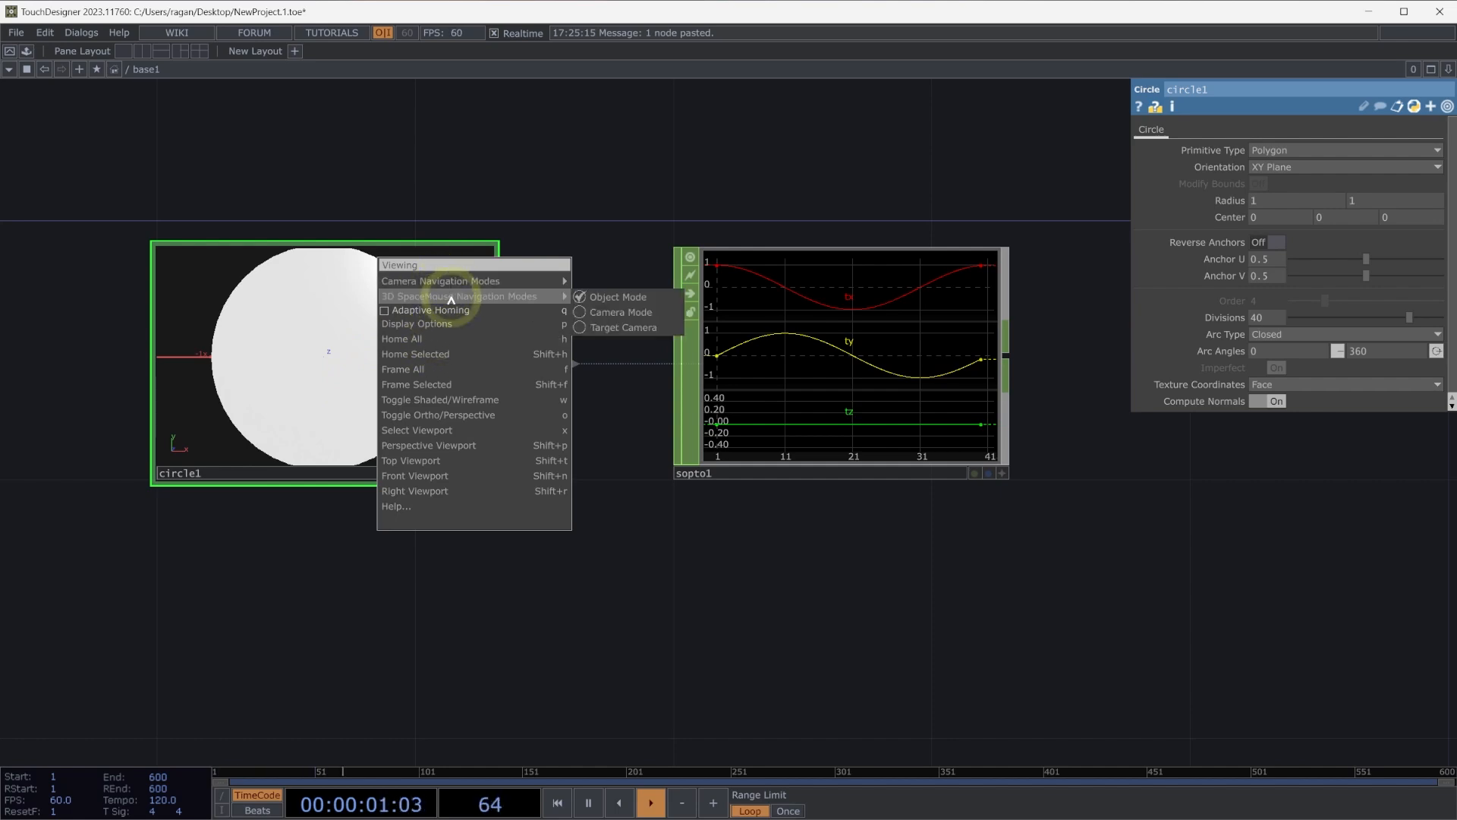
# Step: Set marker display options in circle1's viewer, then close the Display Options window
pyautogui.click(417, 323)
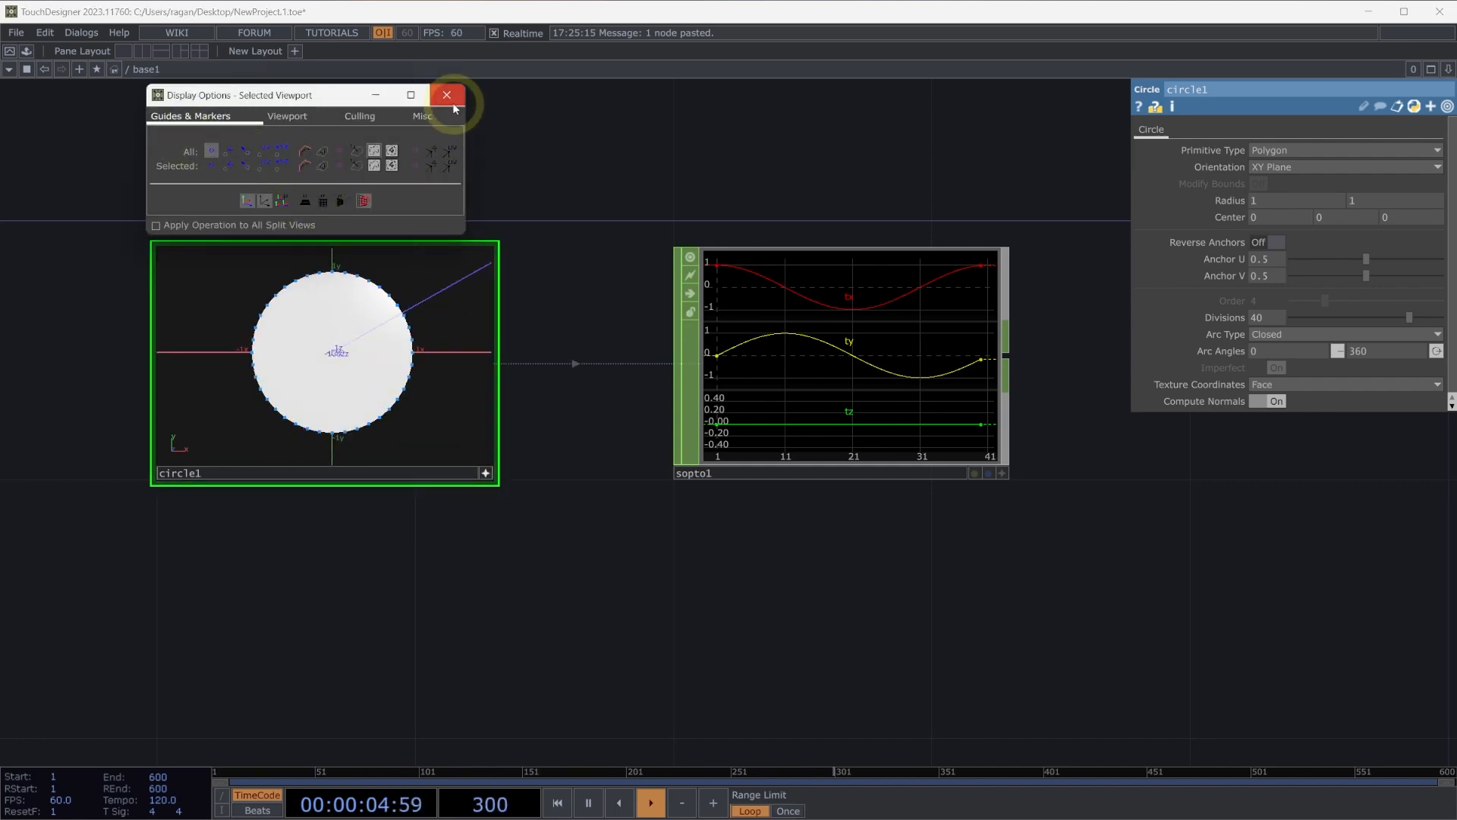
pyautogui.click(447, 95)
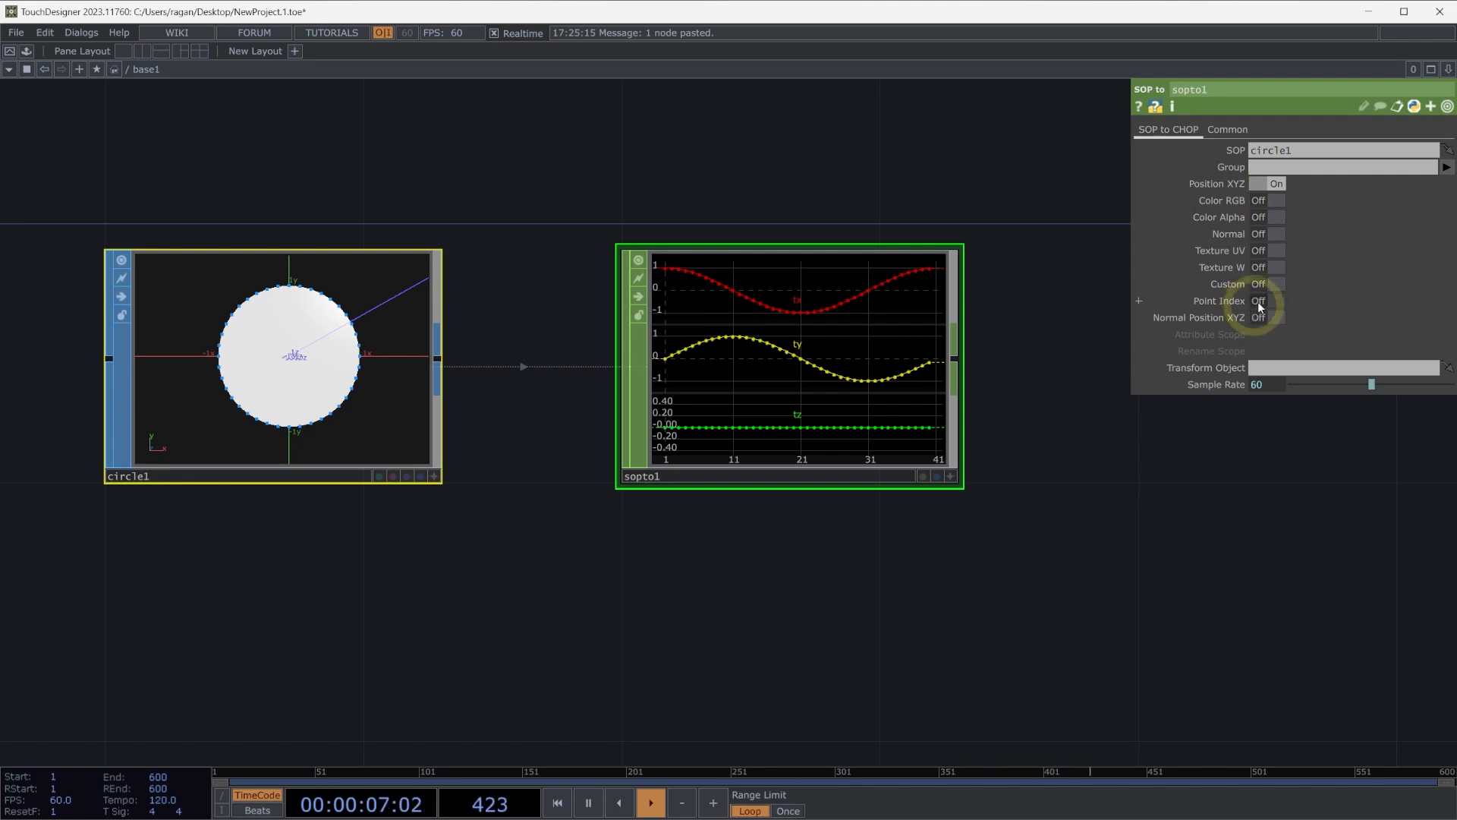
# Step: Turn on Point Index in sopto1's parameters
pyautogui.click(1276, 301)
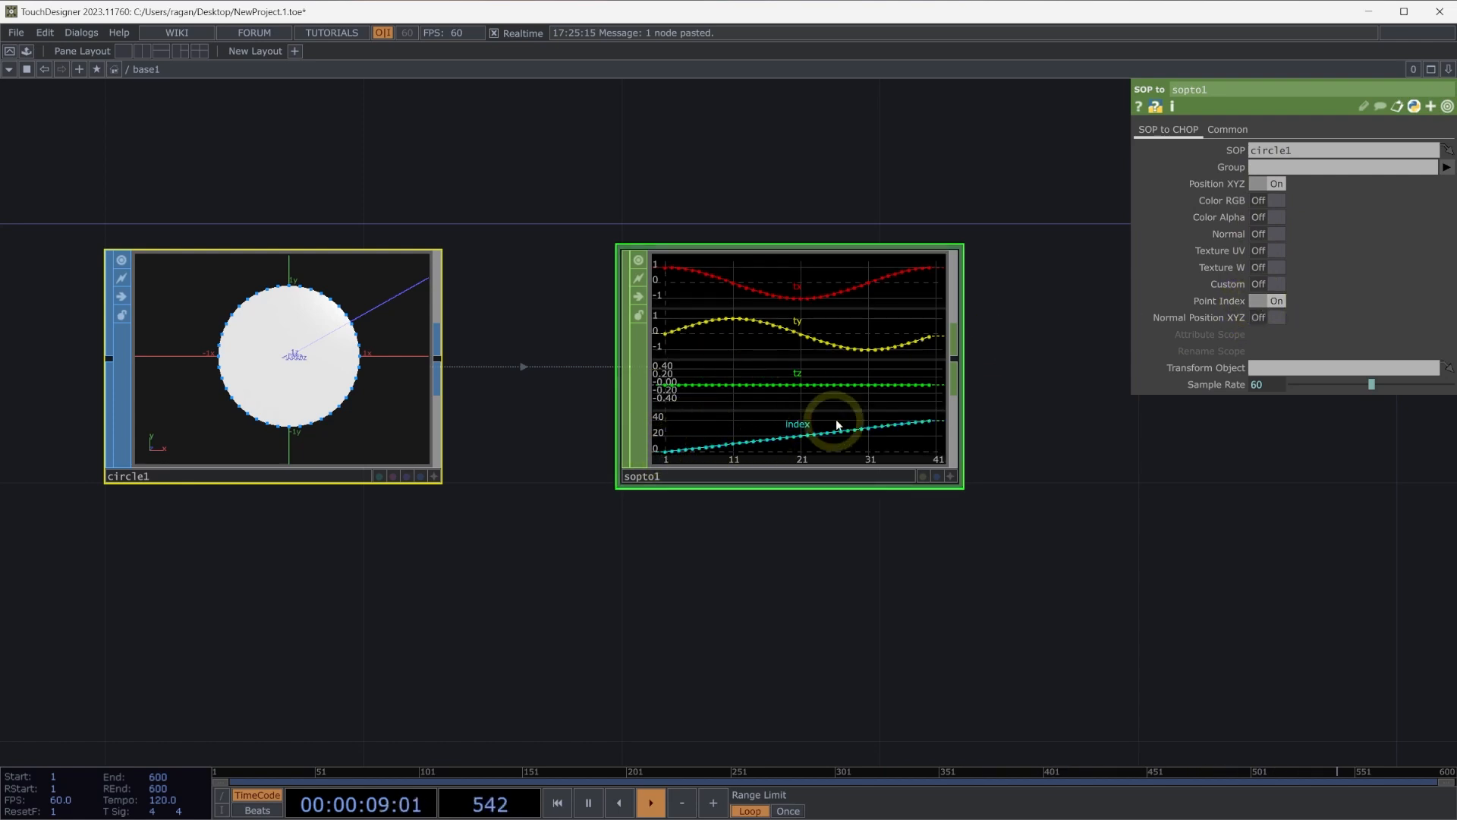